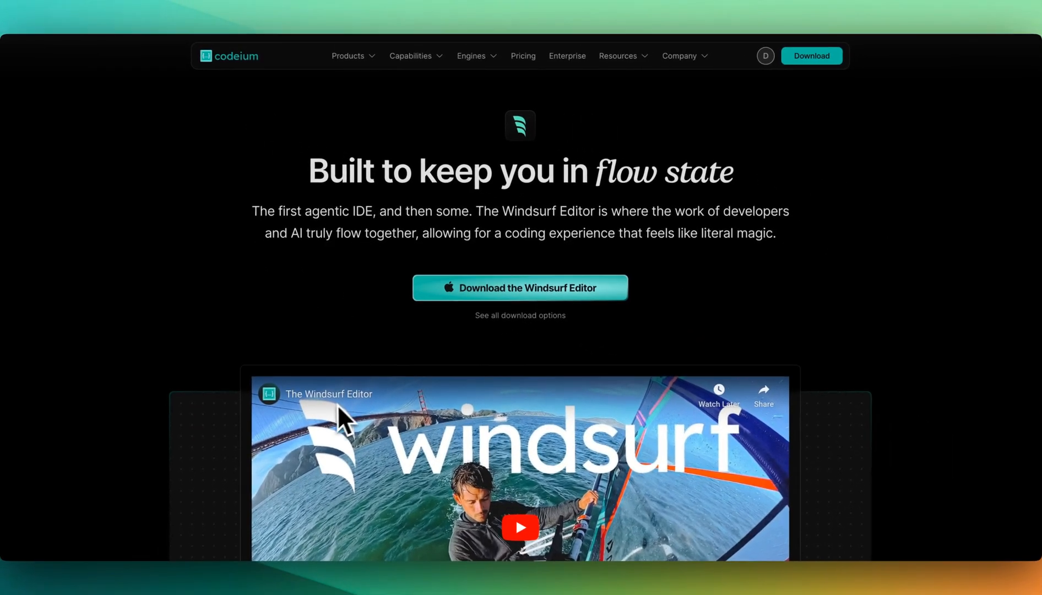
{"action": "mouse_move", "coordinate": [533, 366]}
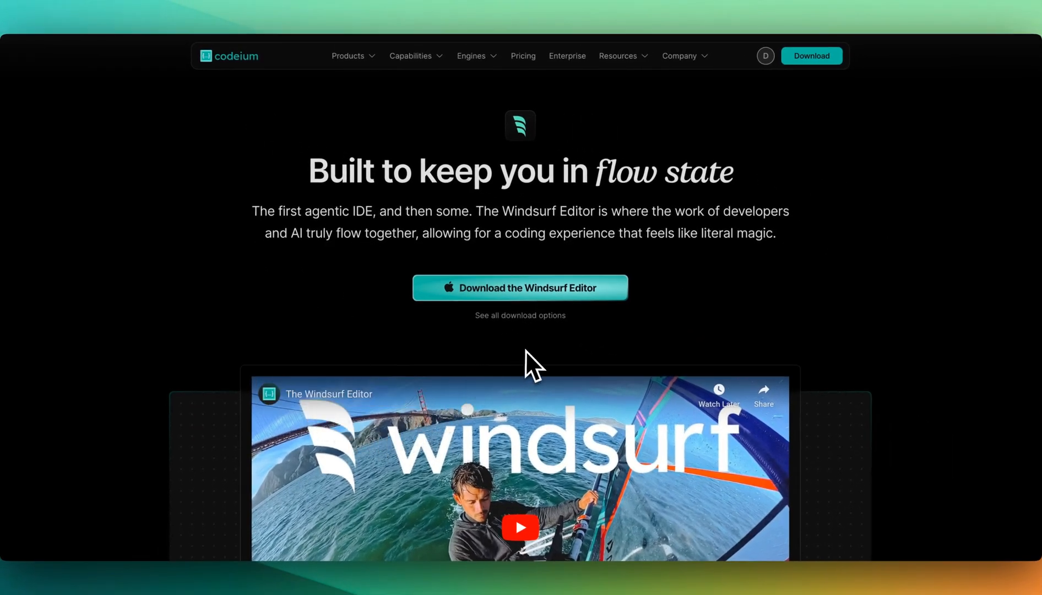
Scroll the Windsurf Editor landing page past the intro video to the Flows section.
{"action": "scroll", "scroll_direction": "down", "scroll_amount": 3}
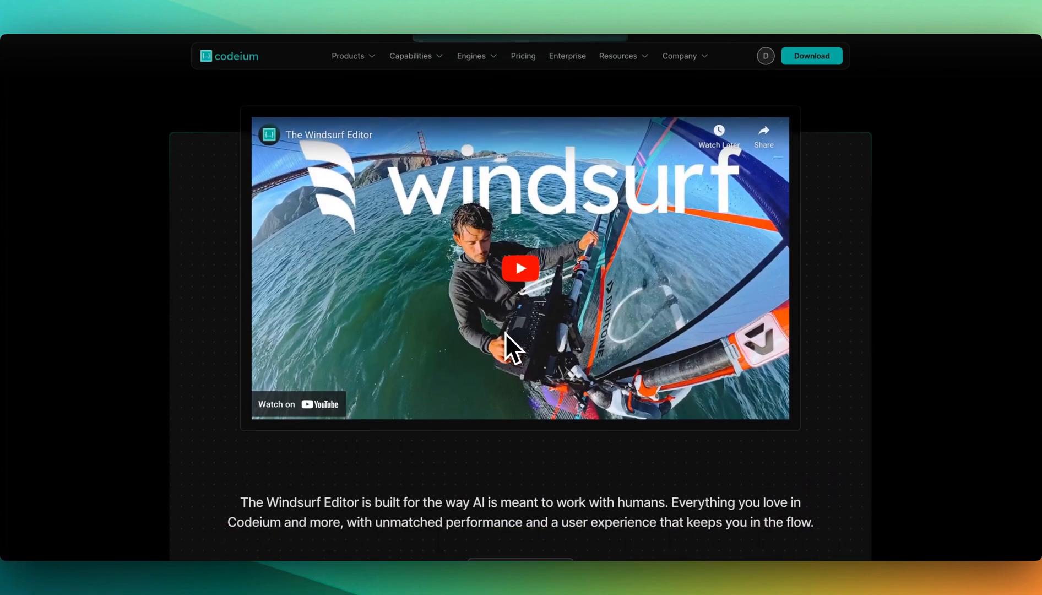
{"action": "scroll", "scroll_direction": "down", "scroll_amount": 3}
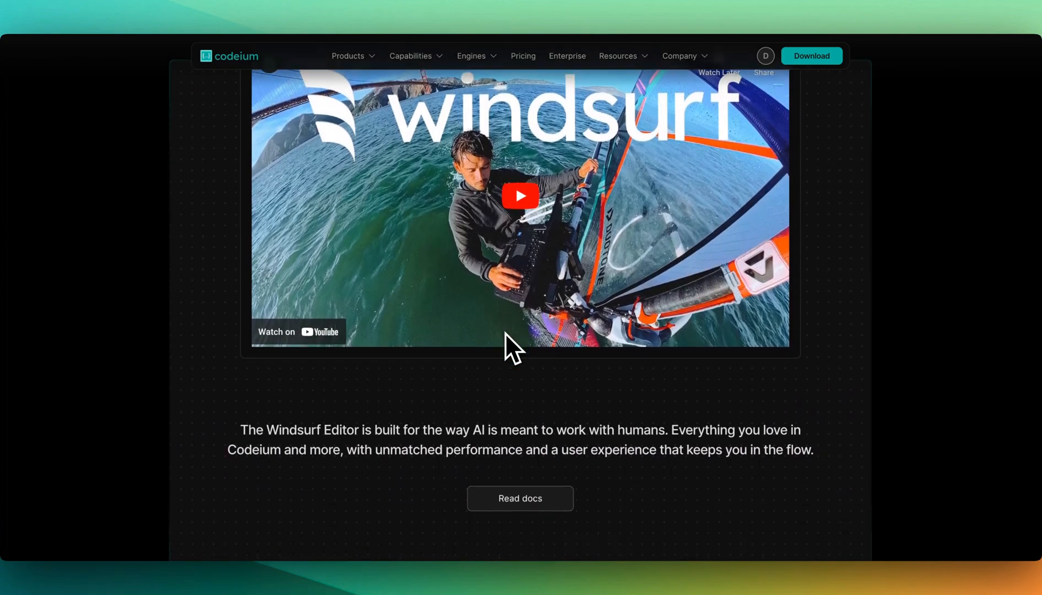
{"action": "scroll", "scroll_direction": "down", "scroll_amount": 3}
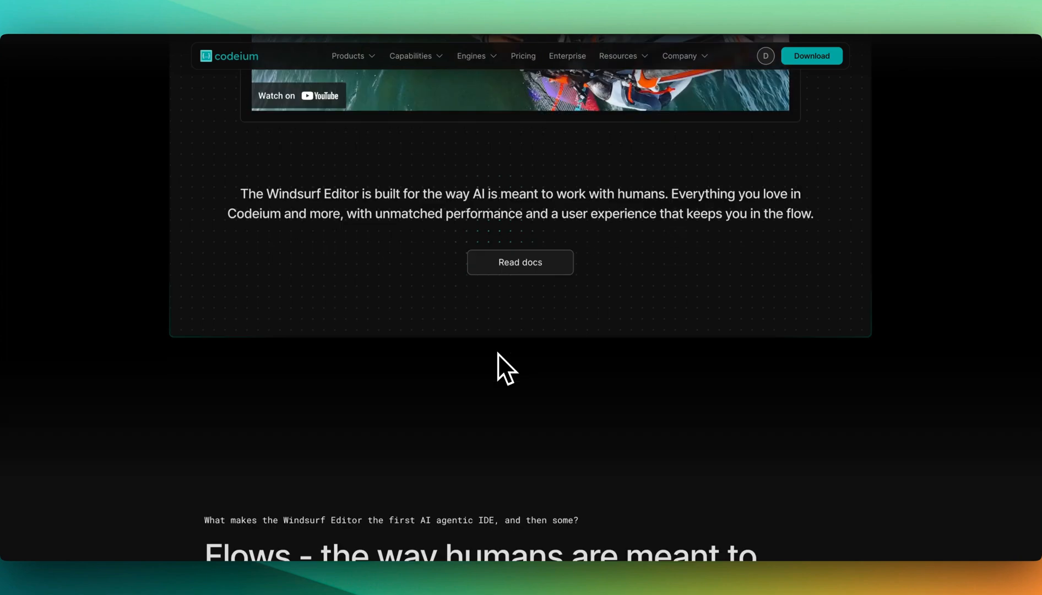
{"action": "scroll", "scroll_direction": "down", "scroll_amount": 3}
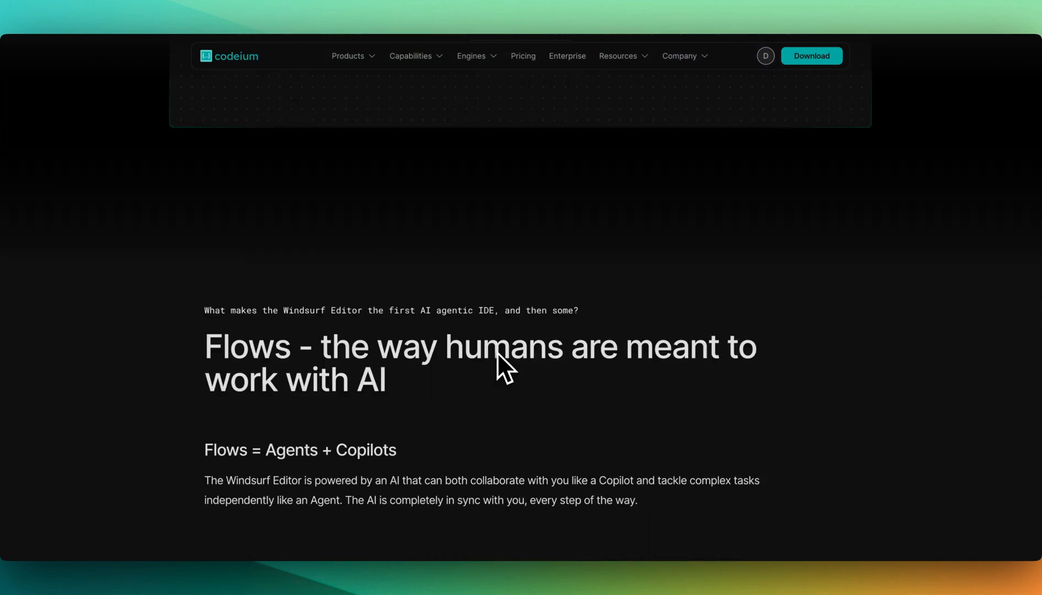
{"action": "scroll", "scroll_direction": "down", "scroll_amount": 3}
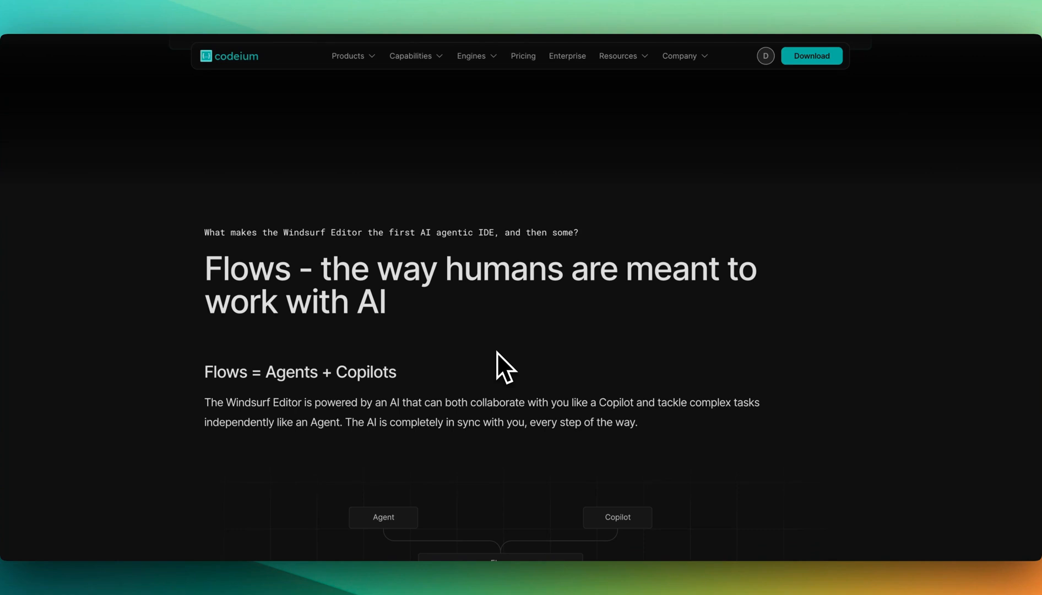
{"action": "scroll", "scroll_direction": "down", "scroll_amount": 3}
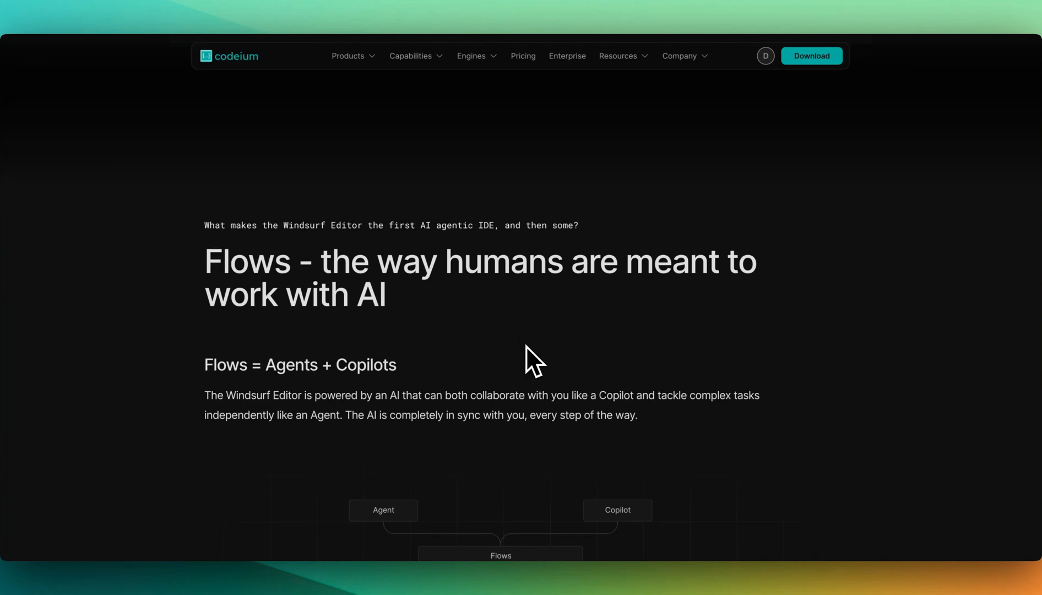
Read the Flows = Agents + Copilots paragraph and highlight 'The AI is completely in sync with you'.
{"action": "scroll", "scroll_direction": "down", "scroll_amount": 3}
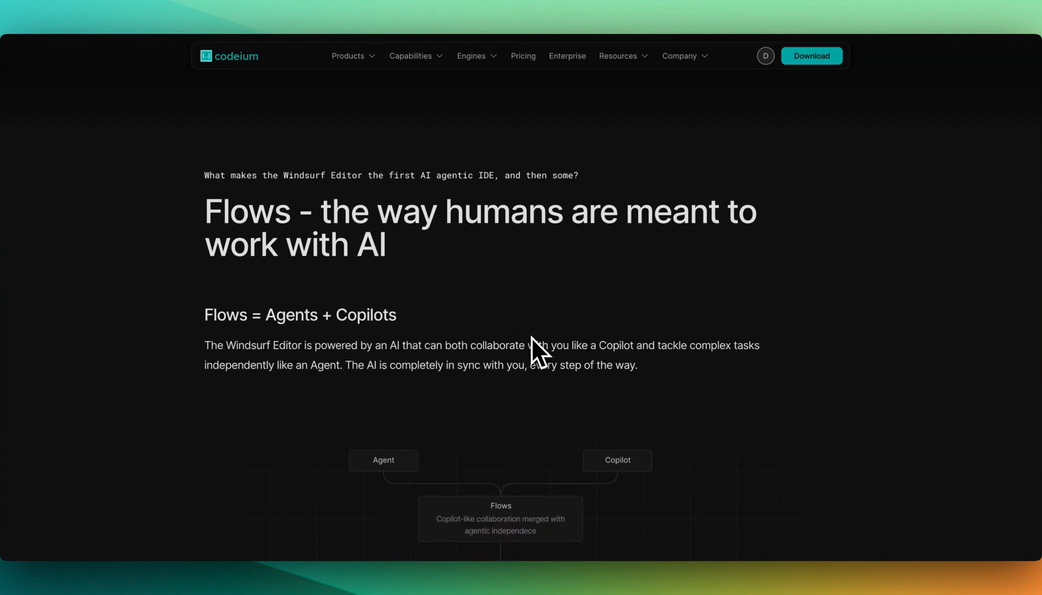
{"action": "mouse_move", "coordinate": [545, 325]}
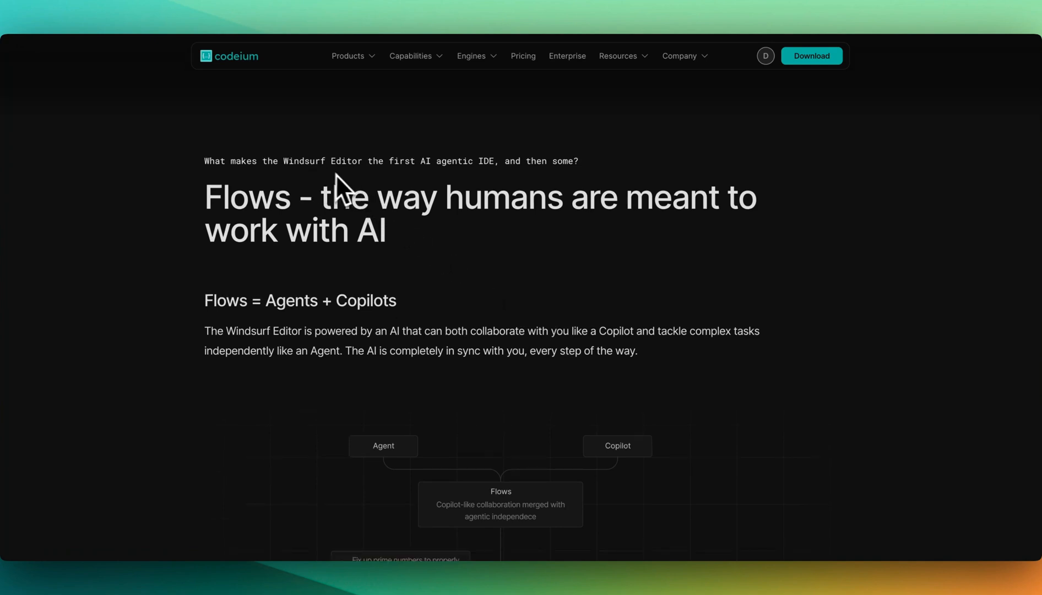
{"action": "mouse_move", "coordinate": [506, 191]}
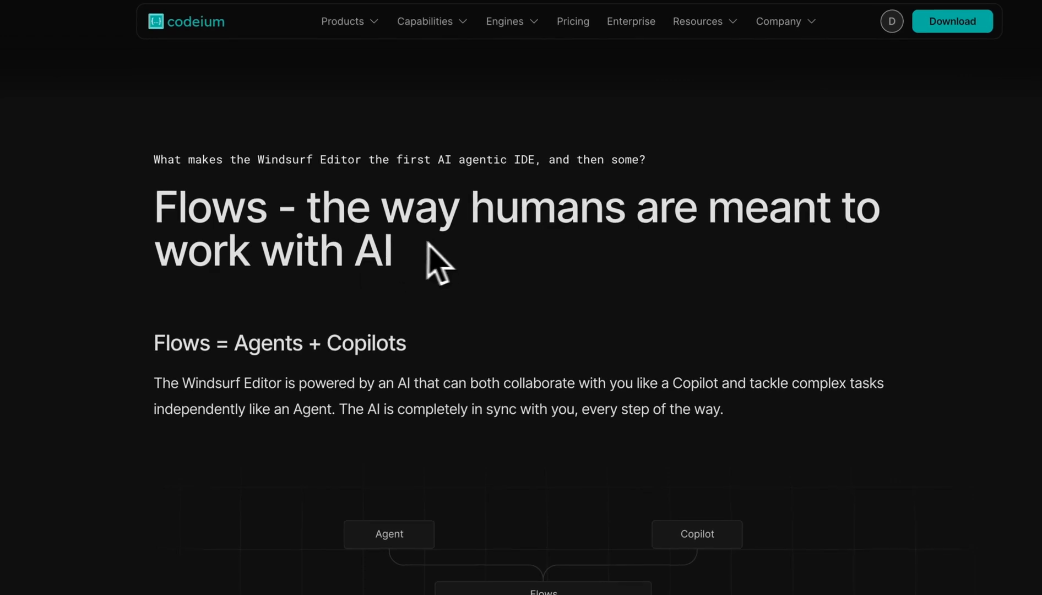
{"action": "scroll", "scroll_direction": "down", "scroll_amount": 3}
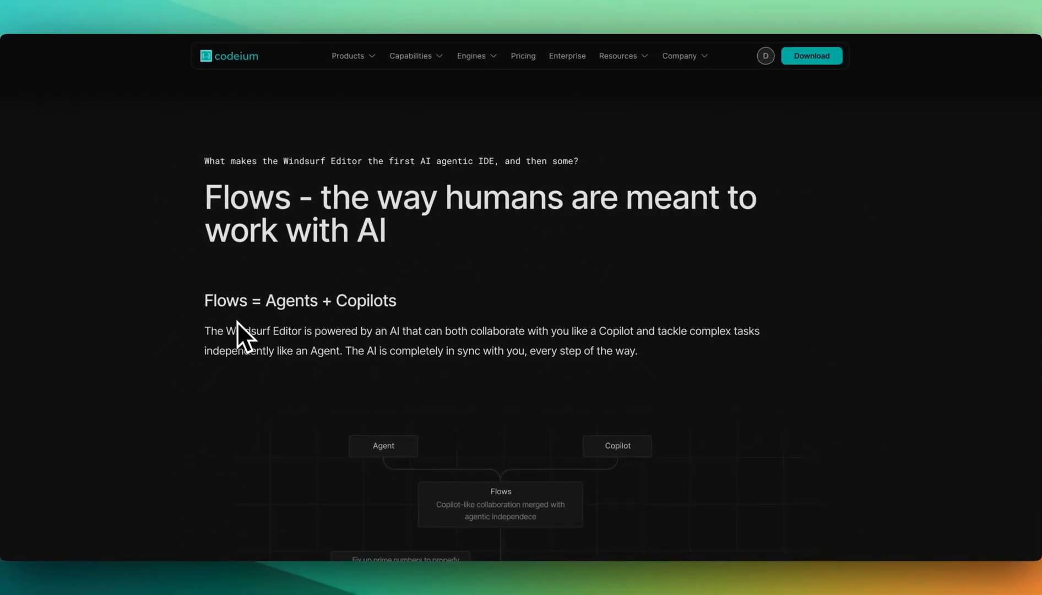
{"action": "mouse_move", "coordinate": [323, 352]}
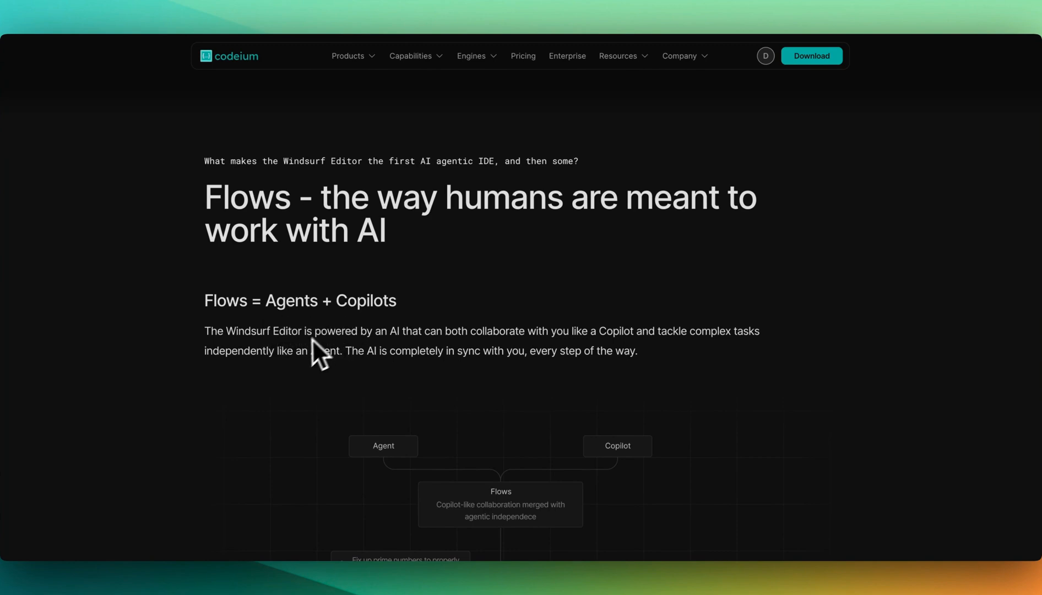
{"action": "mouse_move", "coordinate": [336, 389]}
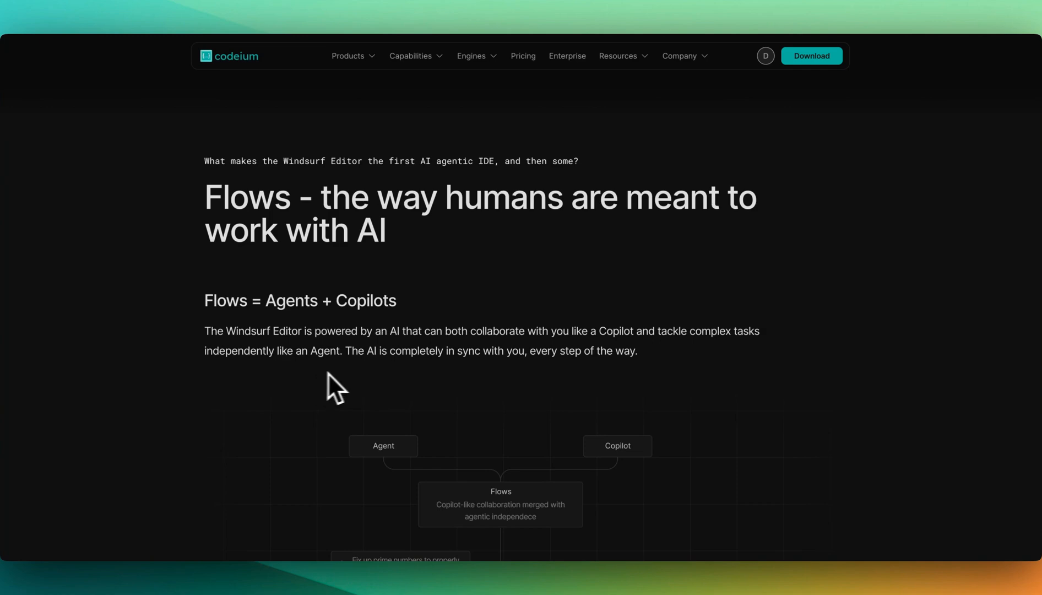
{"action": "scroll", "scroll_direction": "down", "scroll_amount": 3}
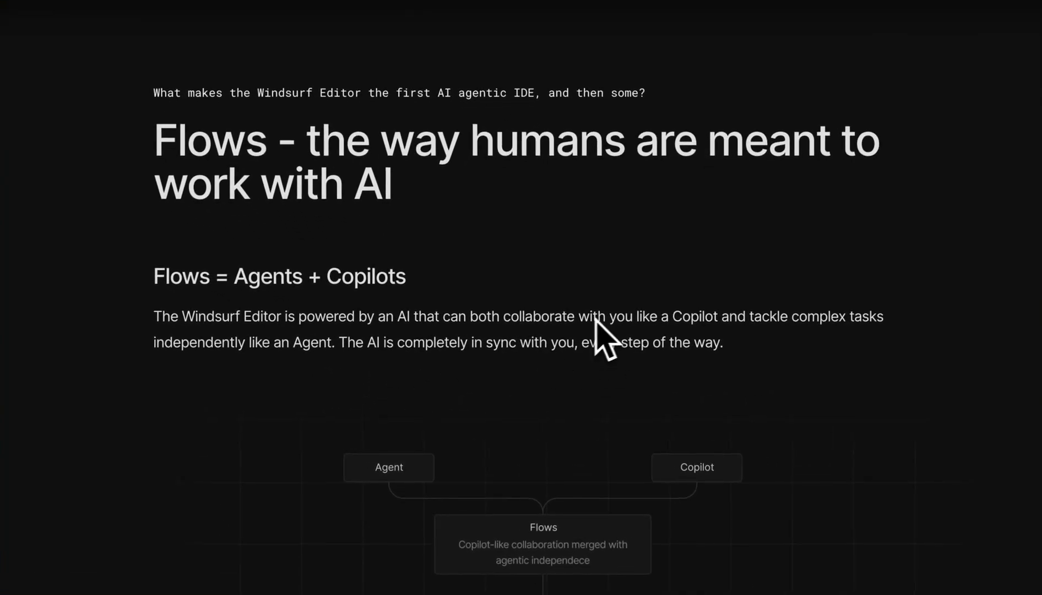
{"action": "mouse_move", "coordinate": [738, 326]}
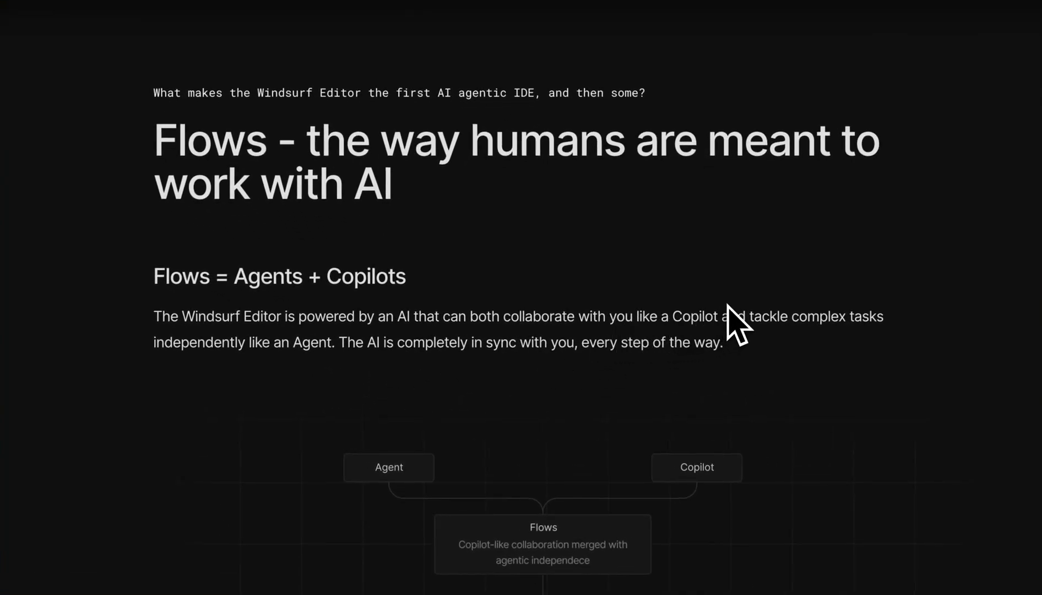
{"action": "double_click", "coordinate": [226, 333]}
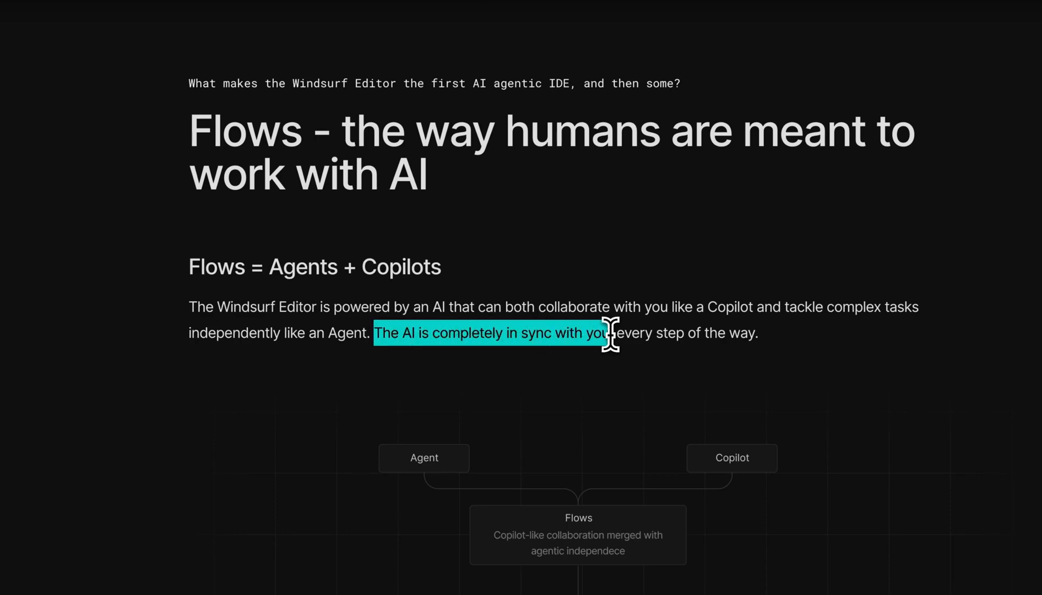
Scroll through the agent-copilot diagram to the summary and 'Learn more about AI flows' link.
{"action": "scroll", "scroll_direction": "down", "scroll_amount": 3}
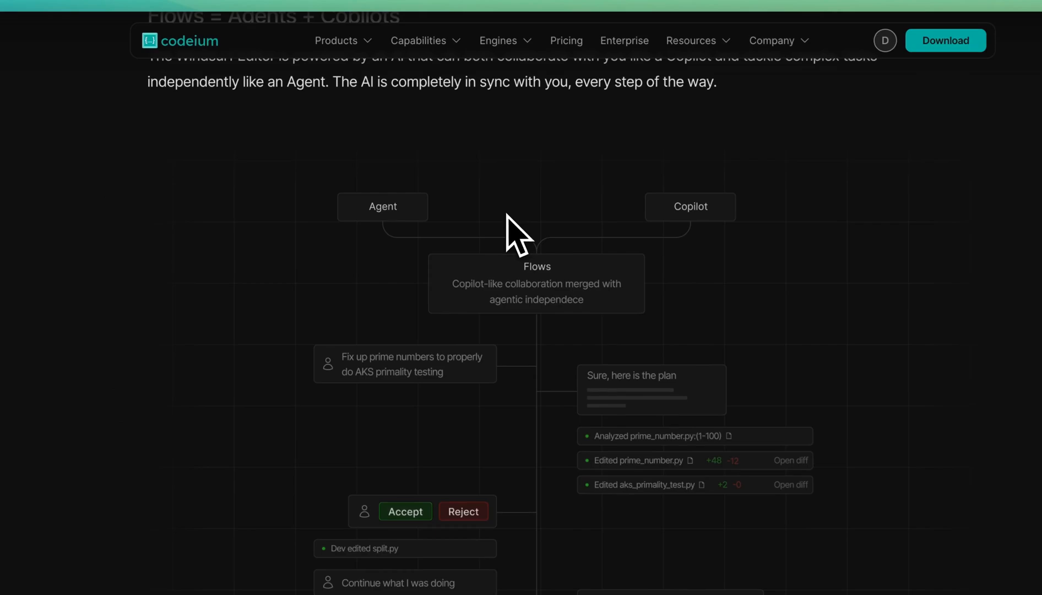
{"action": "scroll", "scroll_direction": "down", "scroll_amount": 3}
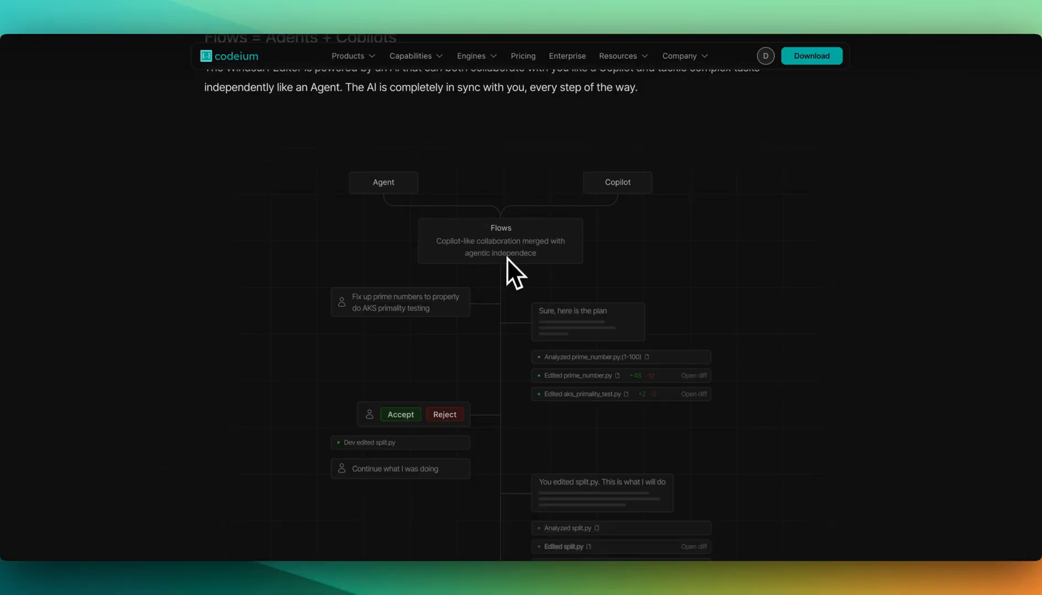
{"action": "mouse_move", "coordinate": [617, 225]}
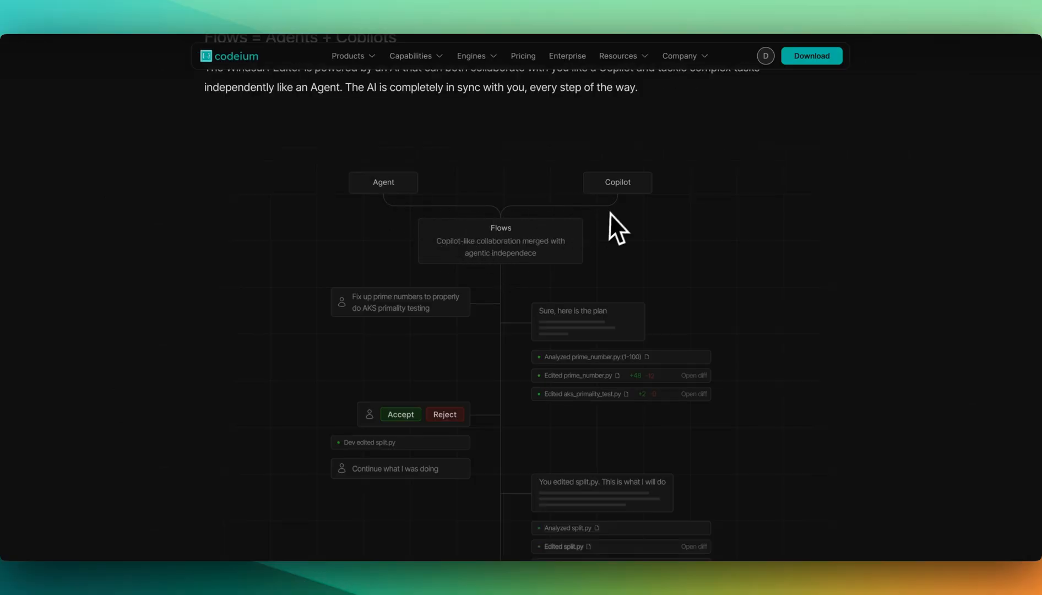
{"action": "mouse_move", "coordinate": [462, 260]}
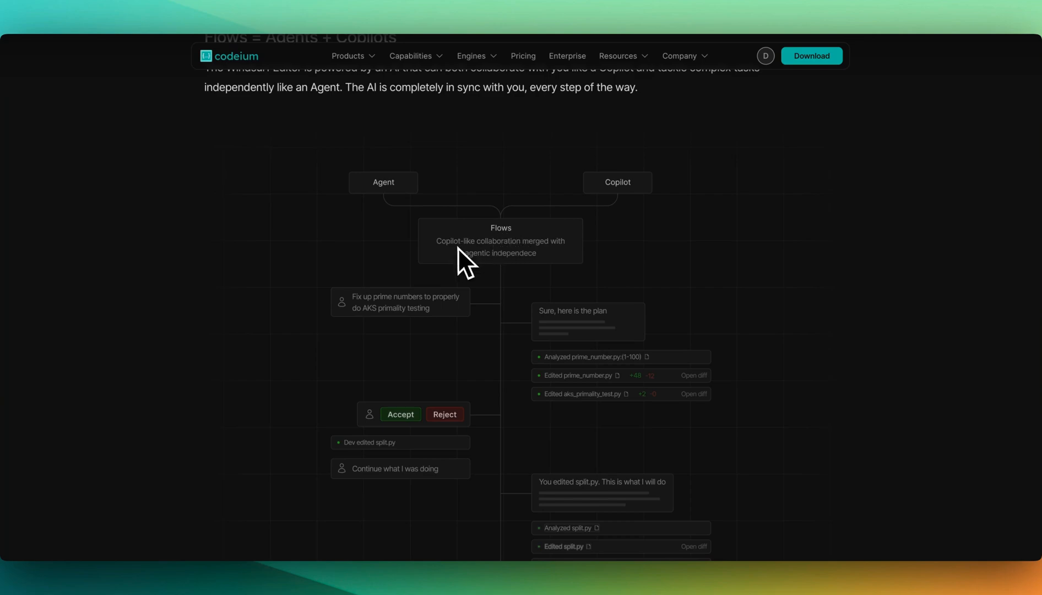
{"action": "scroll", "scroll_direction": "down", "scroll_amount": 3}
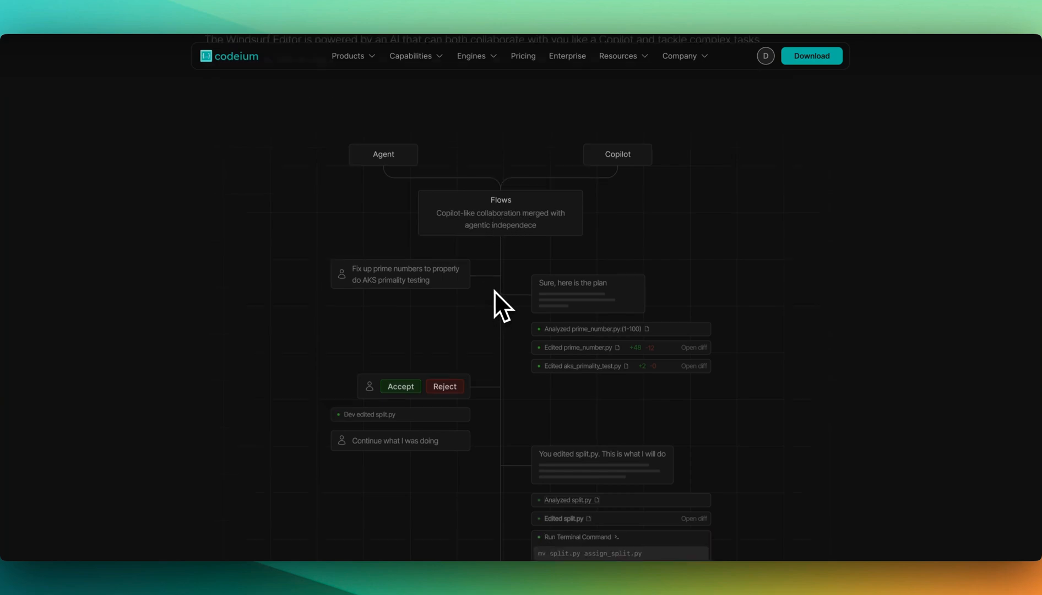
{"action": "mouse_move", "coordinate": [478, 369]}
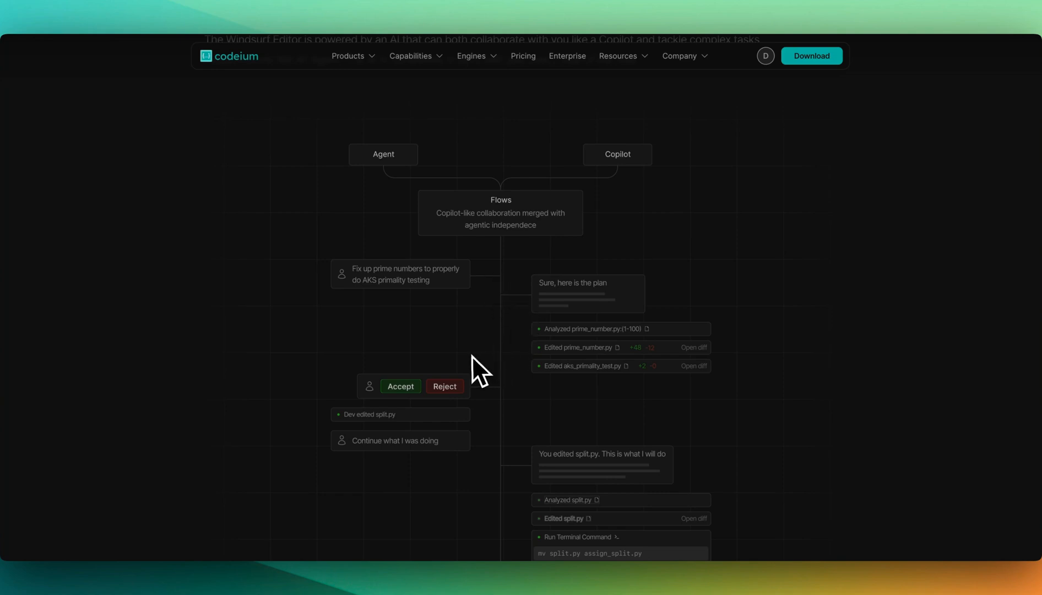
{"action": "mouse_move", "coordinate": [460, 310]}
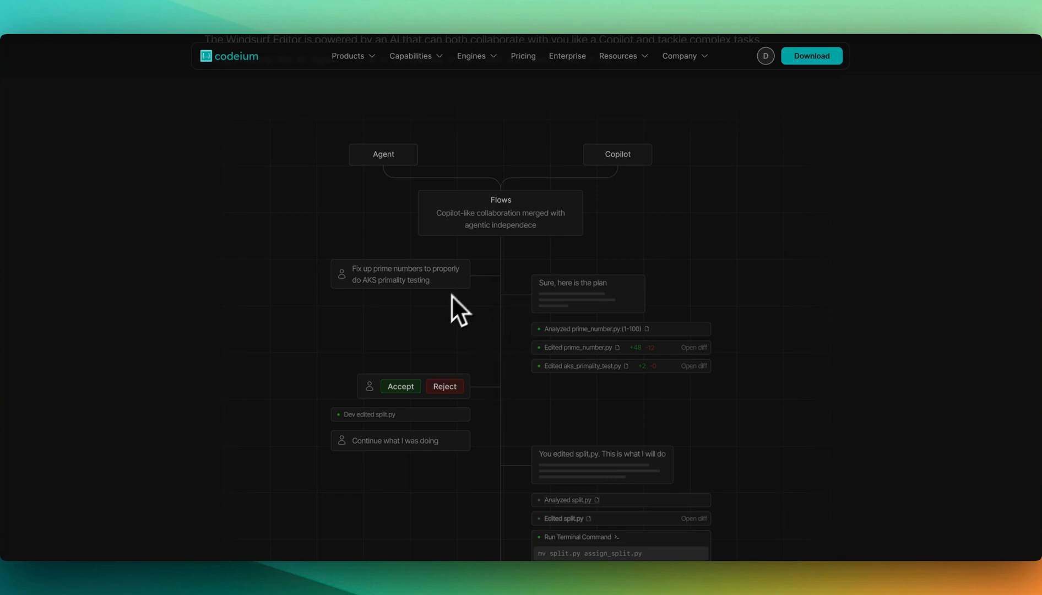
{"action": "mouse_move", "coordinate": [583, 305]}
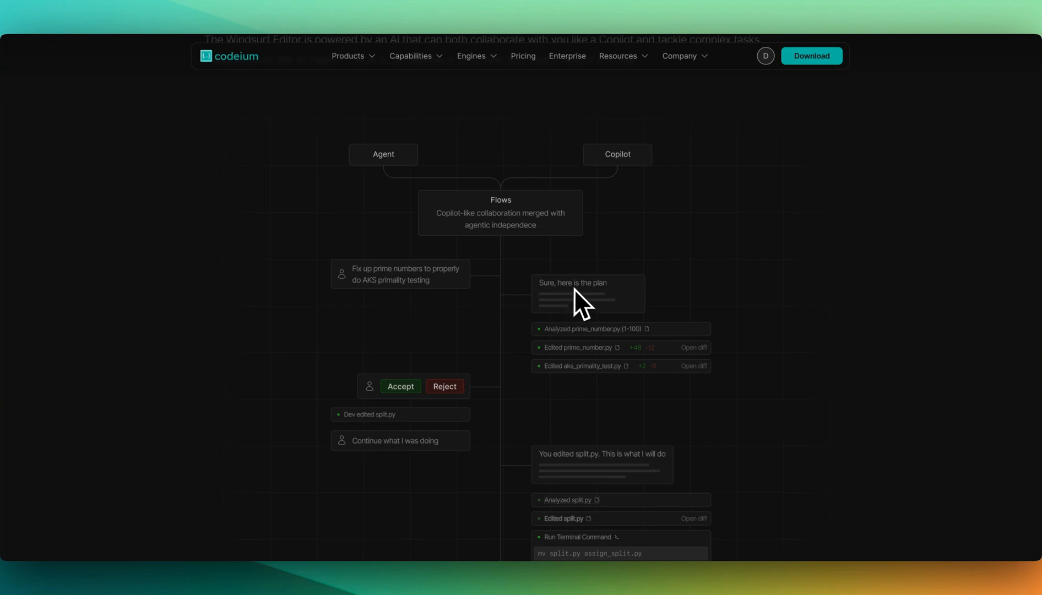
{"action": "mouse_move", "coordinate": [525, 422]}
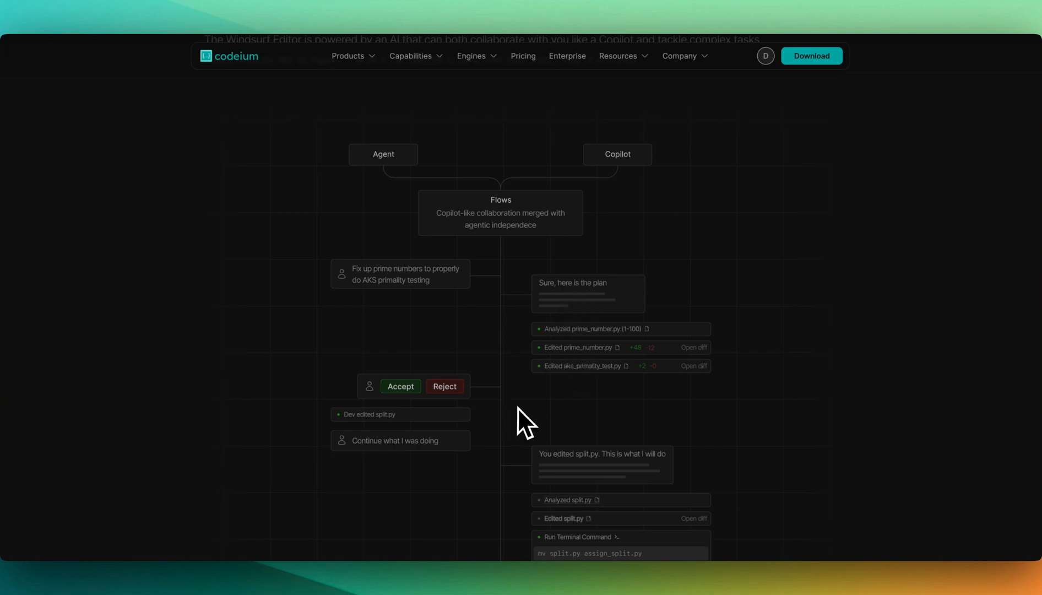
{"action": "mouse_move", "coordinate": [499, 478]}
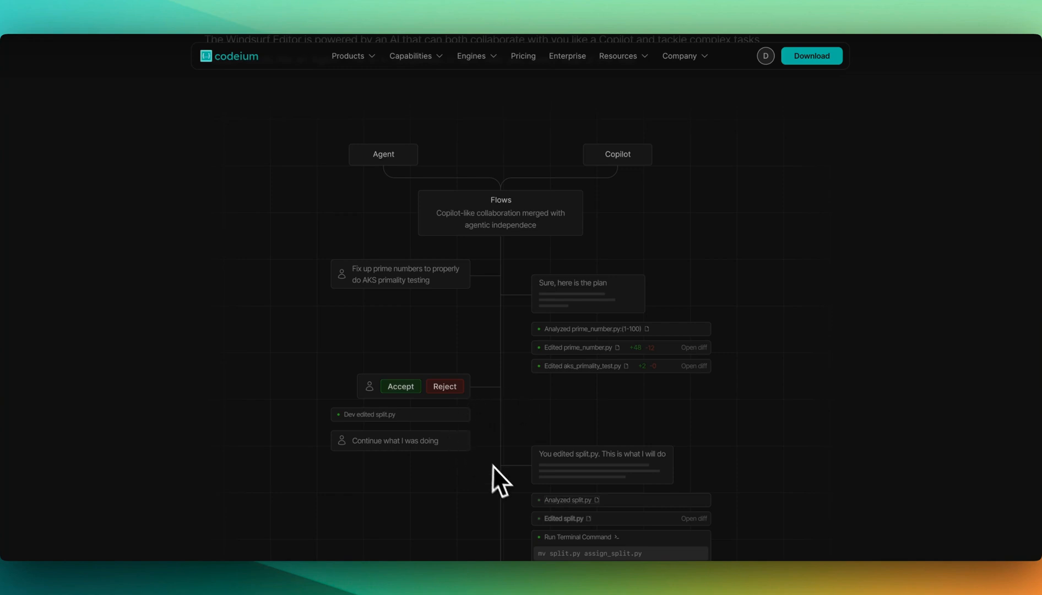
{"action": "scroll", "scroll_direction": "down", "scroll_amount": 3}
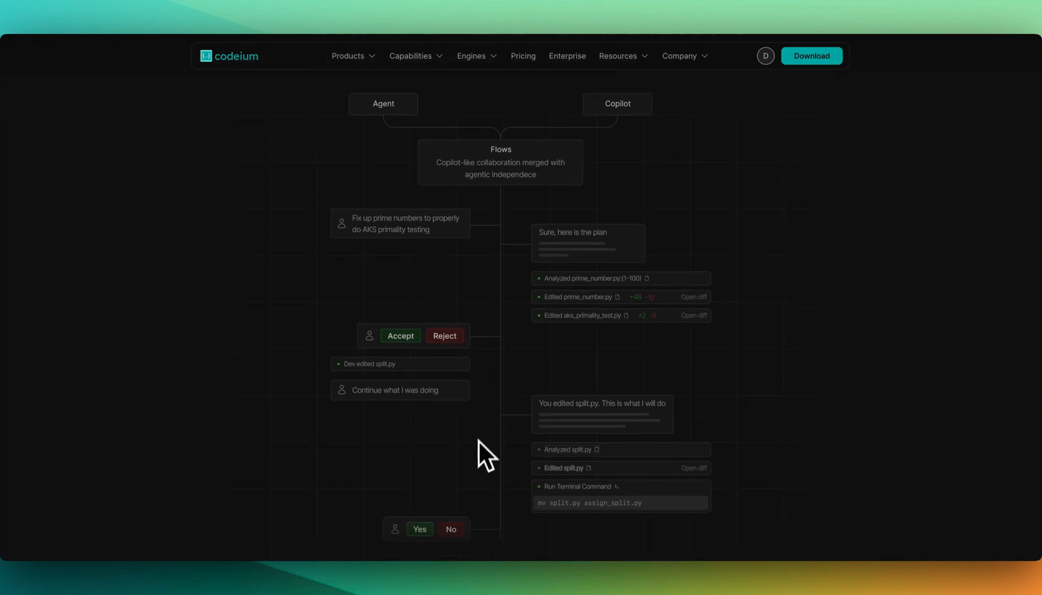
{"action": "scroll", "scroll_direction": "down", "scroll_amount": 3}
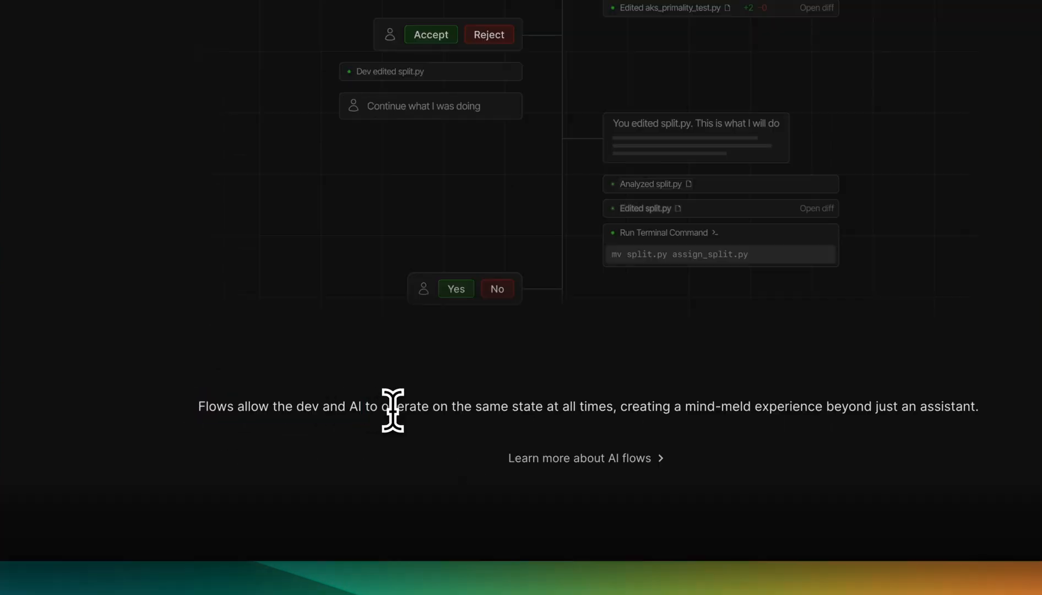
{"action": "mouse_move", "coordinate": [623, 411]}
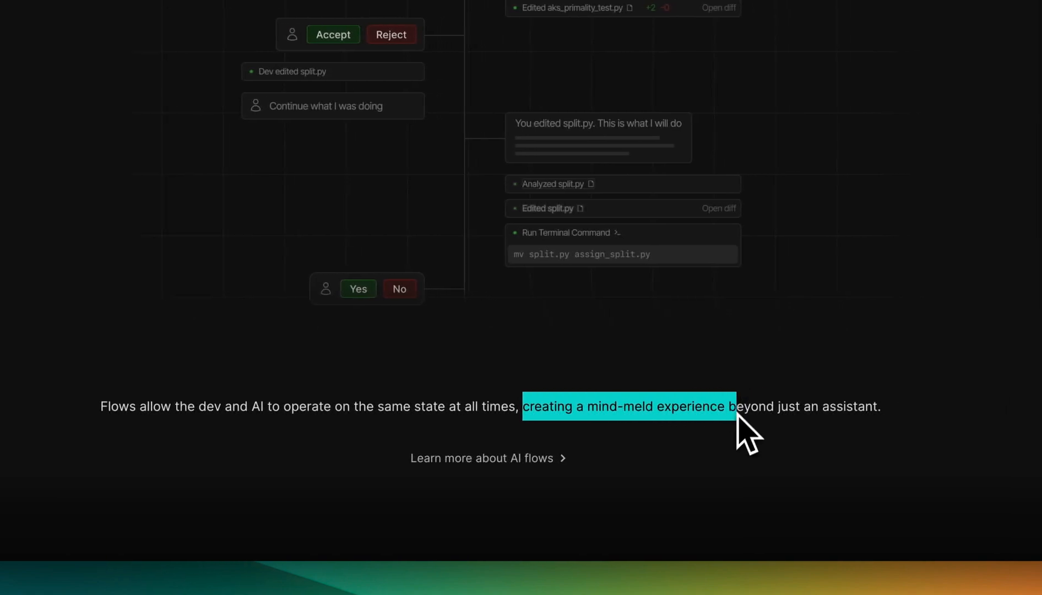
{"action": "mouse_move", "coordinate": [424, 466]}
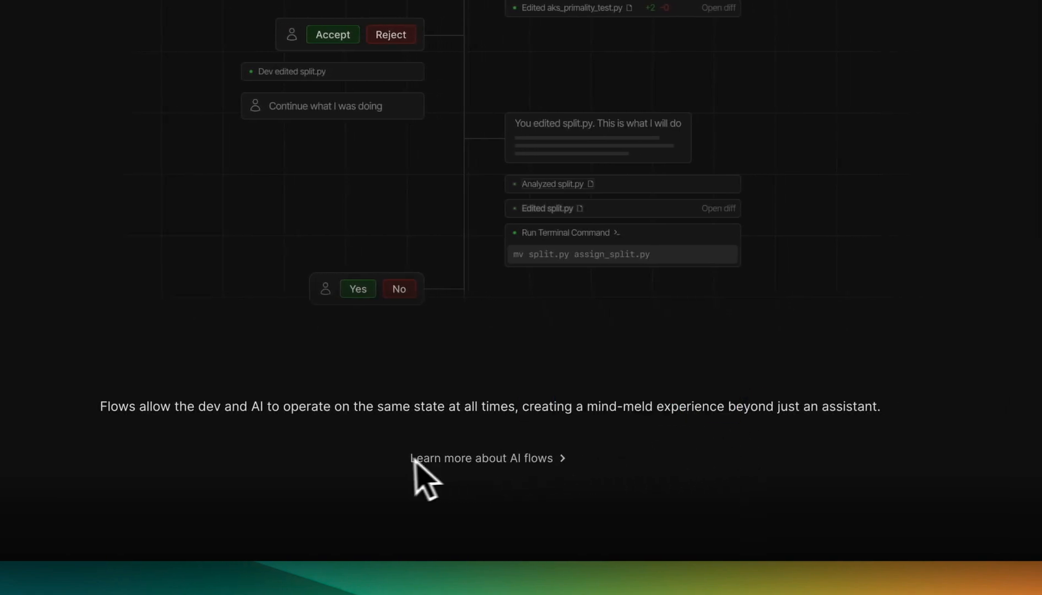
Follow the AI flows link, then scroll past Full contextual awareness to Suggest and run commands.
{"action": "left_click", "coordinate": [480, 457]}
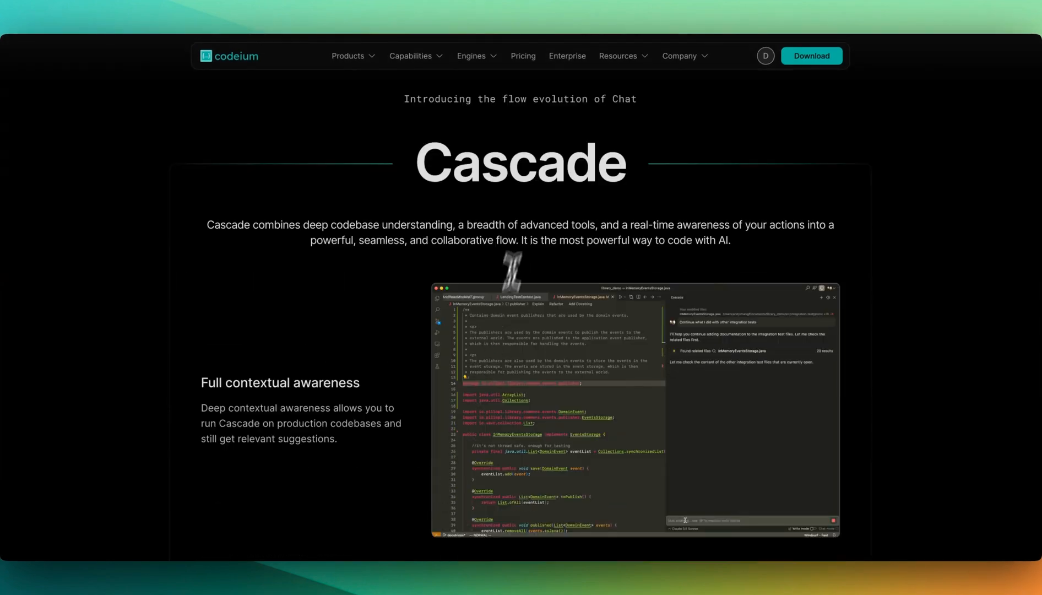
{"action": "scroll", "scroll_direction": "down", "scroll_amount": 3}
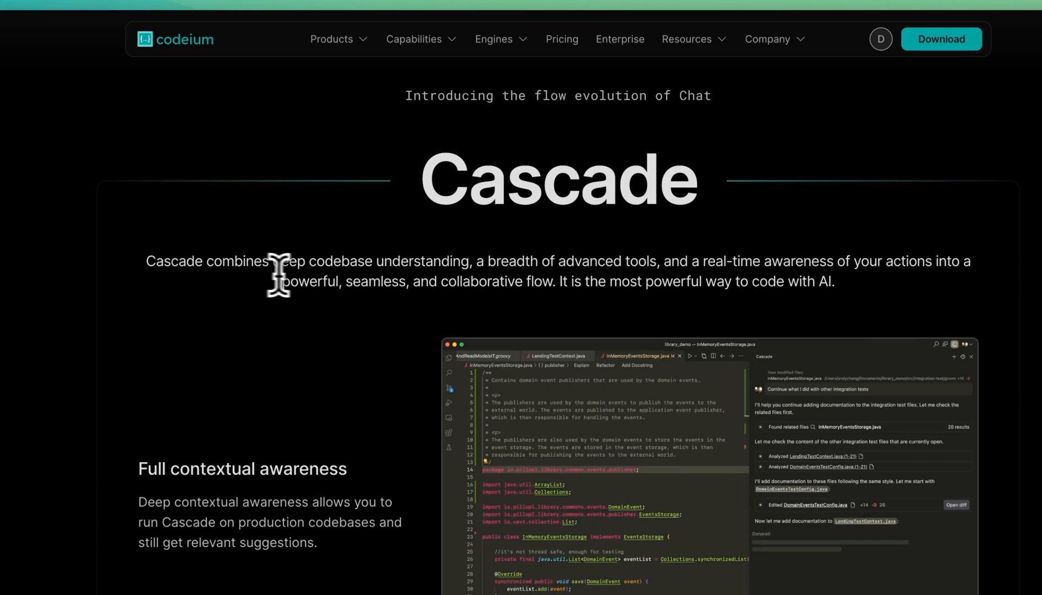
{"action": "mouse_move", "coordinate": [492, 286]}
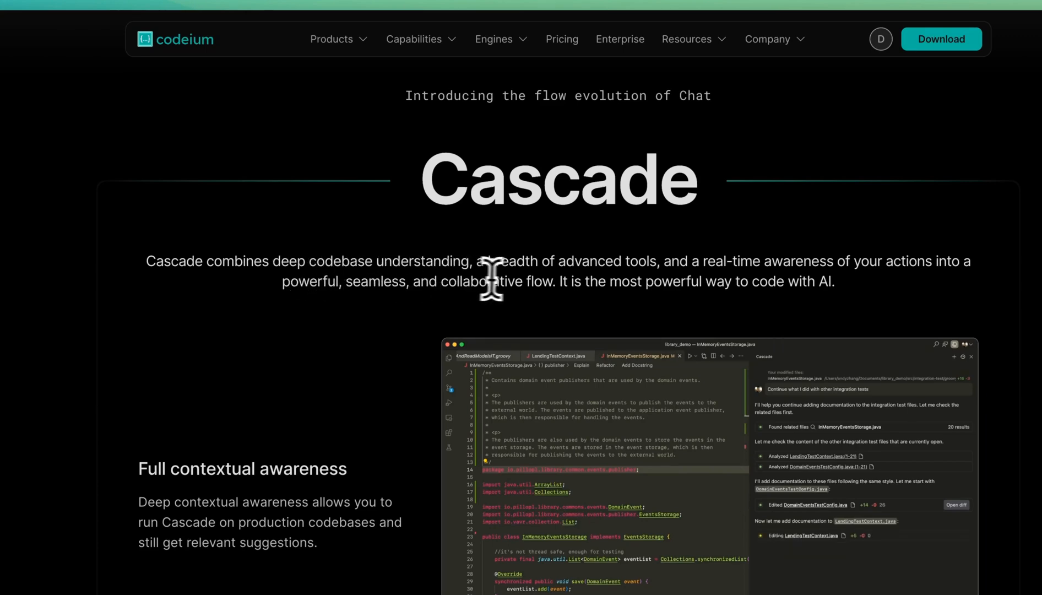
{"action": "scroll", "scroll_direction": "down", "scroll_amount": 3}
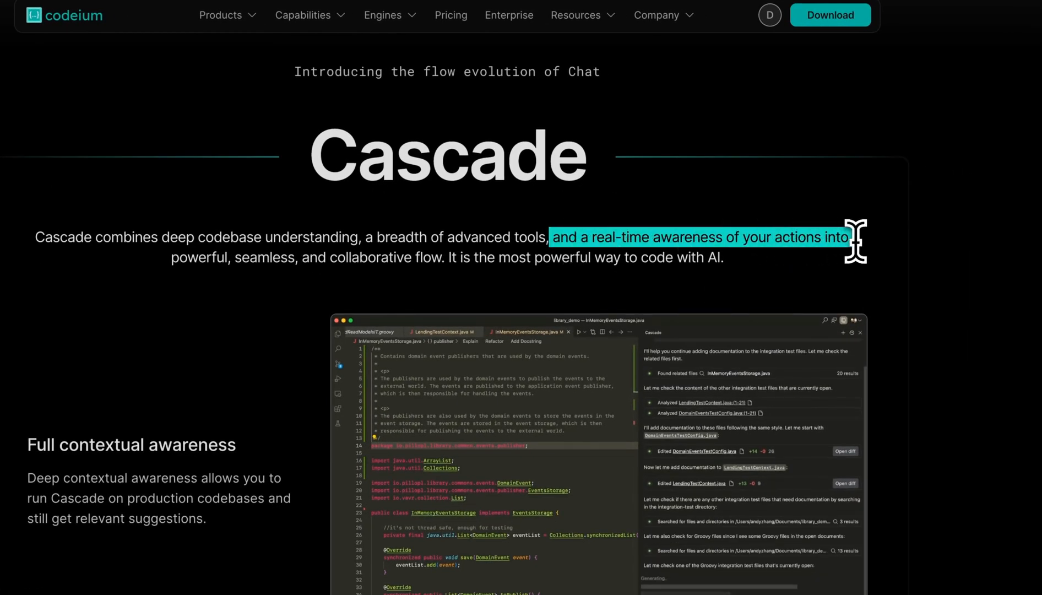
{"action": "scroll", "scroll_direction": "down", "scroll_amount": 3}
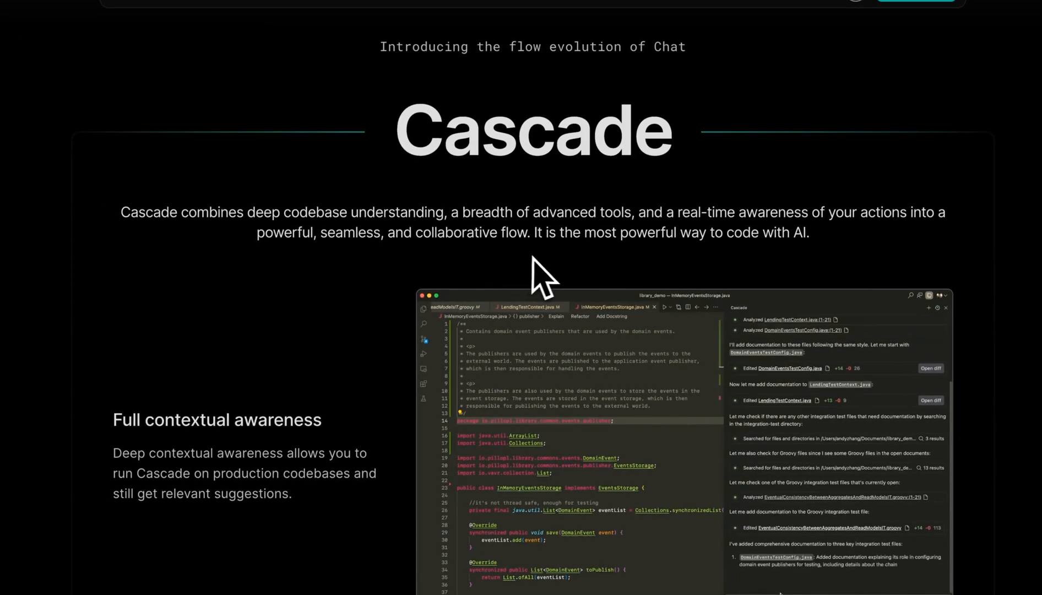
{"action": "scroll", "scroll_direction": "down", "scroll_amount": 3}
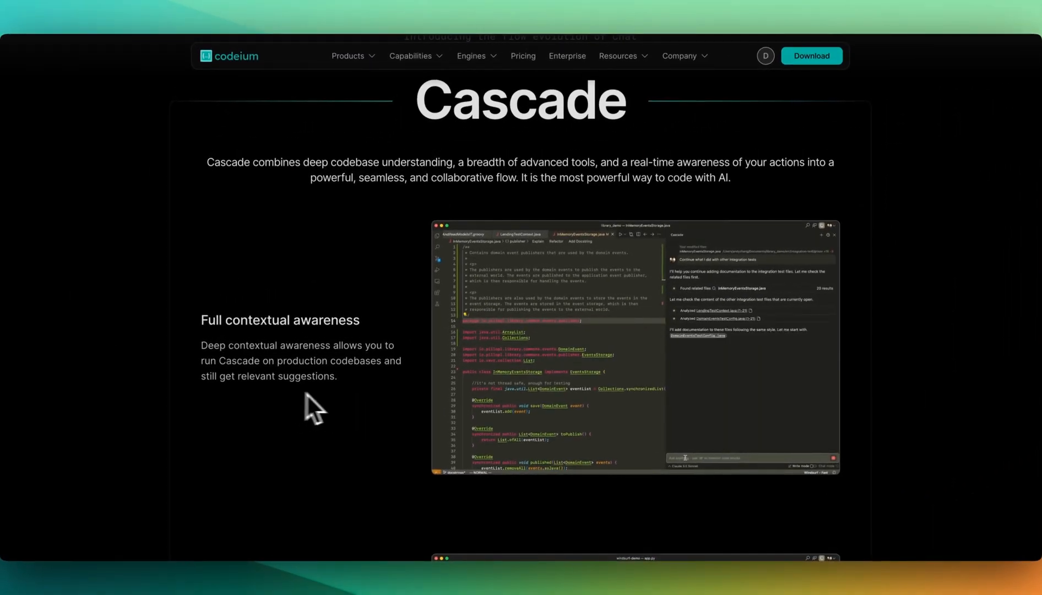
{"action": "scroll", "scroll_direction": "down", "scroll_amount": 3}
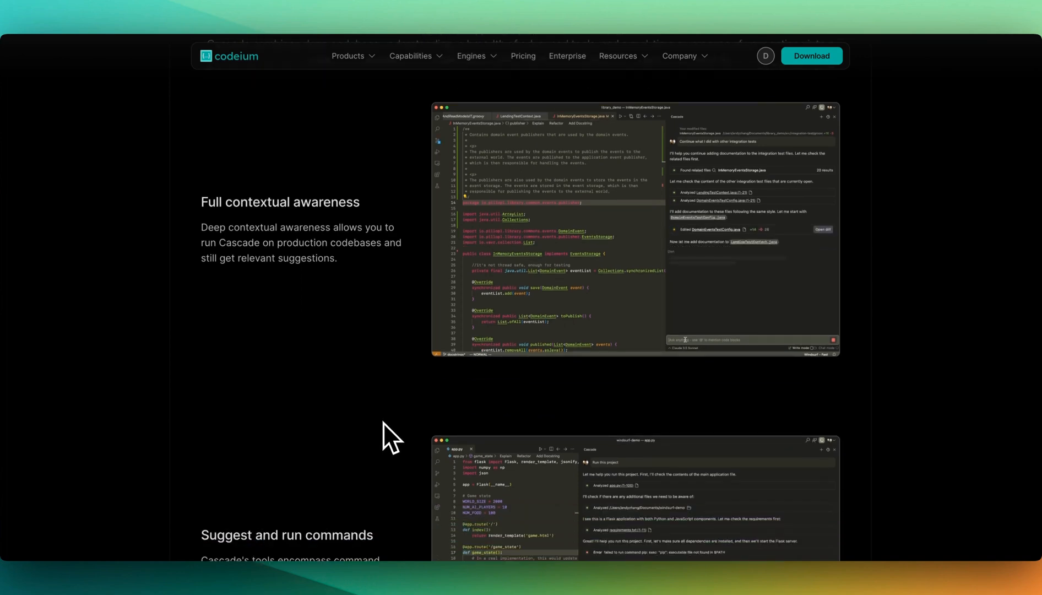
{"action": "scroll", "scroll_direction": "down", "scroll_amount": 3}
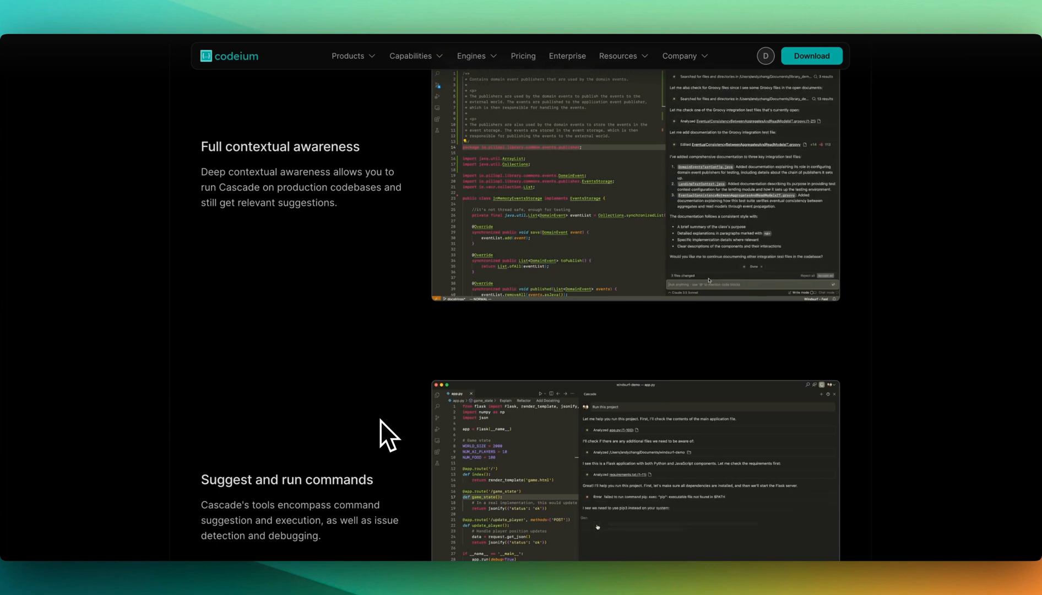
{"action": "scroll", "scroll_direction": "down", "scroll_amount": 3}
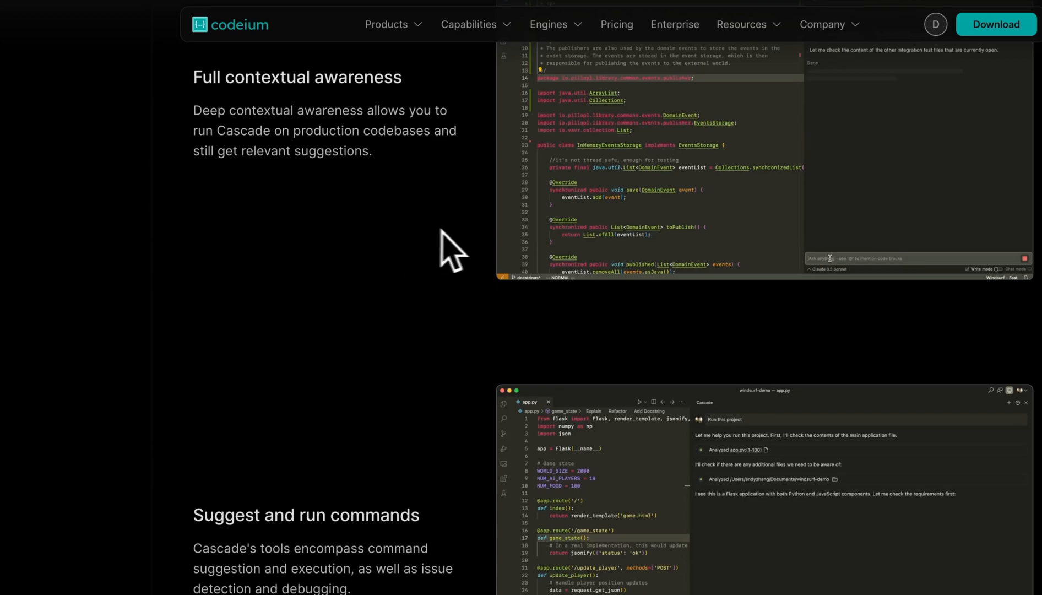
Scroll past Suggest and run commands and Pick up where you left off to the Cascade summary.
{"action": "scroll", "scroll_direction": "down", "scroll_amount": 3}
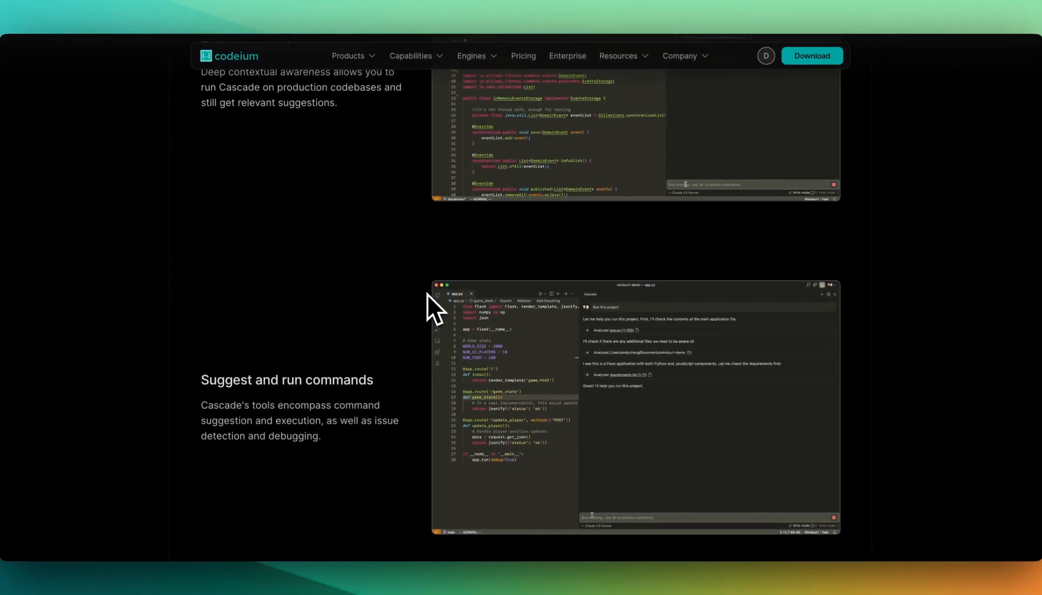
{"action": "scroll", "scroll_direction": "down", "scroll_amount": 3}
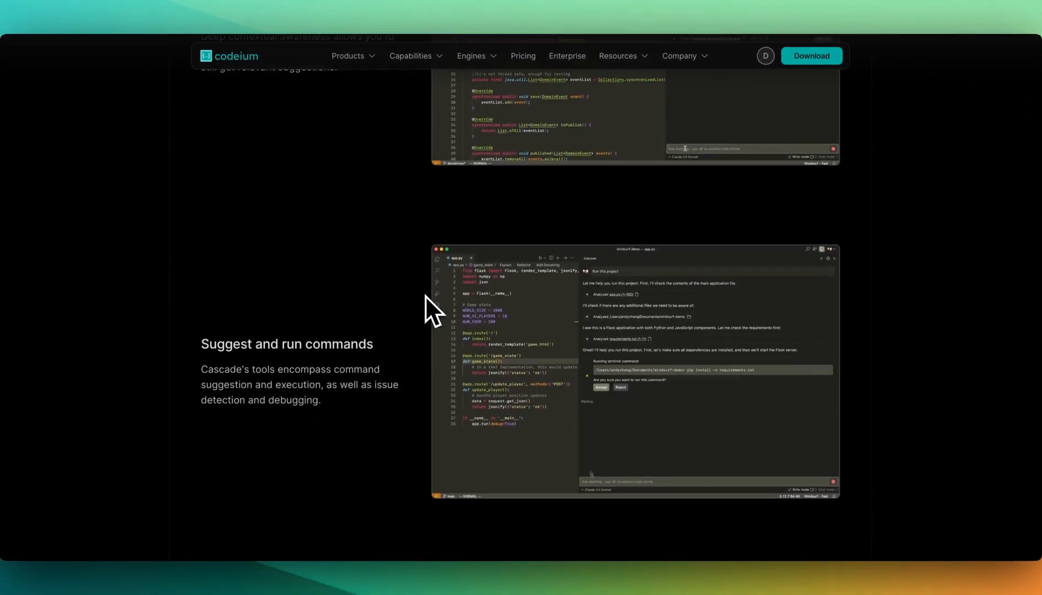
{"action": "scroll", "scroll_direction": "down", "scroll_amount": 3}
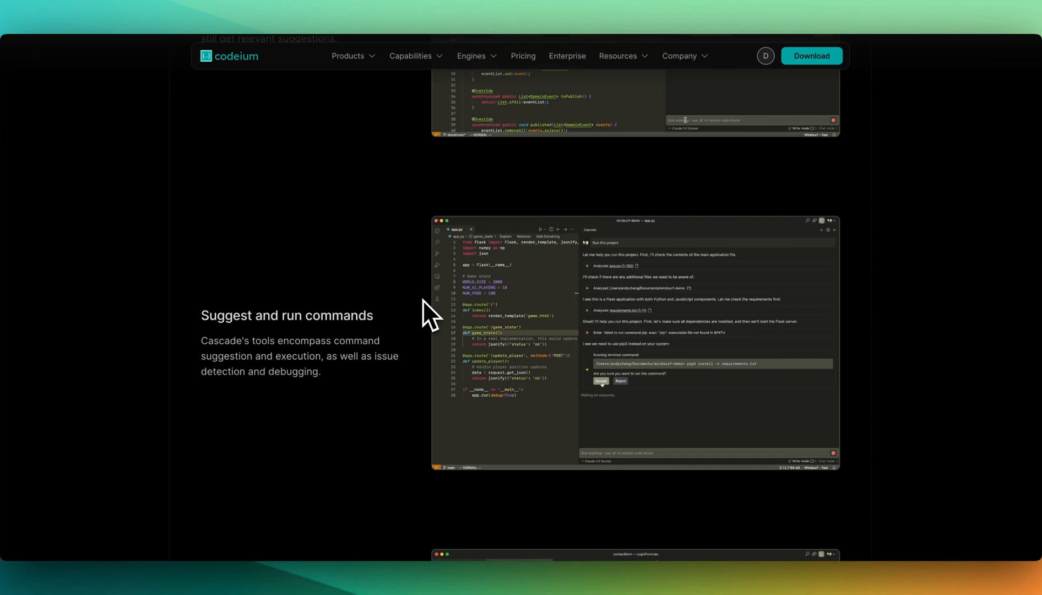
{"action": "scroll", "scroll_direction": "down", "scroll_amount": 3}
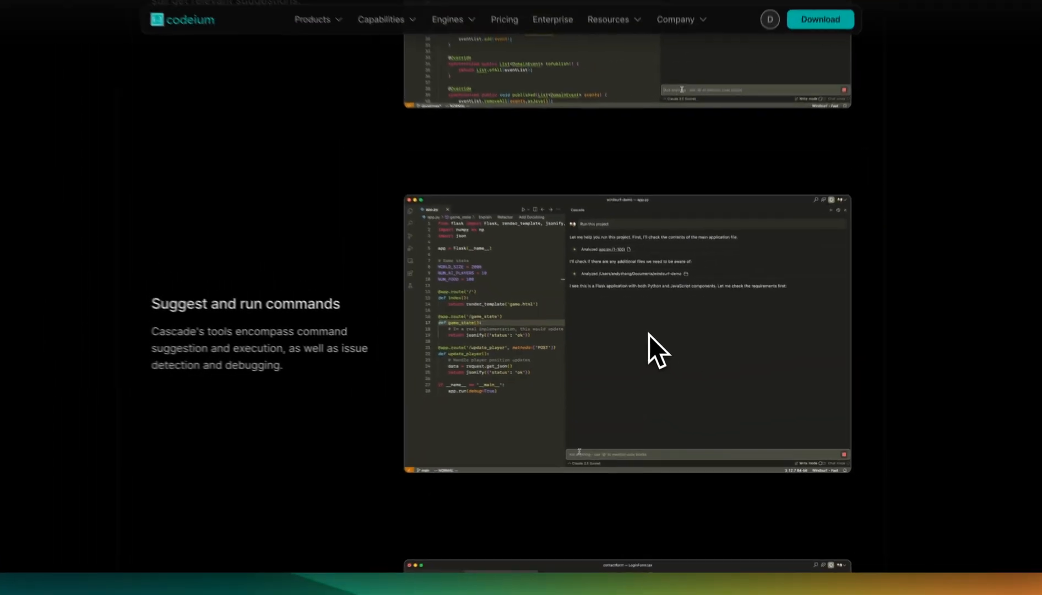
{"action": "scroll", "scroll_direction": "down", "scroll_amount": 3}
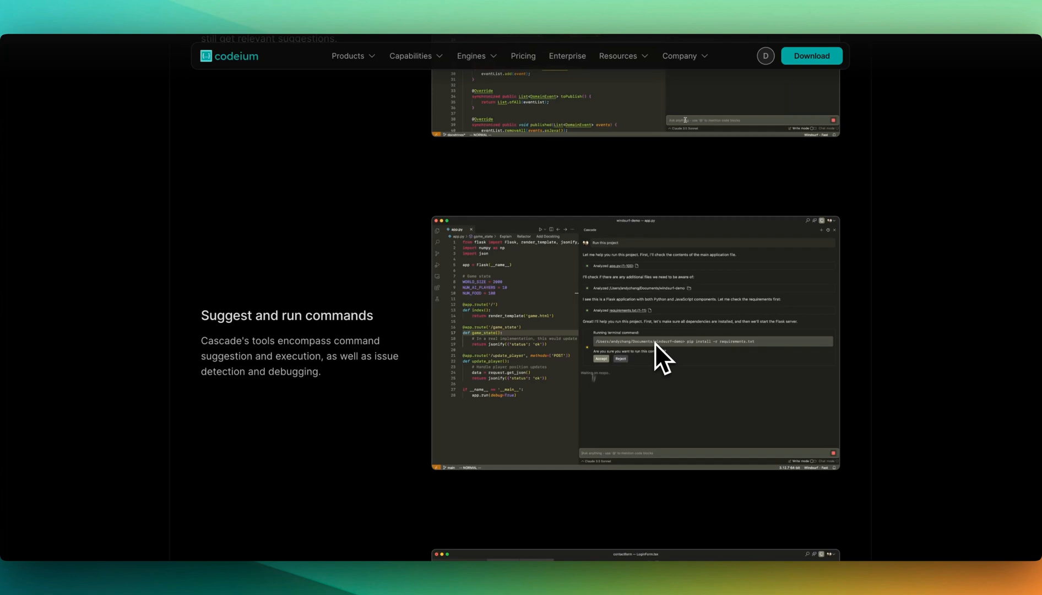
{"action": "scroll", "scroll_direction": "down", "scroll_amount": 3}
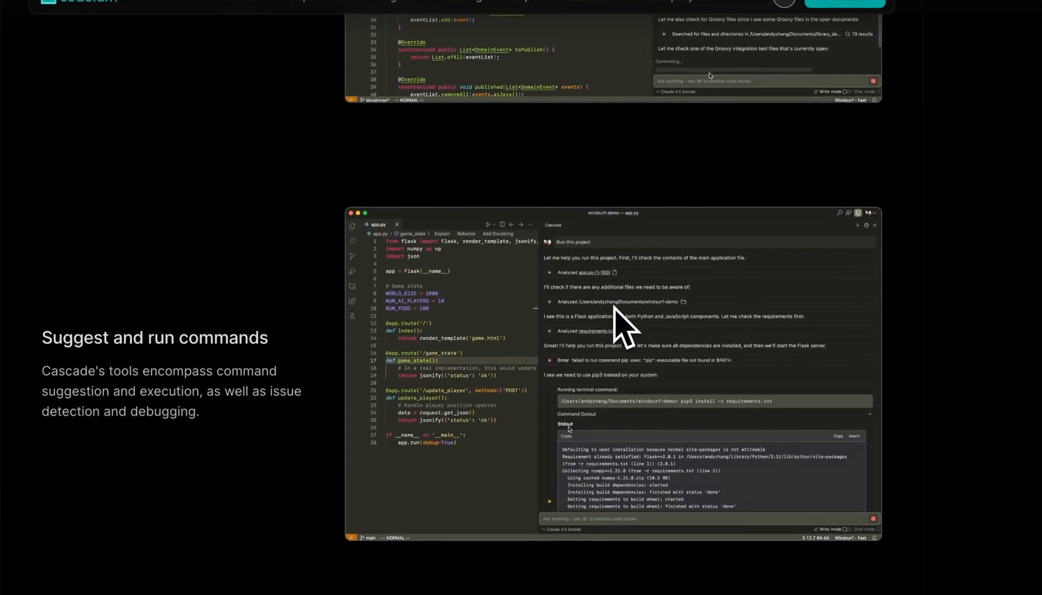
{"action": "scroll", "scroll_direction": "up", "scroll_amount": 3}
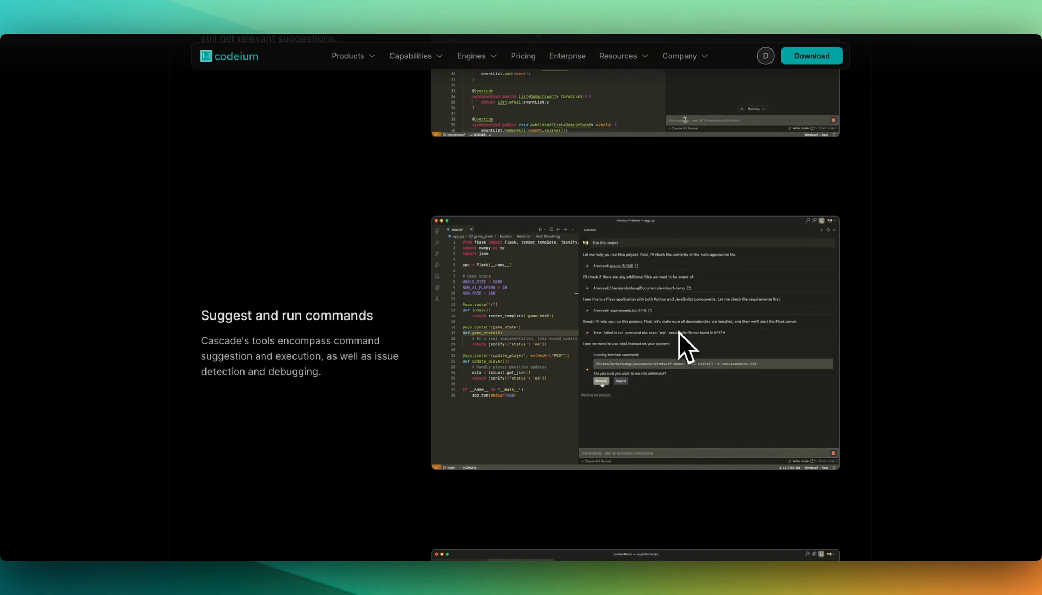
{"action": "scroll", "scroll_direction": "down", "scroll_amount": 3}
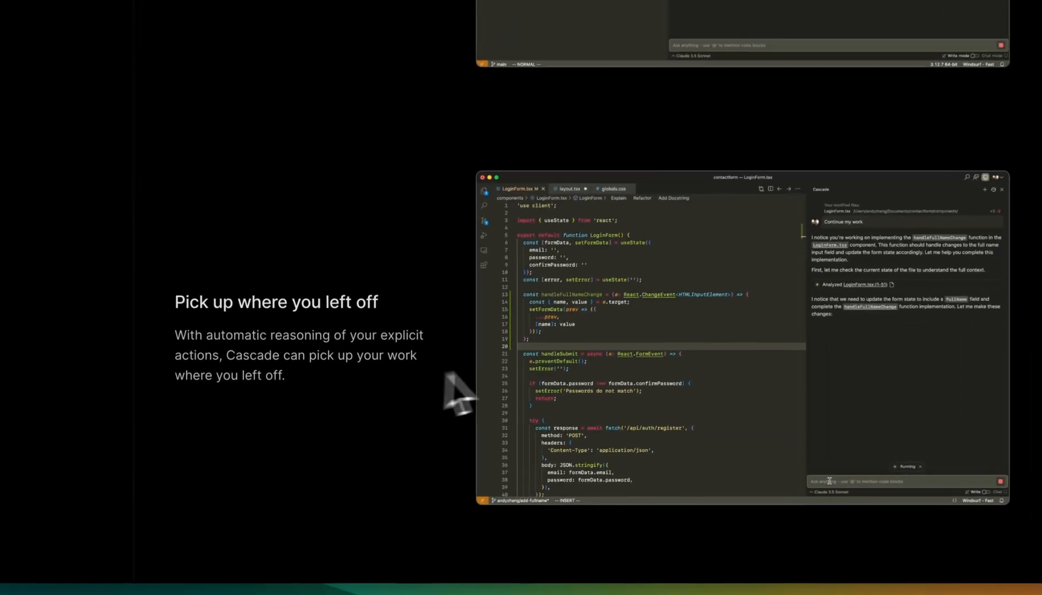
{"action": "scroll", "scroll_direction": "down", "scroll_amount": 3}
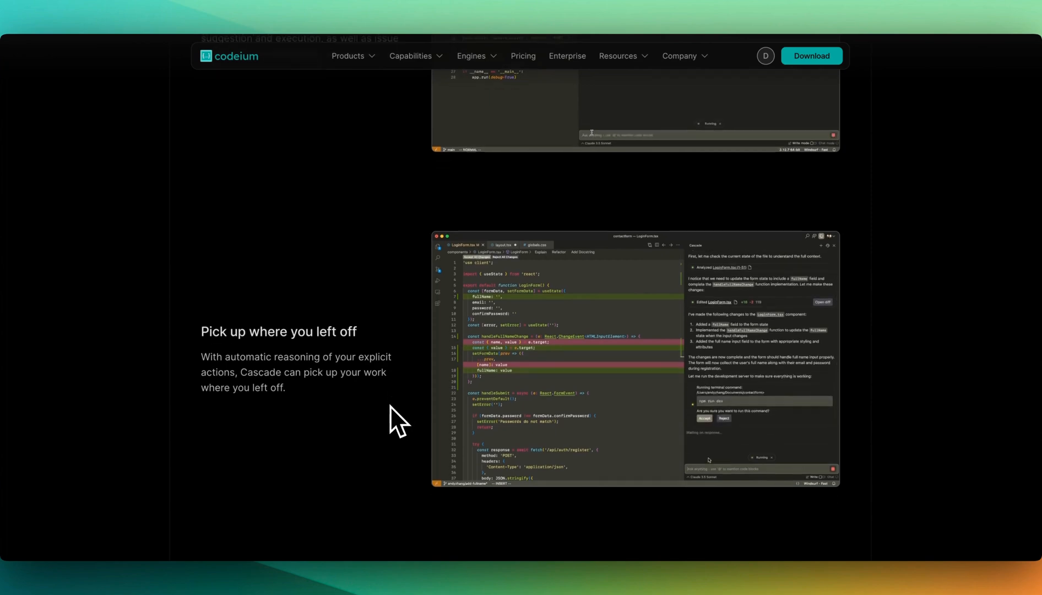
{"action": "scroll", "scroll_direction": "down", "scroll_amount": 3}
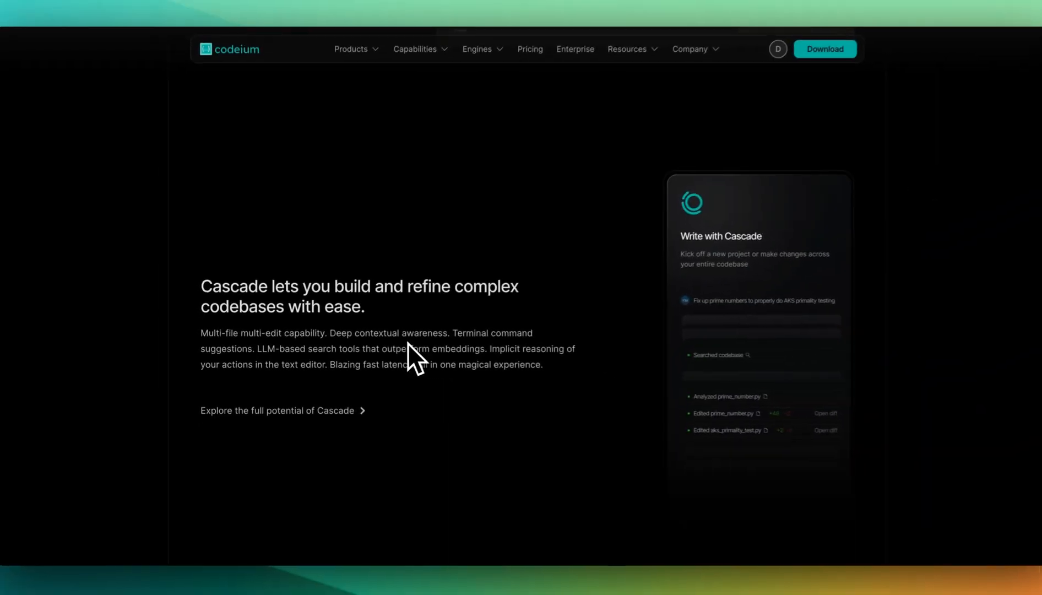
Page through the feature card carousel to the last card, @ mentions in Cascade.
{"action": "scroll", "scroll_direction": "down", "scroll_amount": 3}
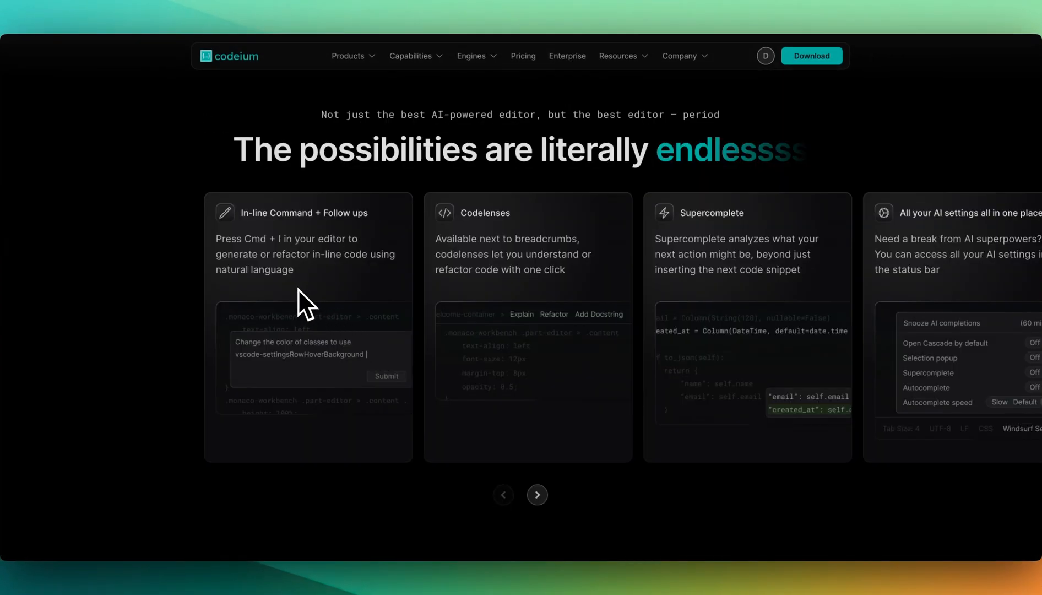
{"action": "scroll", "scroll_direction": "down", "scroll_amount": 3}
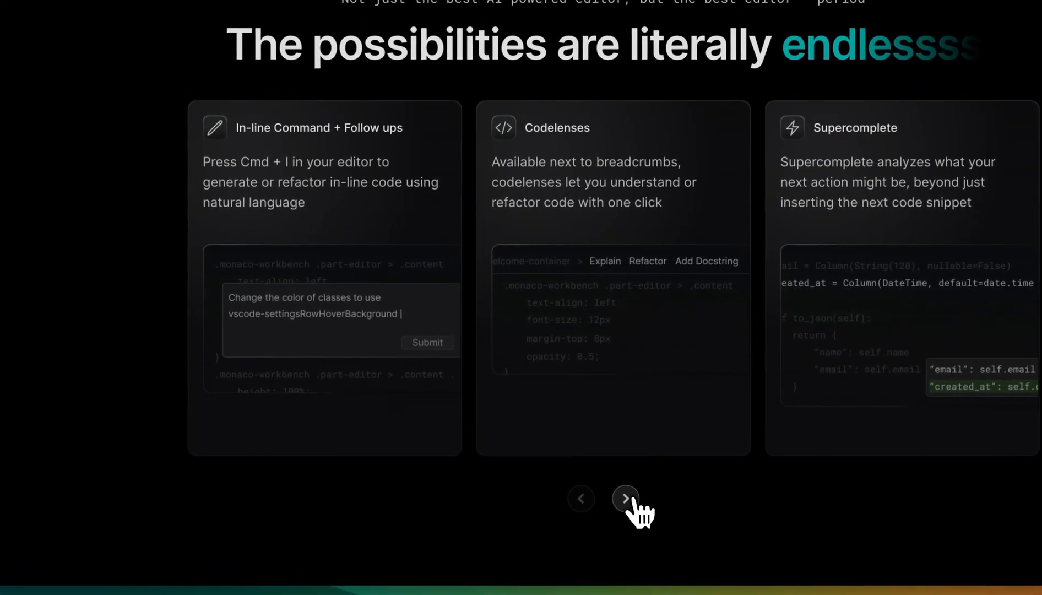
{"action": "left_click", "coordinate": [625, 498]}
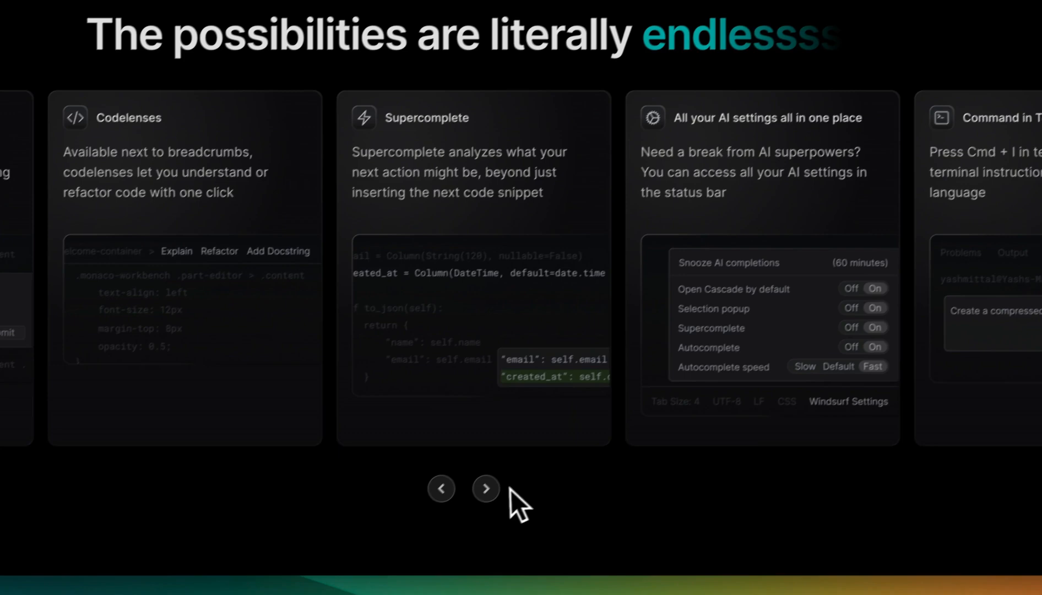
{"action": "left_click", "coordinate": [486, 488]}
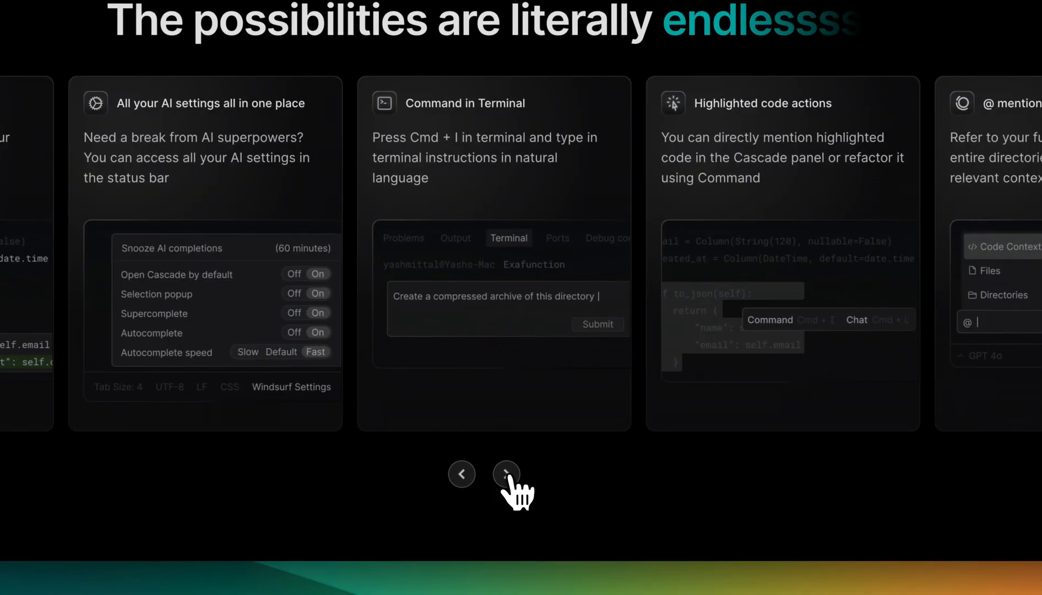
{"action": "left_click", "coordinate": [506, 474]}
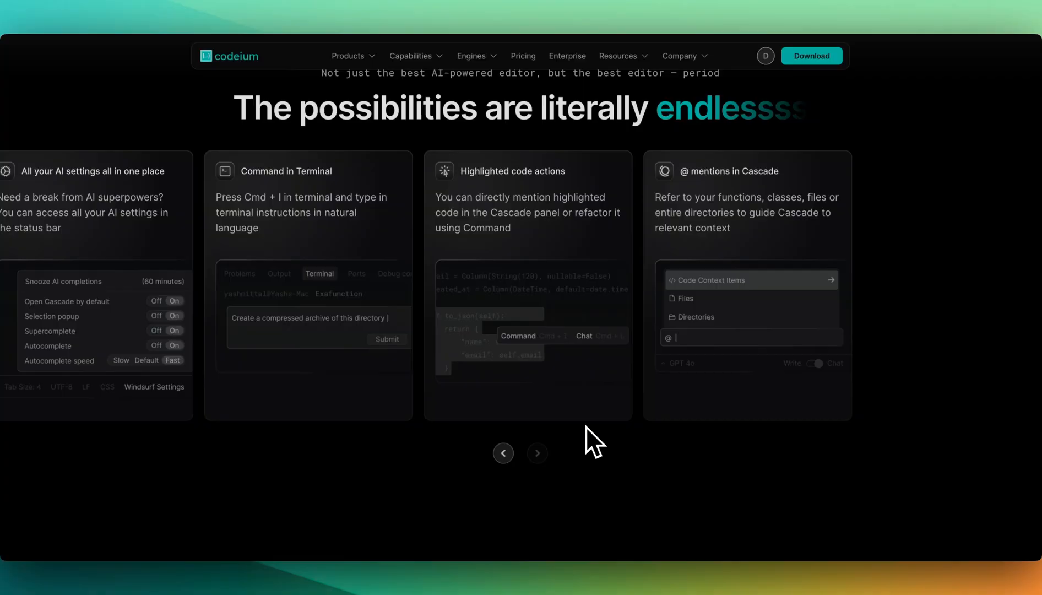
Scroll past the Windsurf Pro offer to the 'Experience a true flow state' download section.
{"action": "scroll", "scroll_direction": "down", "scroll_amount": 3}
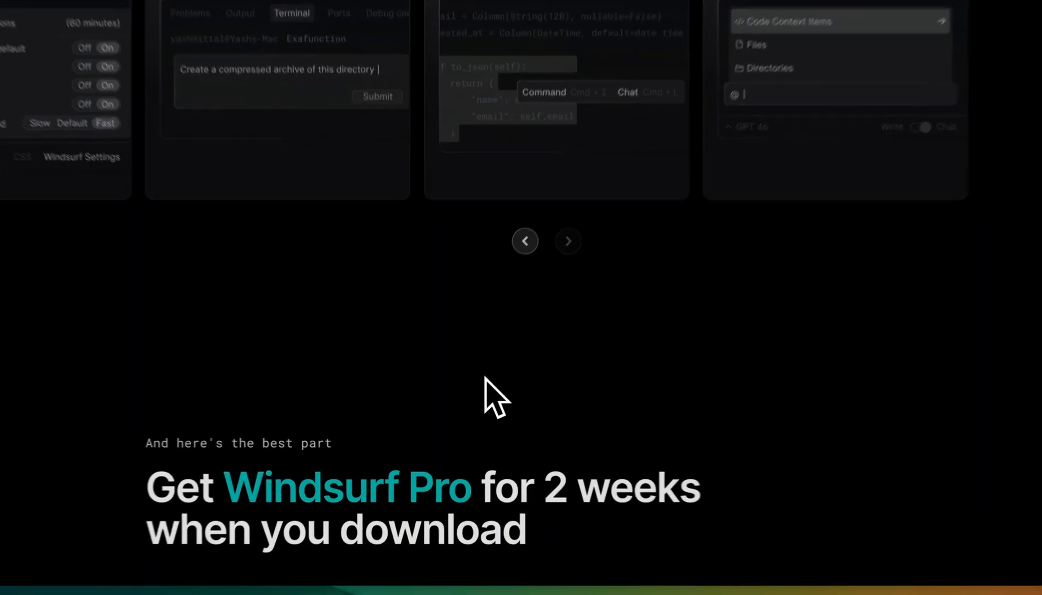
{"action": "scroll", "scroll_direction": "up", "scroll_amount": 3}
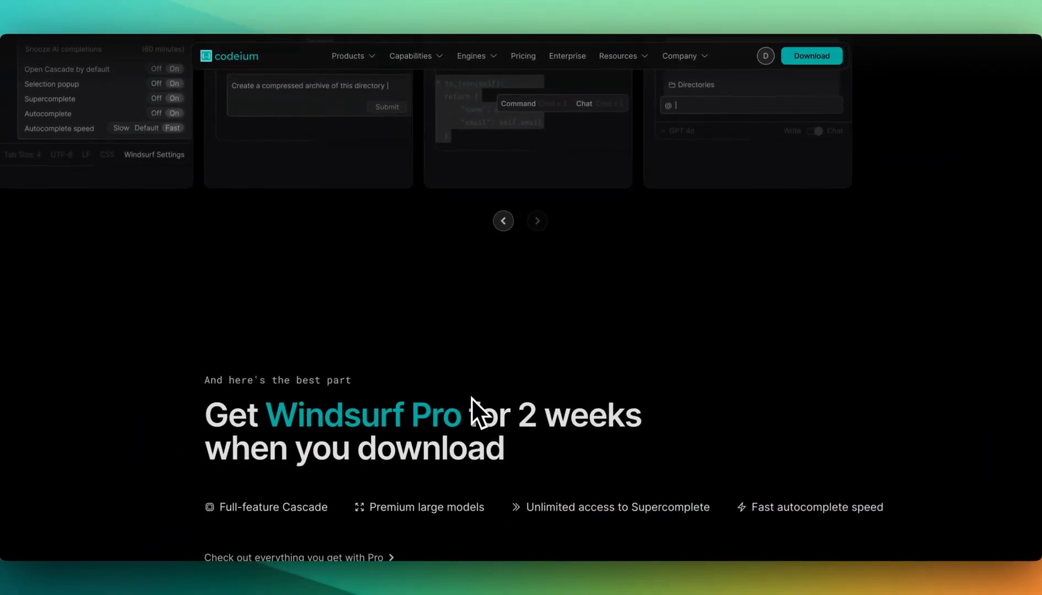
{"action": "scroll", "scroll_direction": "down", "scroll_amount": 3}
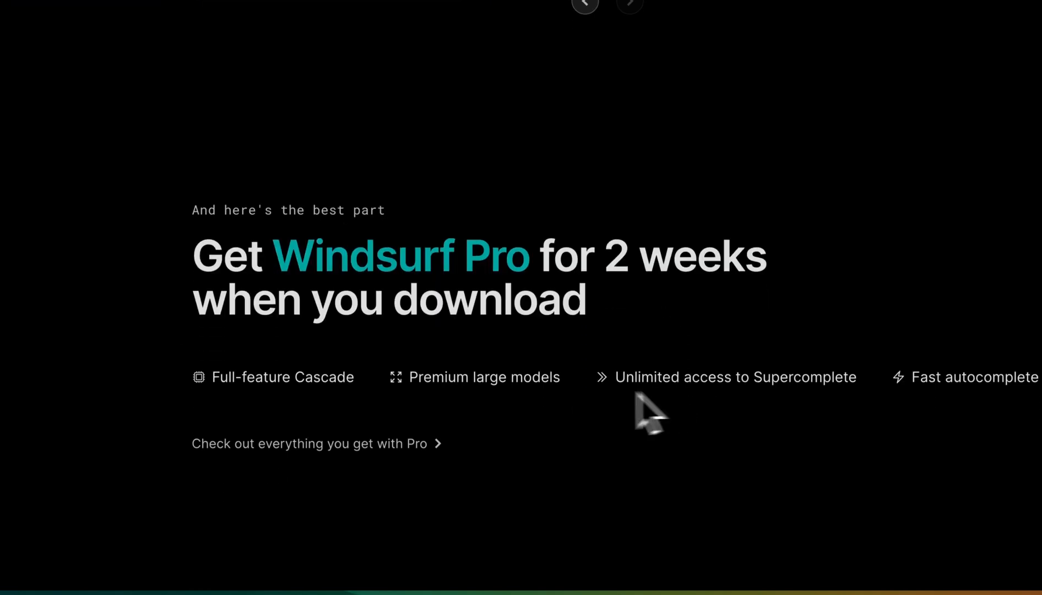
{"action": "mouse_move", "coordinate": [525, 412]}
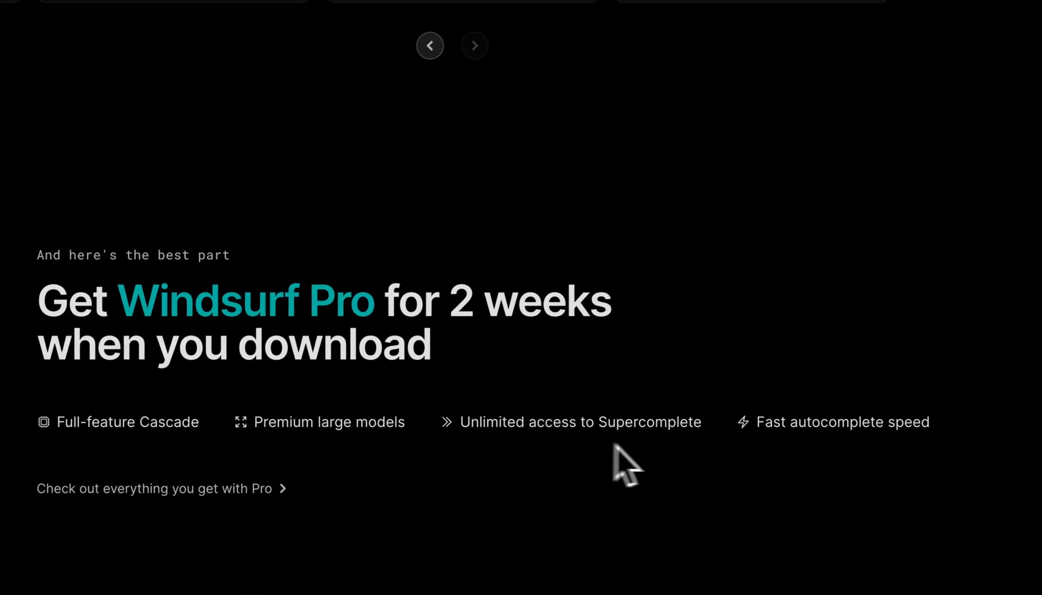
{"action": "scroll", "scroll_direction": "down", "scroll_amount": 3}
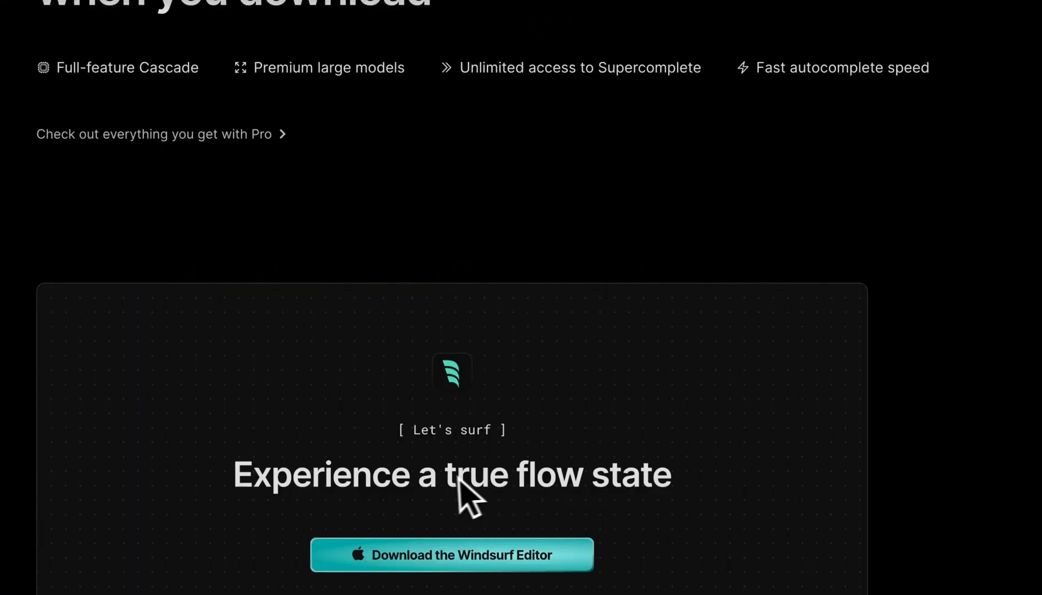
Switch Cascade to Chat mode, browse the model list, and type '@' to show mentions.
{"action": "left_click", "coordinate": [451, 554]}
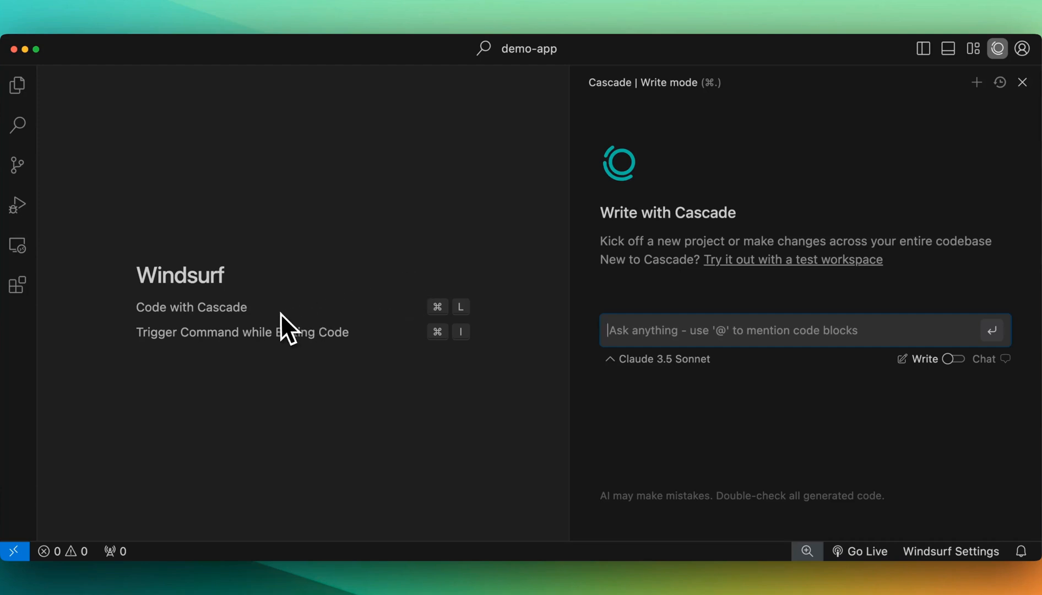
{"action": "mouse_move", "coordinate": [439, 293]}
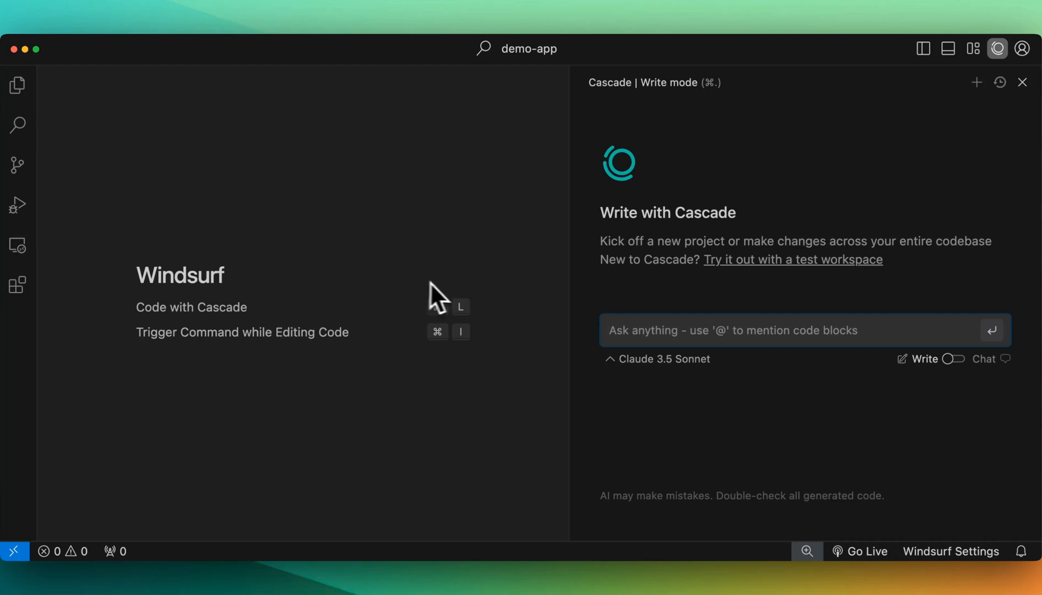
{"action": "mouse_move", "coordinate": [19, 284]}
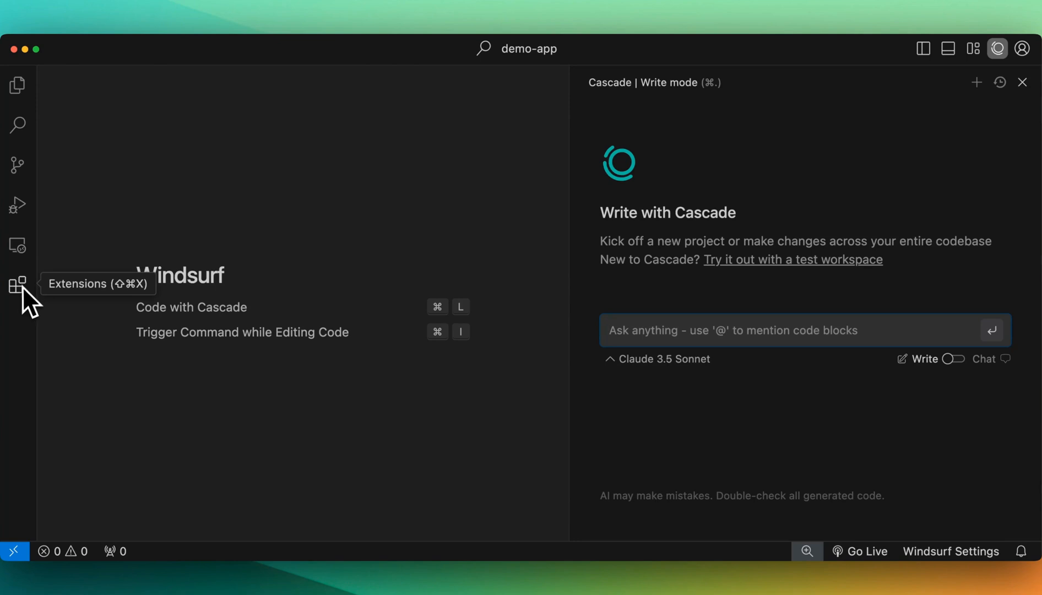
{"action": "mouse_move", "coordinate": [180, 346]}
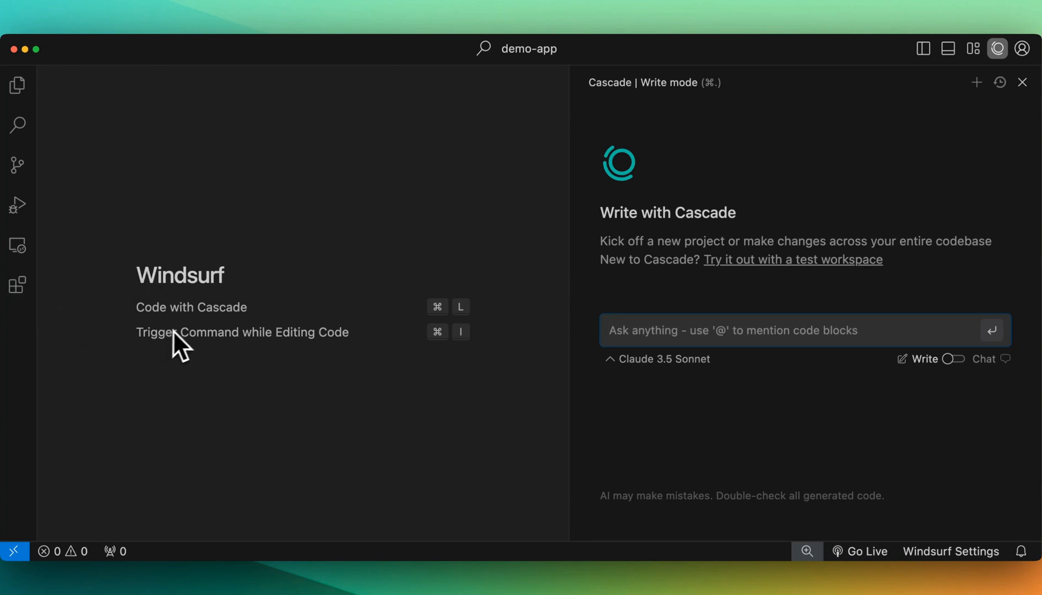
{"action": "mouse_move", "coordinate": [621, 143]}
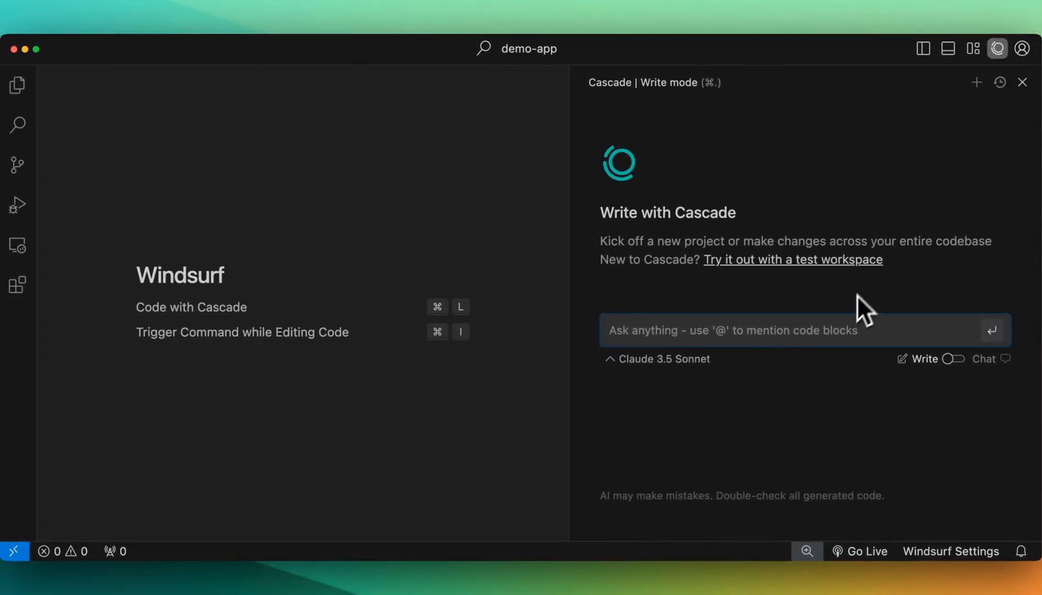
{"action": "mouse_move", "coordinate": [942, 200]}
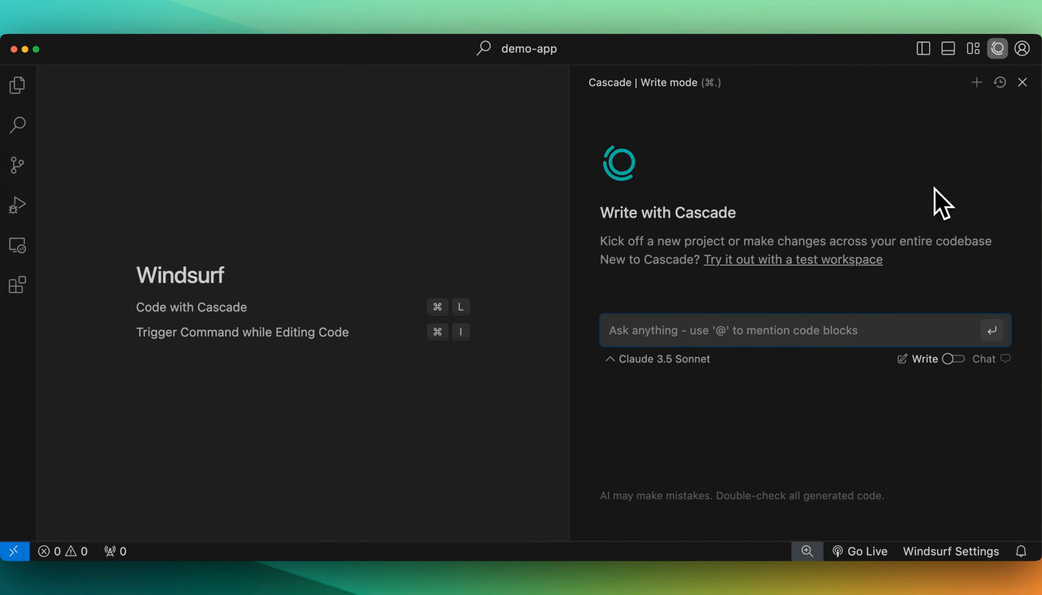
{"action": "left_click", "coordinate": [948, 358]}
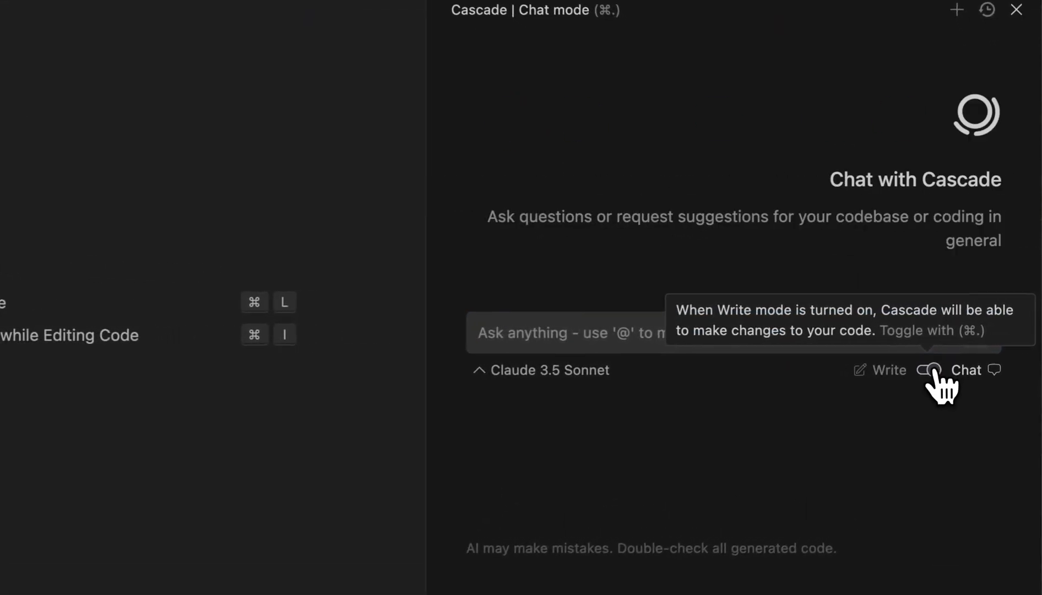
{"action": "left_click", "coordinate": [929, 370]}
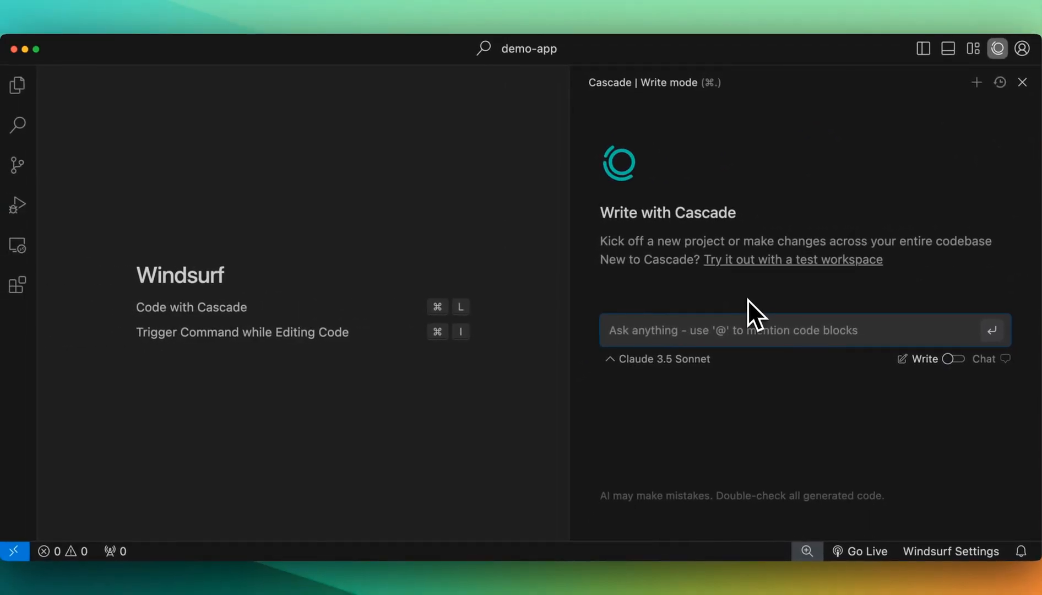
{"action": "left_click", "coordinate": [955, 359]}
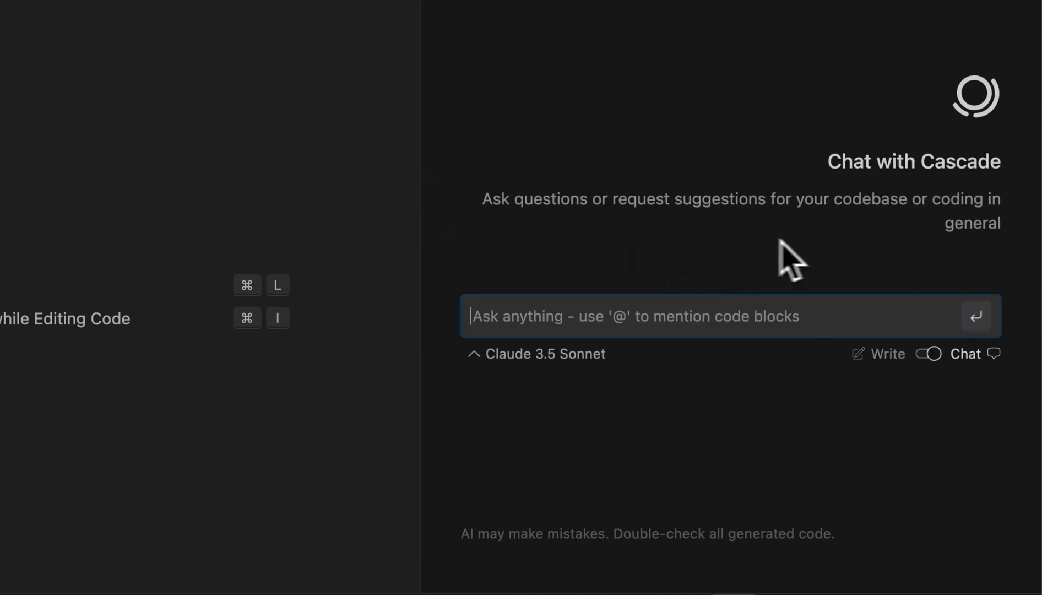
{"action": "mouse_move", "coordinate": [740, 241]}
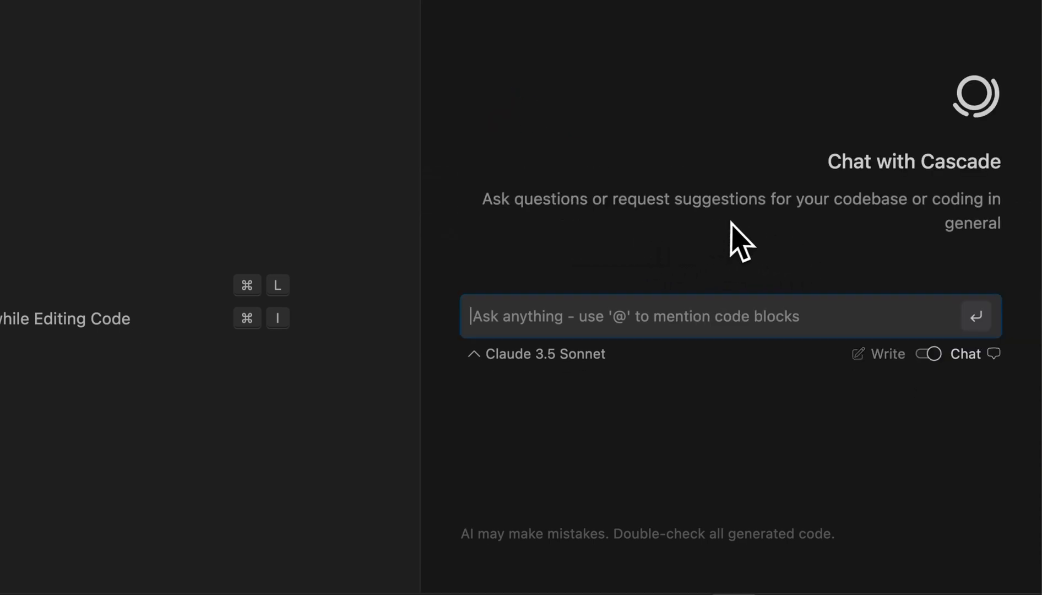
{"action": "mouse_move", "coordinate": [944, 239]}
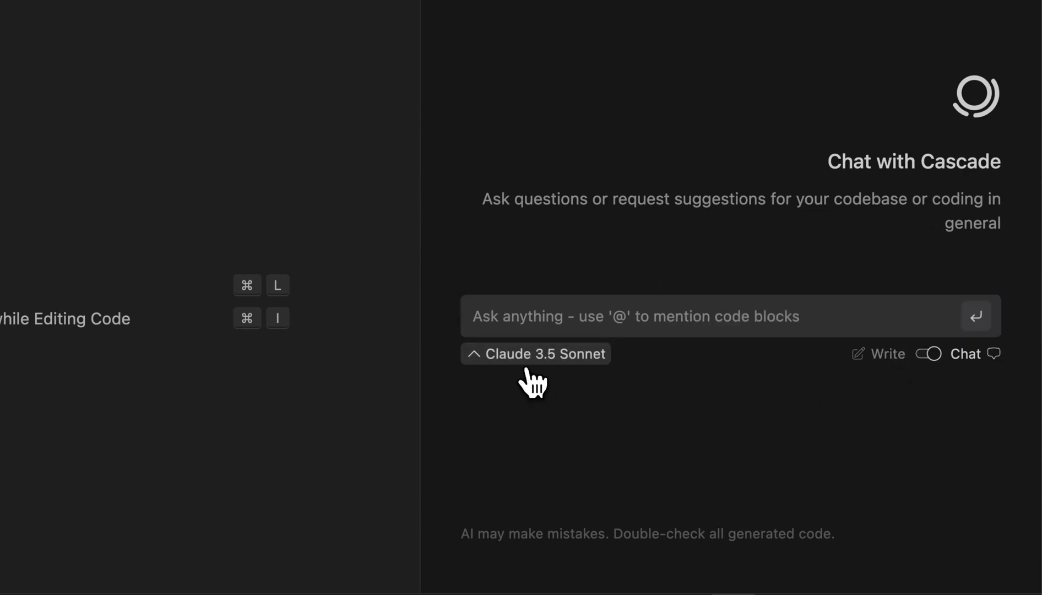
{"action": "left_click", "coordinate": [535, 353]}
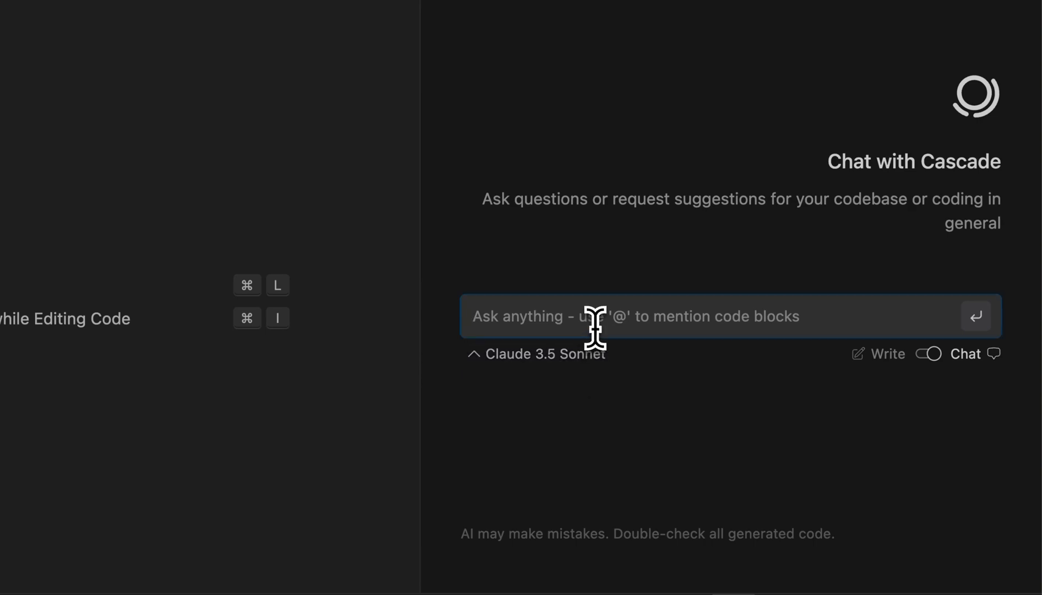
{"action": "type", "text": "@"}
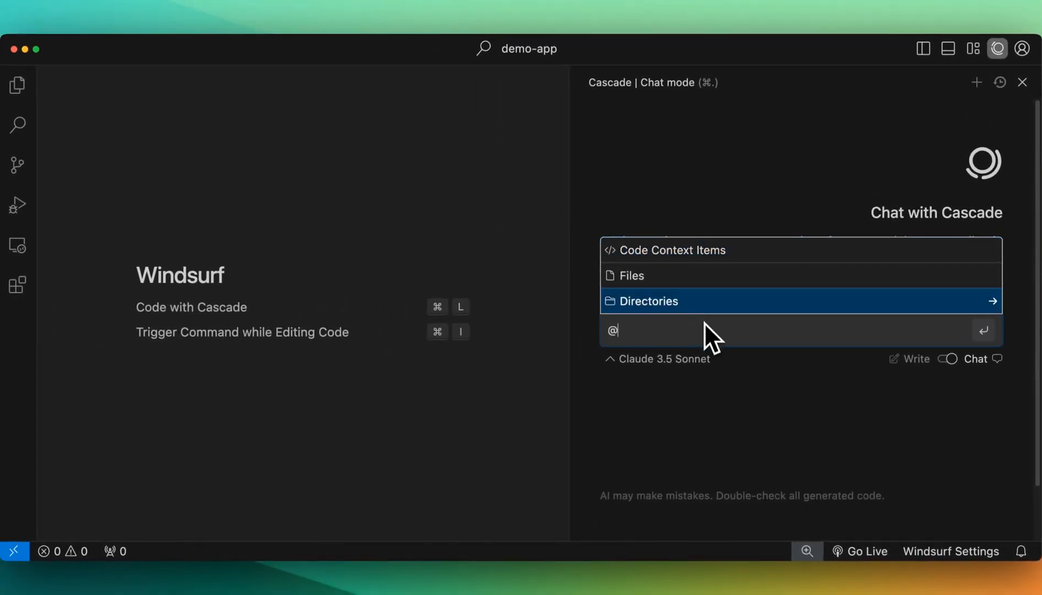
{"action": "mouse_move", "coordinate": [708, 326]}
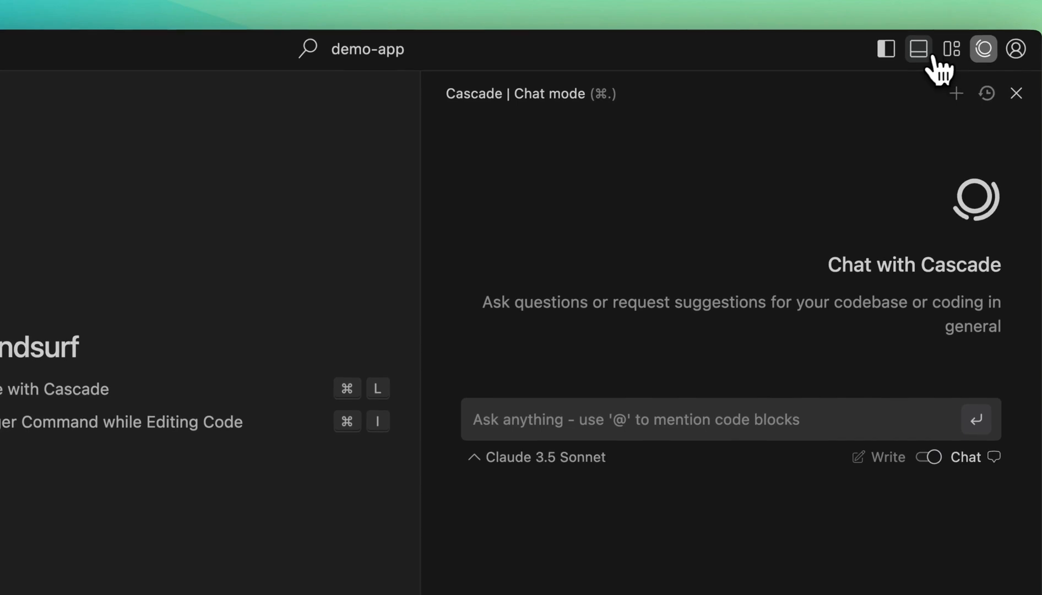
Run bunx create-next-app in a terminal to scaffold demo-app, with Cascade back in Write mode.
{"action": "left_click", "coordinate": [918, 49]}
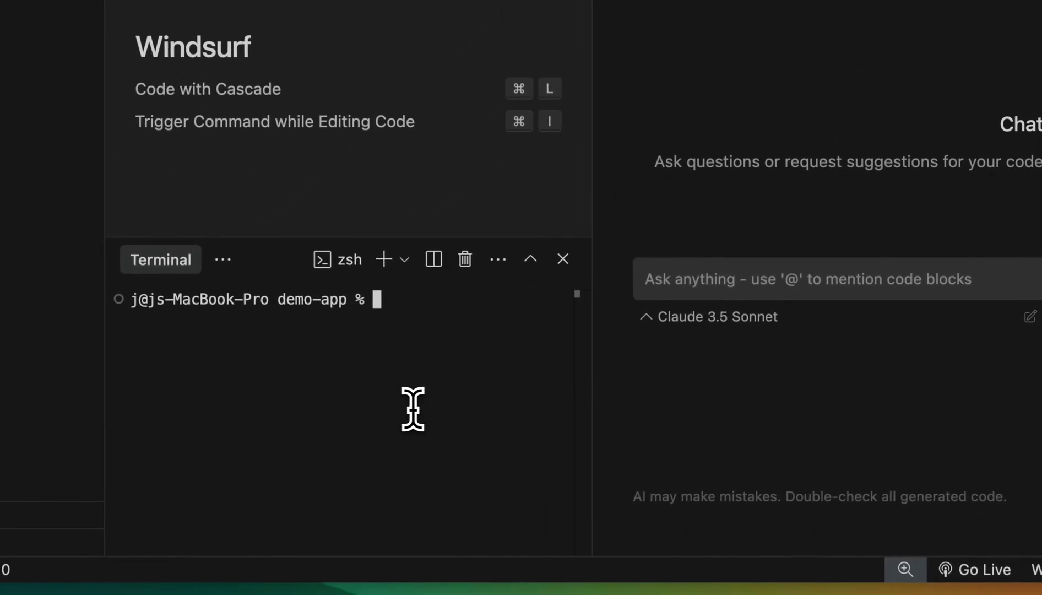
{"action": "type", "text": "bunx create"}
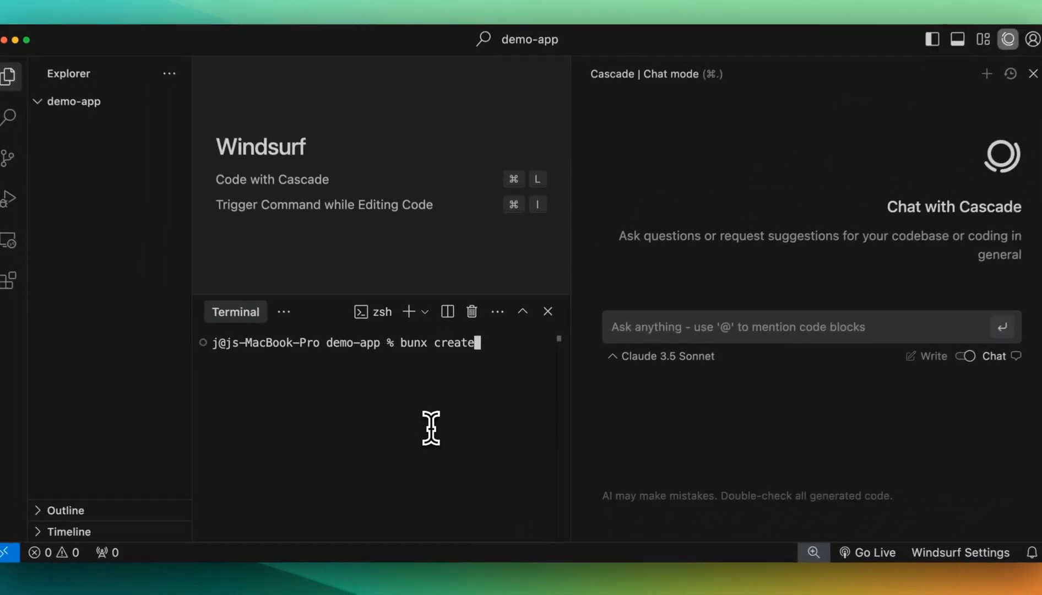
{"action": "type", "text": "-next-app"}
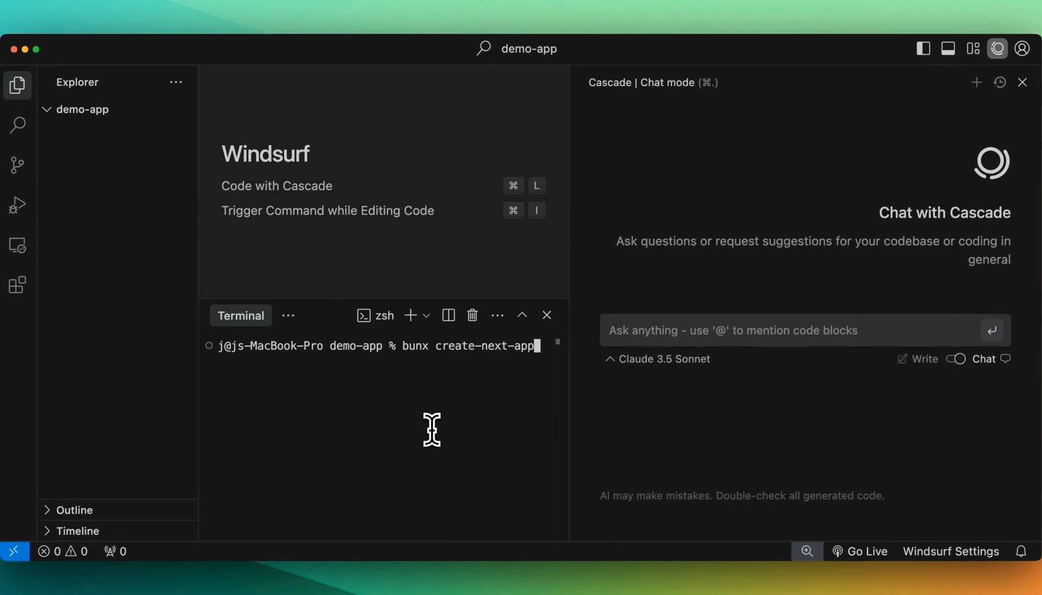
{"action": "key", "text": "Return"}
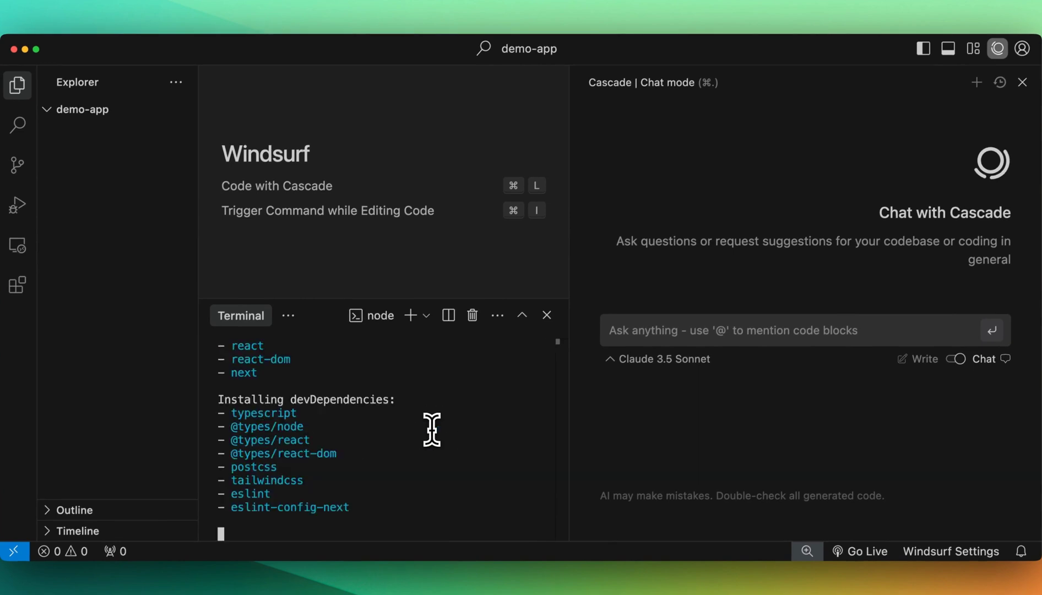
{"action": "left_click", "coordinate": [956, 358]}
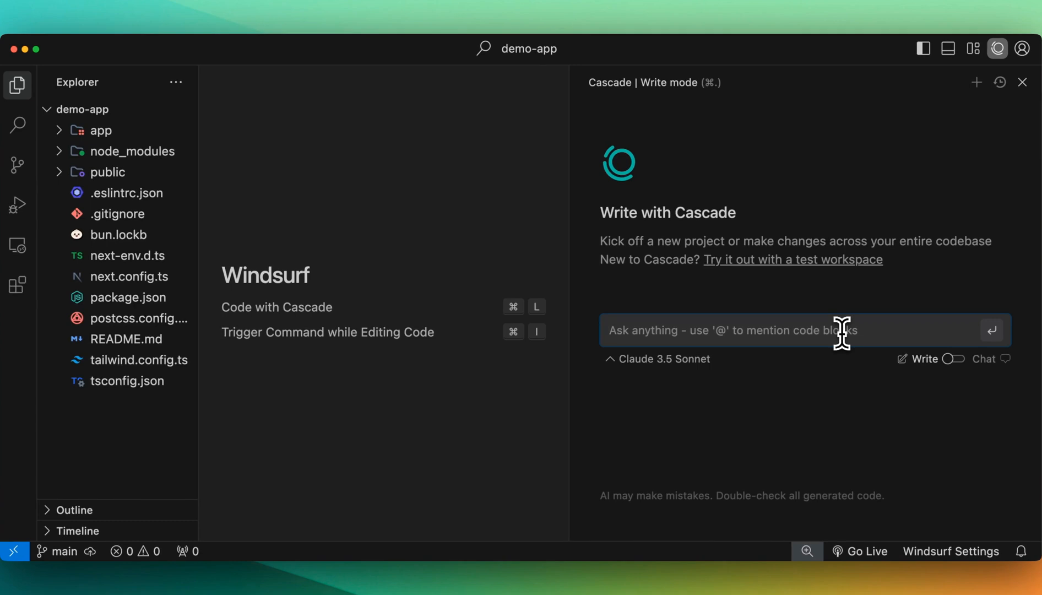
Submit a Cascade request for a simple portfolio with a markdown blog folder and three example posts.
{"action": "type", "text": "I want a very"}
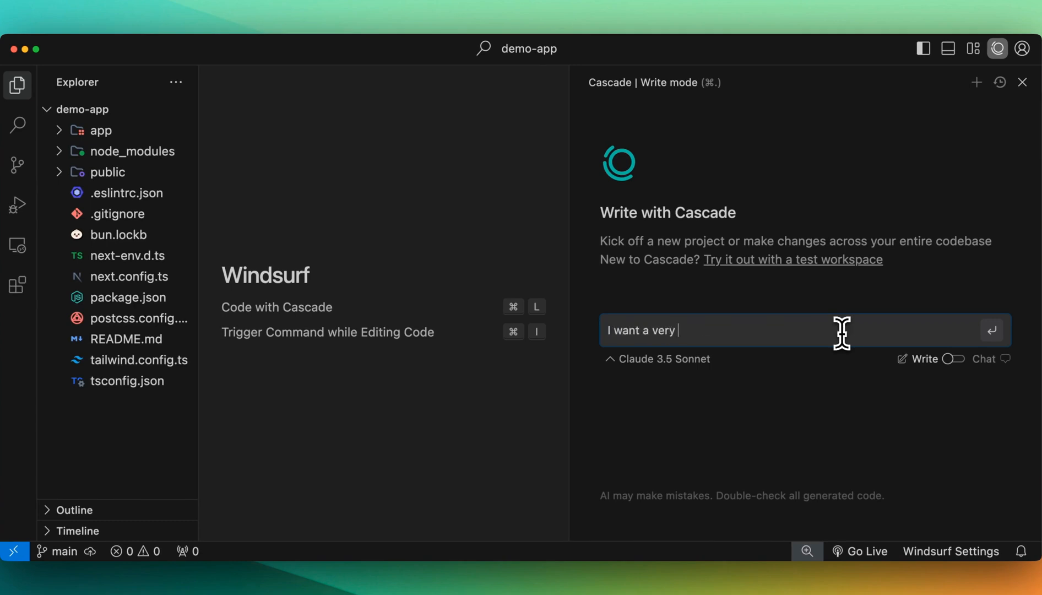
{"action": "type", "text": "simple but beautiful portfolio page, with a youtube, github a"}
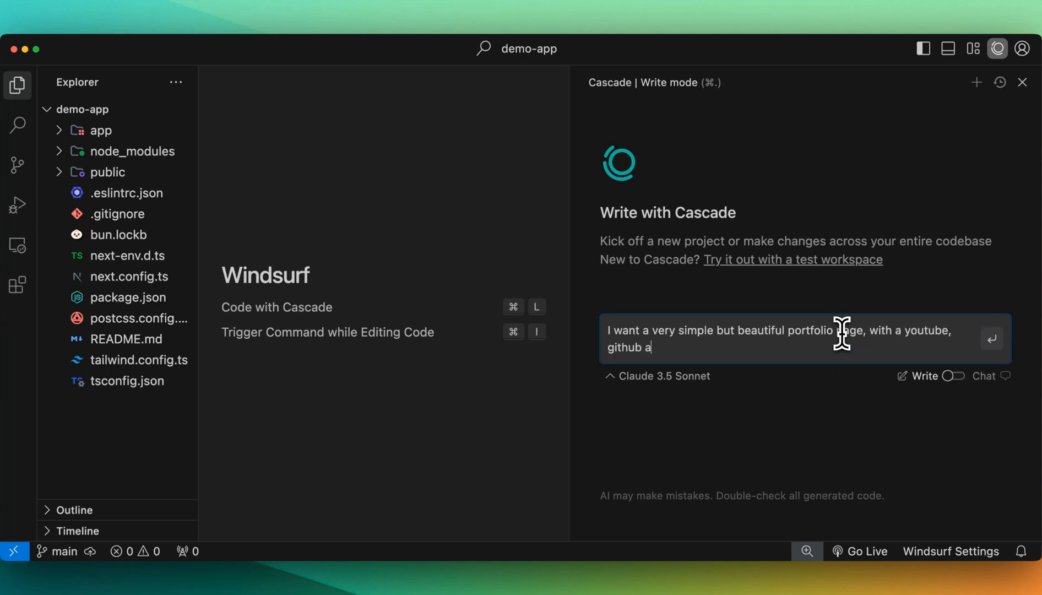
{"action": "type", "text": "s well as blog link. for the blog lets set this up to handle"}
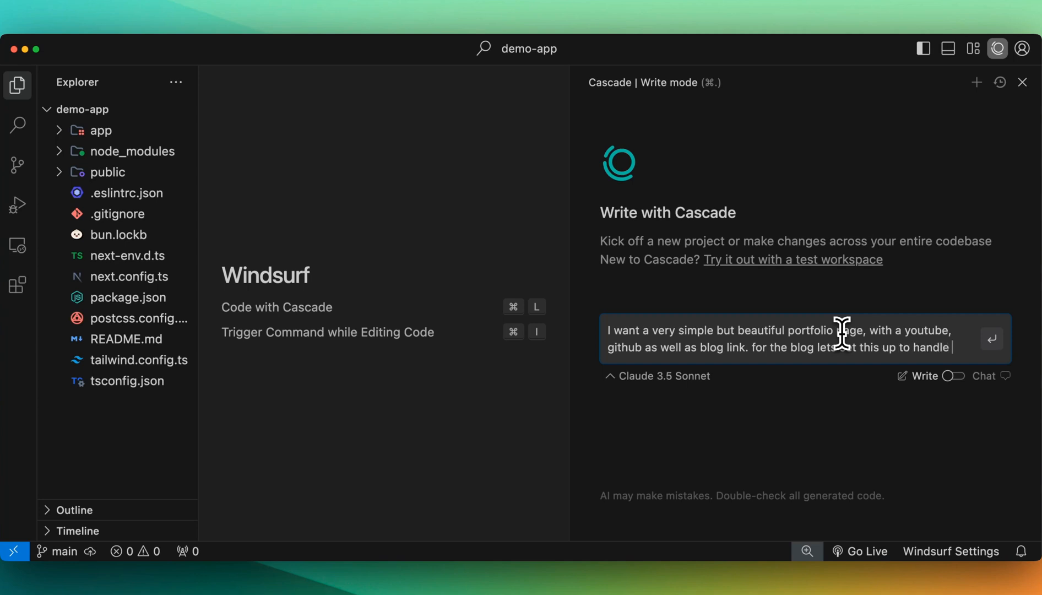
{"action": "type", "text": "markdown blog"}
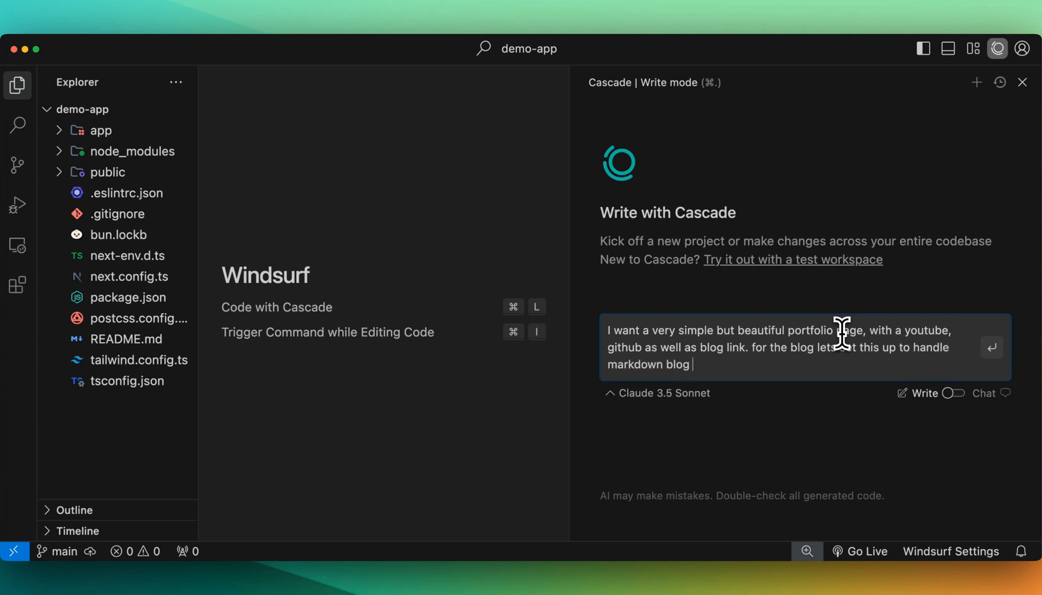
{"action": "type", "text": "posts and have a"}
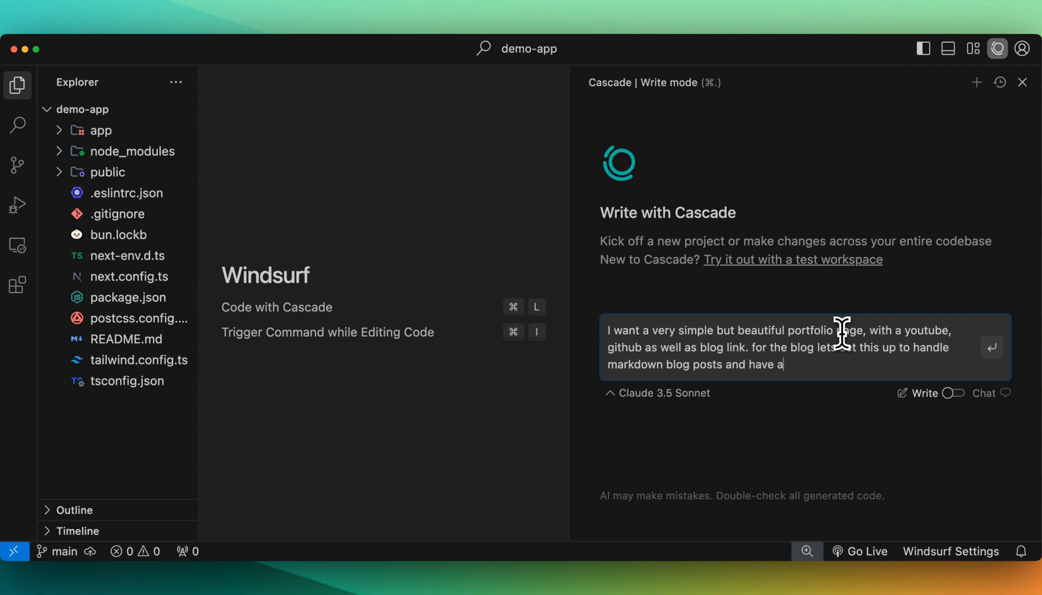
{"action": "type", "text": "folder with"}
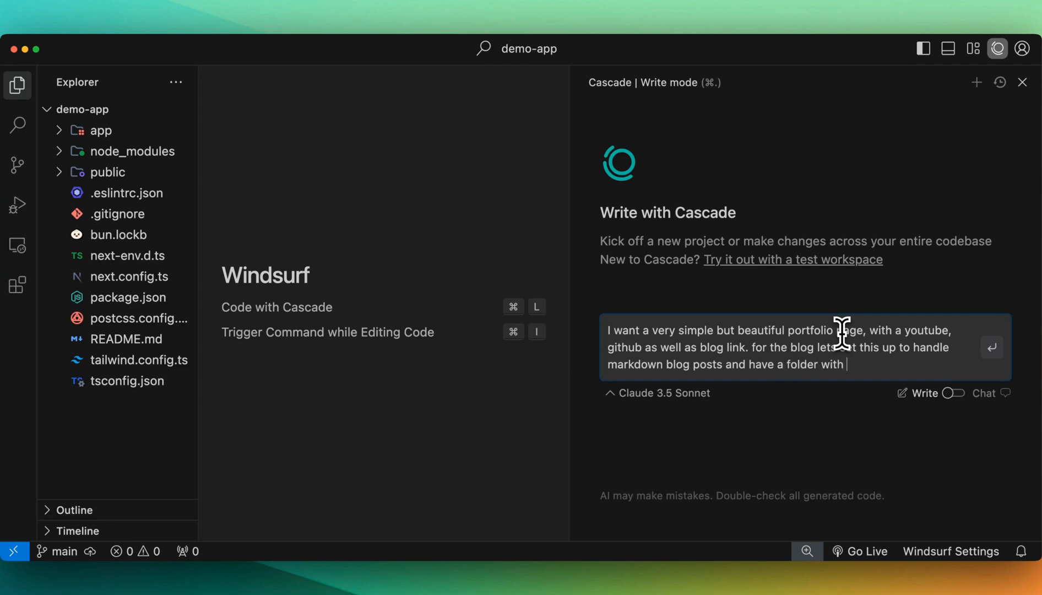
{"action": "type", "text": "3 example posts."}
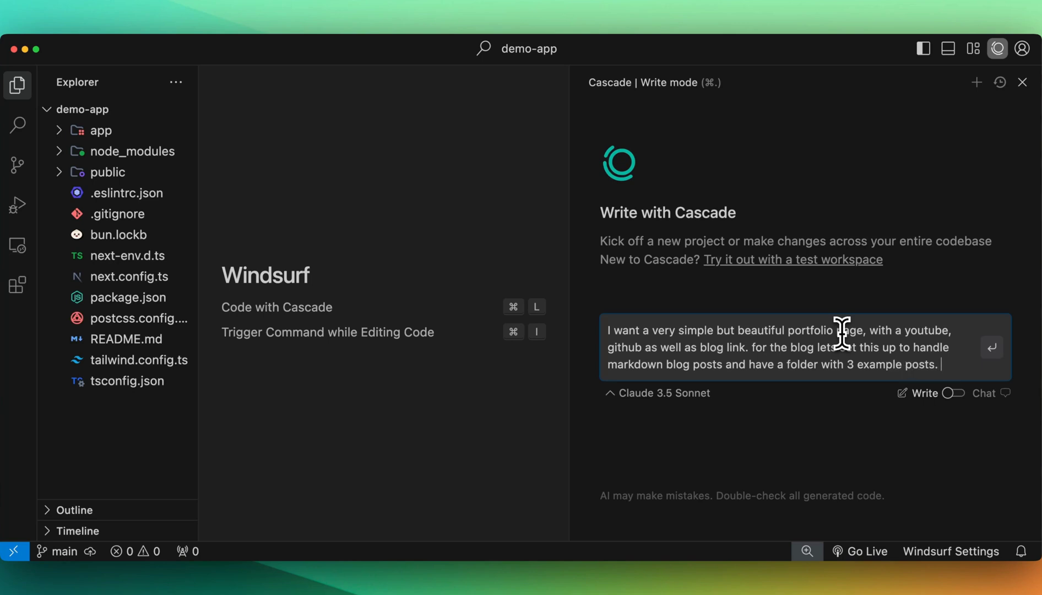
{"action": "key", "text": "Return"}
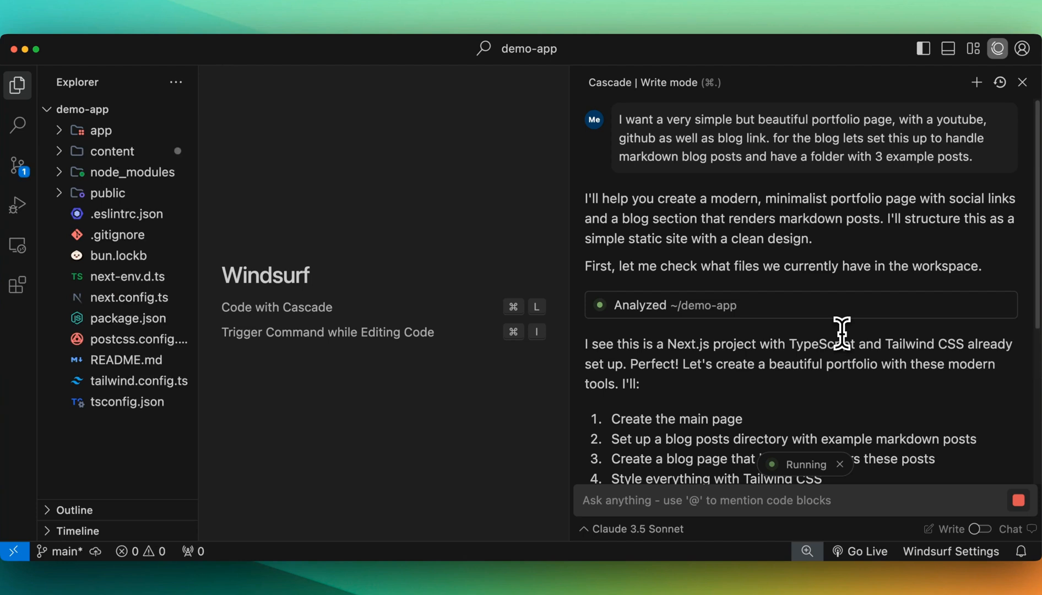
{"action": "mouse_move", "coordinate": [679, 286]}
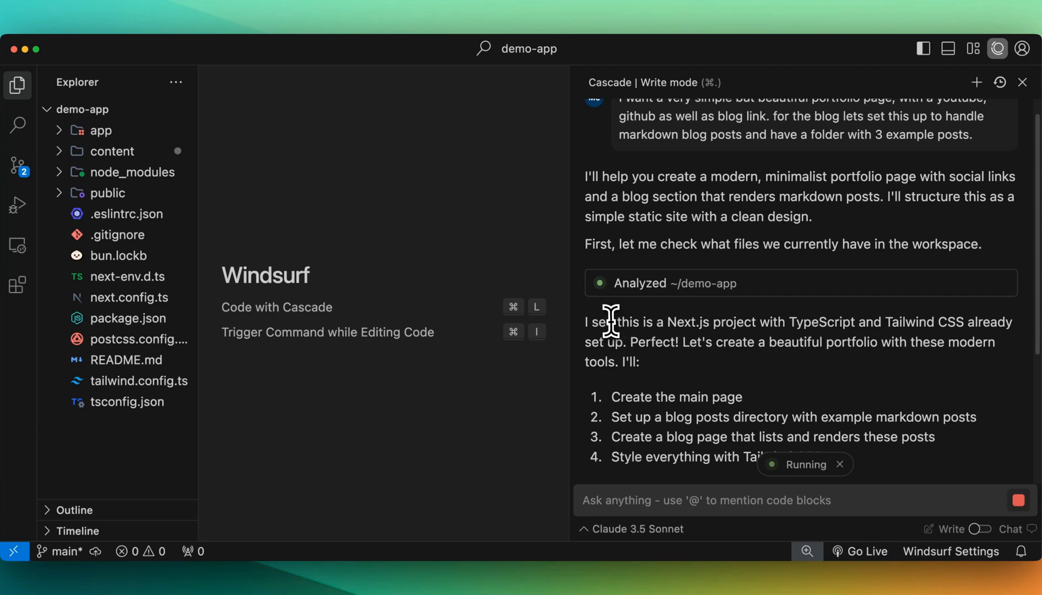
Scroll through Cascade's progress as it creates the three markdown posts.
{"action": "scroll", "scroll_direction": "down", "scroll_amount": 3}
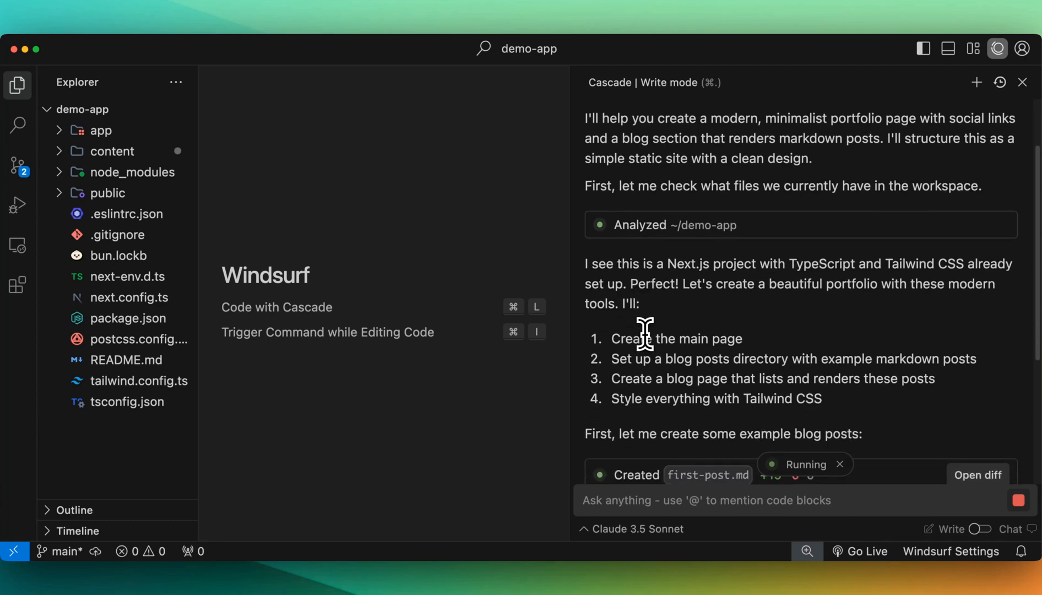
{"action": "scroll", "scroll_direction": "down", "scroll_amount": 3}
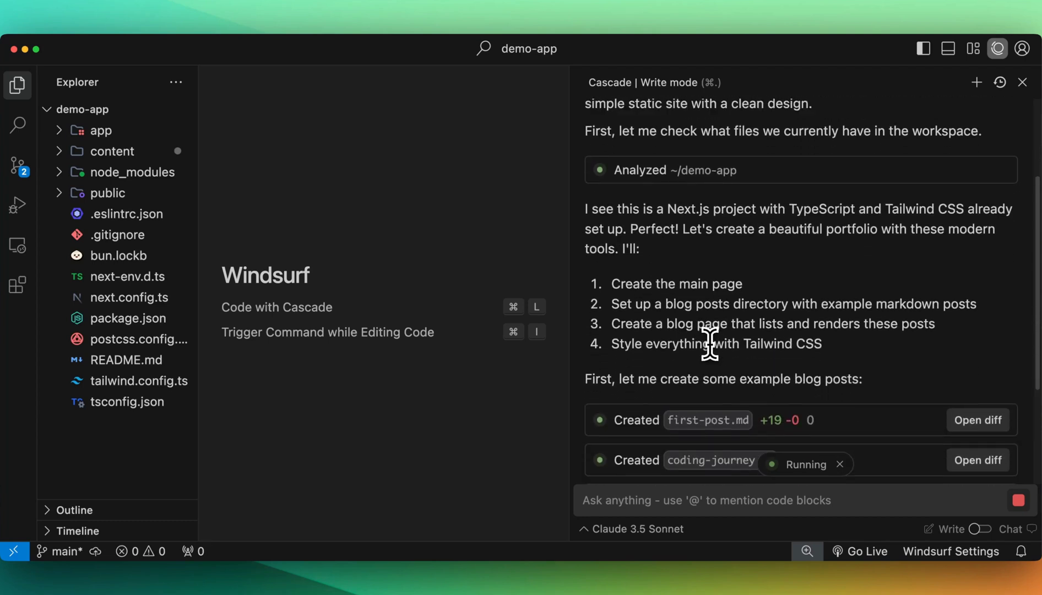
{"action": "scroll", "scroll_direction": "down", "scroll_amount": 3}
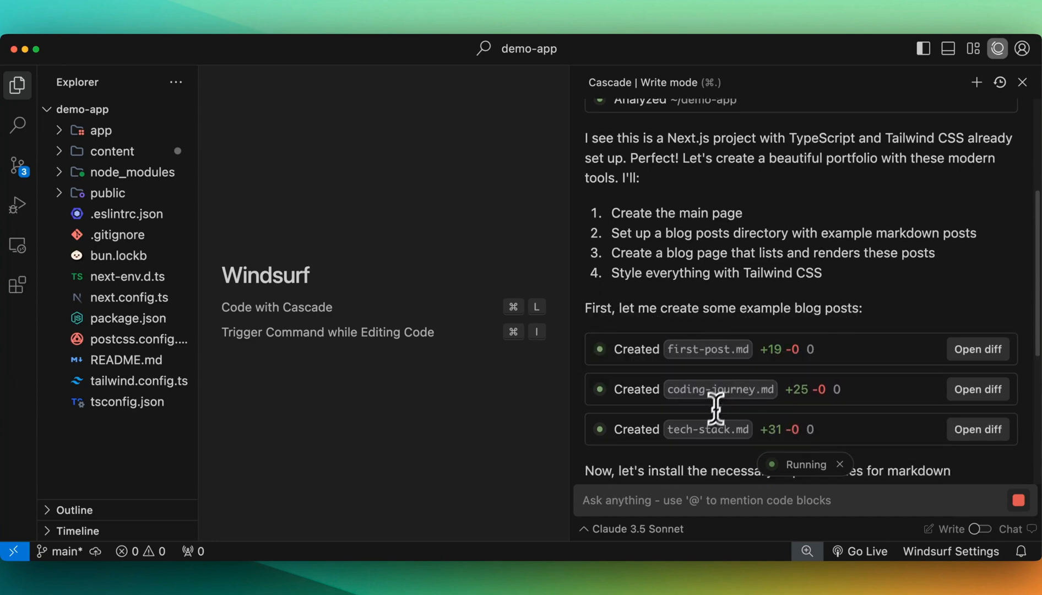
{"action": "left_click", "coordinate": [113, 151]}
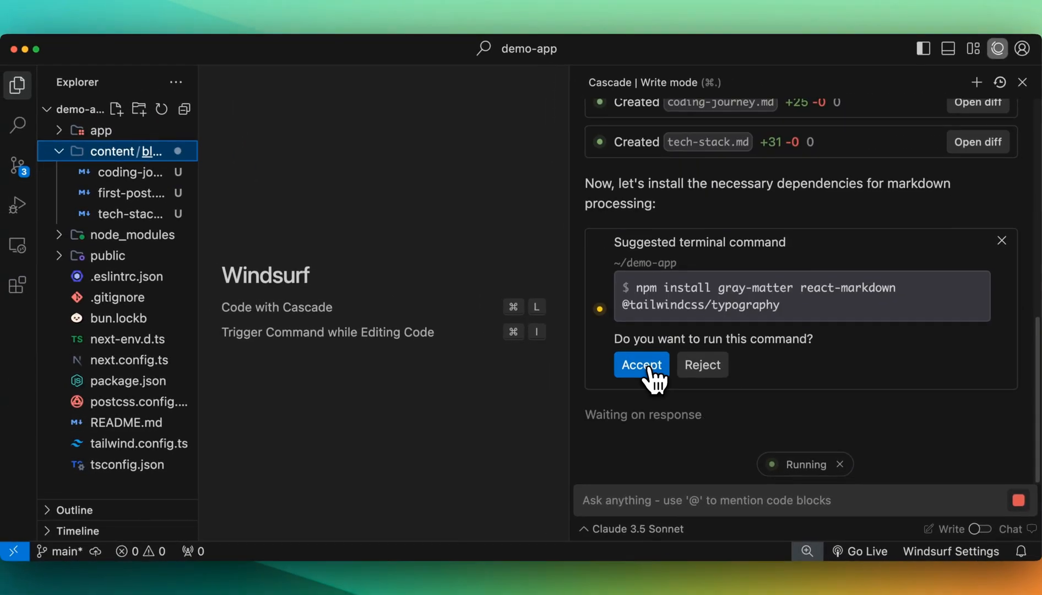
Approve the markdown dependency install, its legacy-peer-deps retry, and the react-icons install.
{"action": "left_click", "coordinate": [640, 364]}
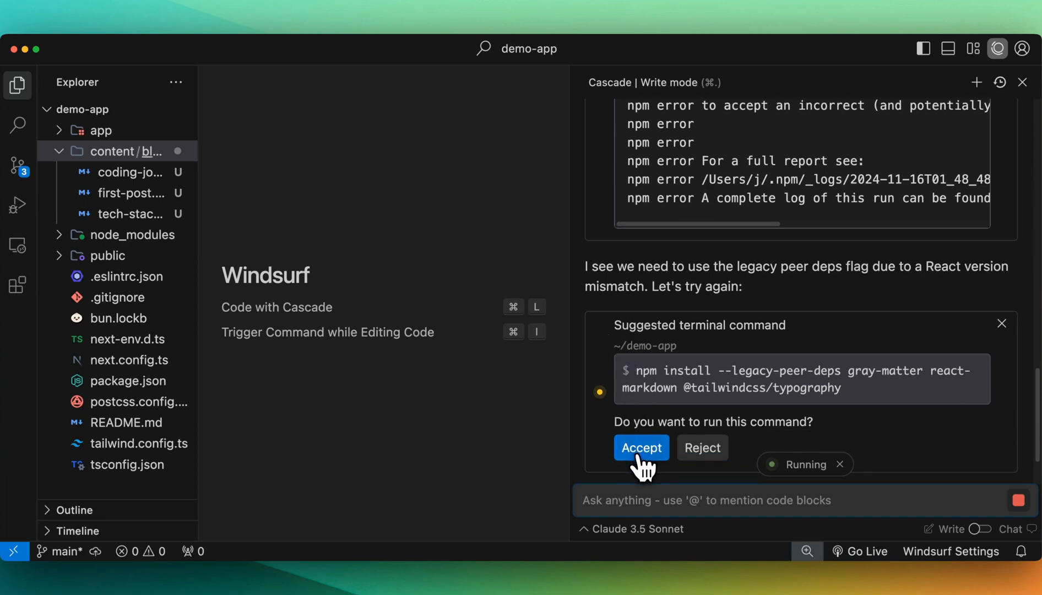
{"action": "left_click", "coordinate": [640, 447]}
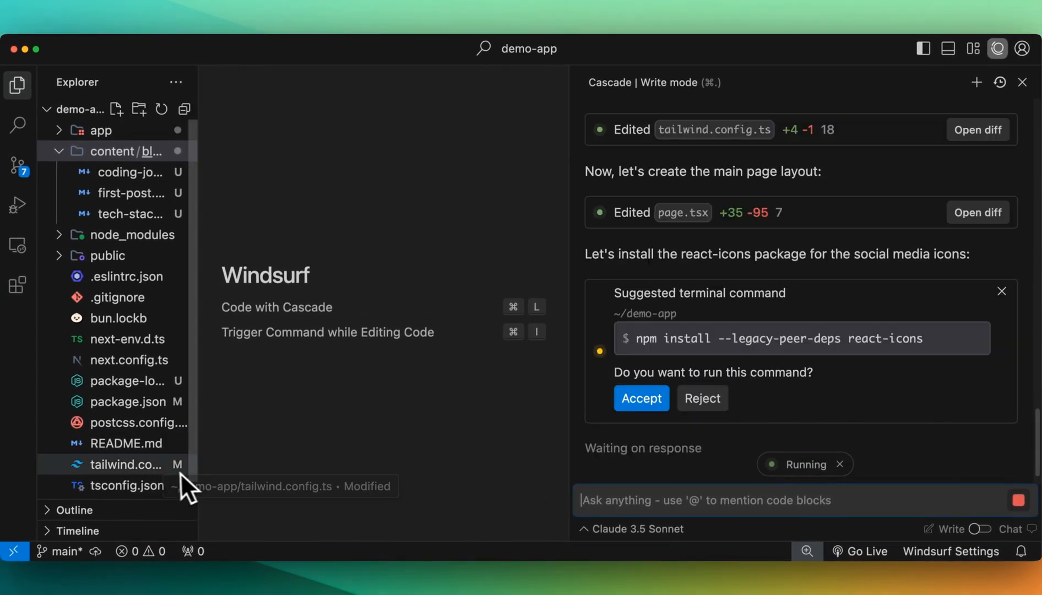
{"action": "mouse_move", "coordinate": [183, 409]}
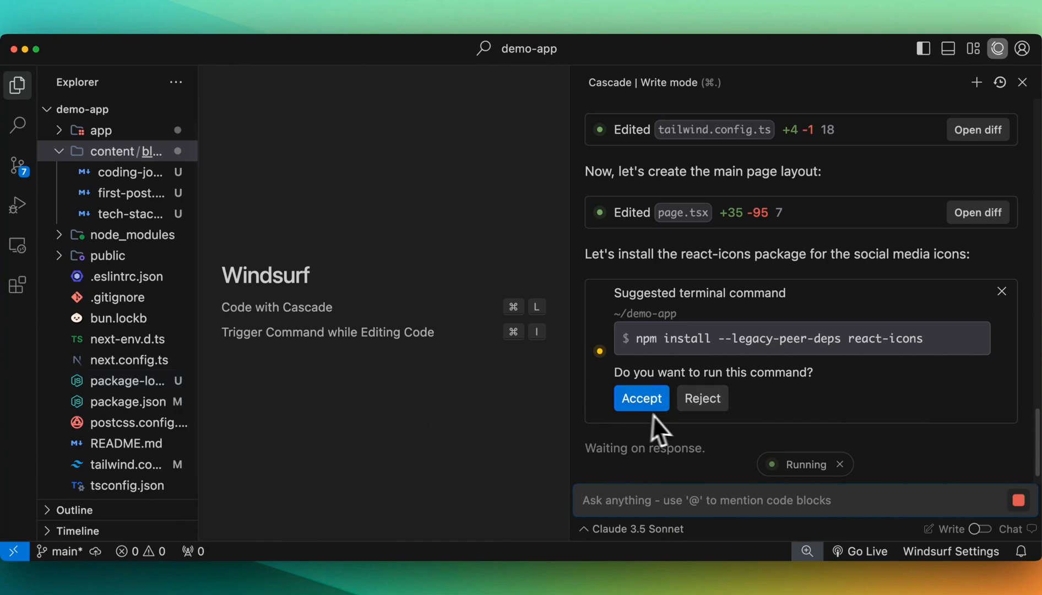
{"action": "mouse_move", "coordinate": [188, 386]}
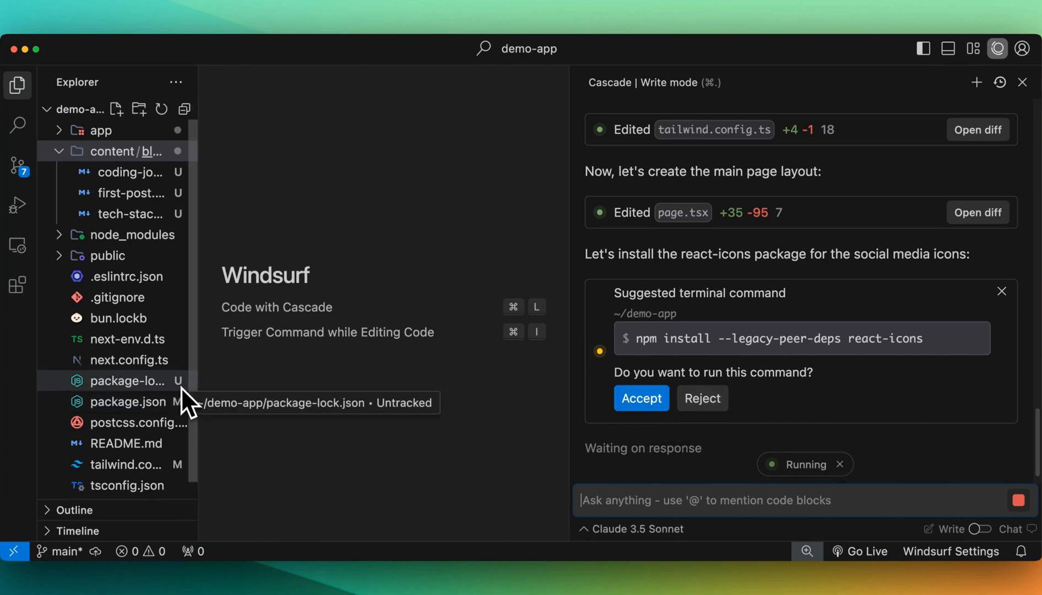
{"action": "mouse_move", "coordinate": [695, 302]}
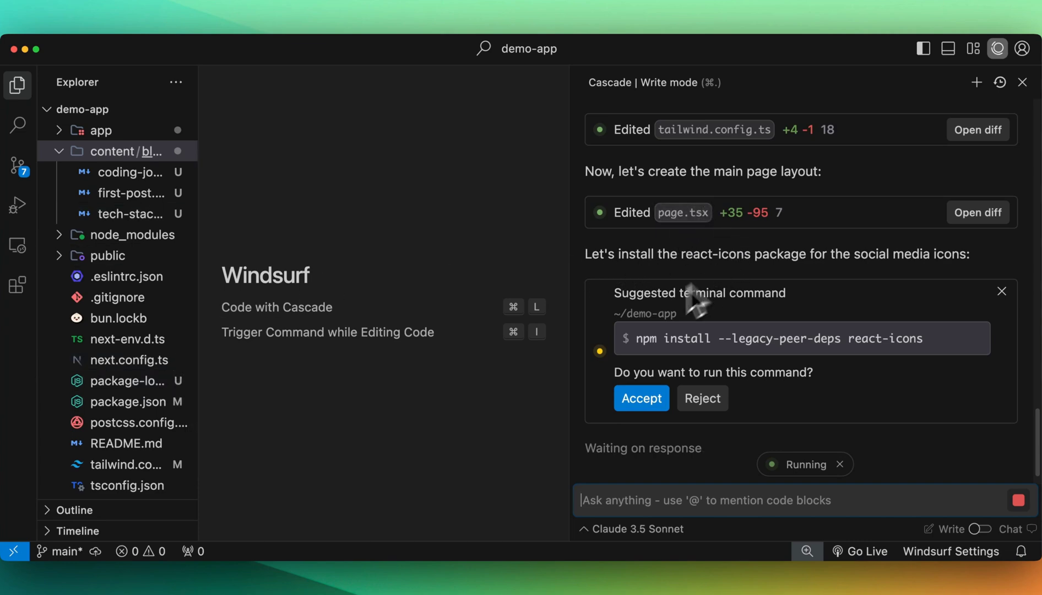
{"action": "left_click", "coordinate": [640, 398]}
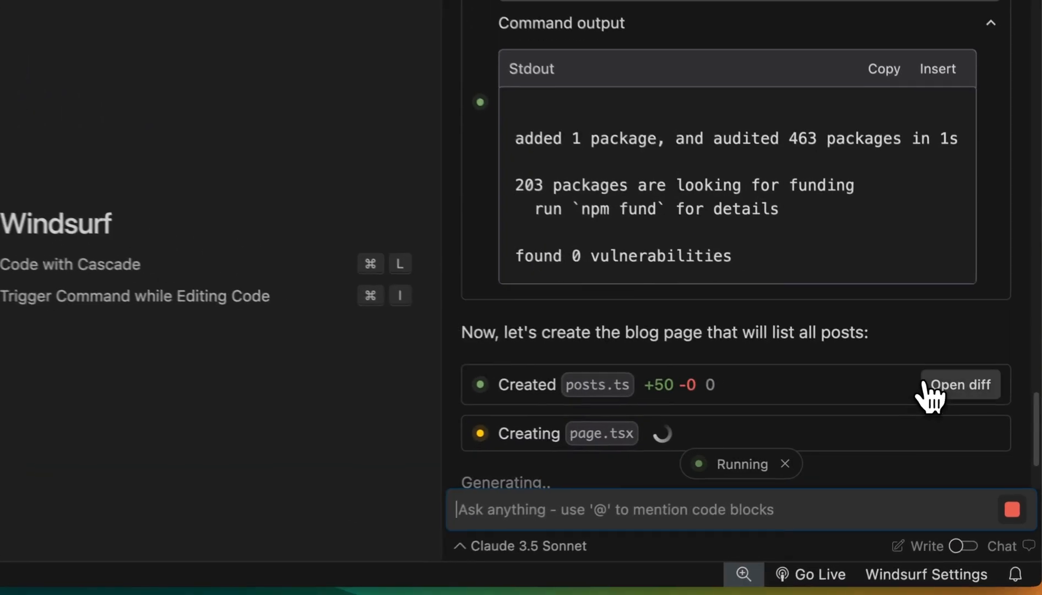
Step through the new file's diff, then accept all eight pending Cascade file changes.
{"action": "left_click", "coordinate": [959, 384]}
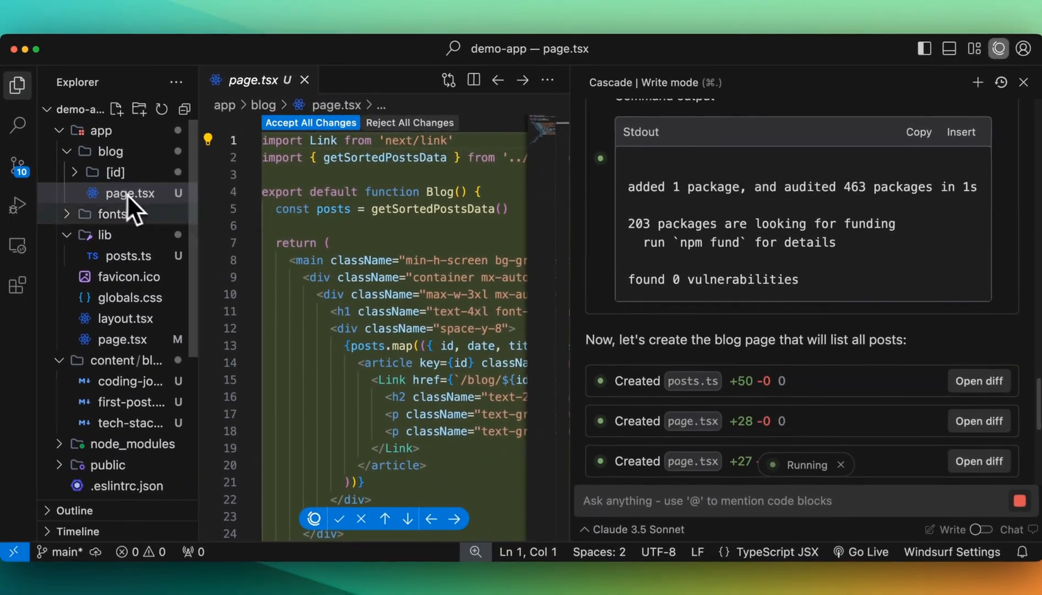
{"action": "scroll", "scroll_direction": "down", "scroll_amount": 3}
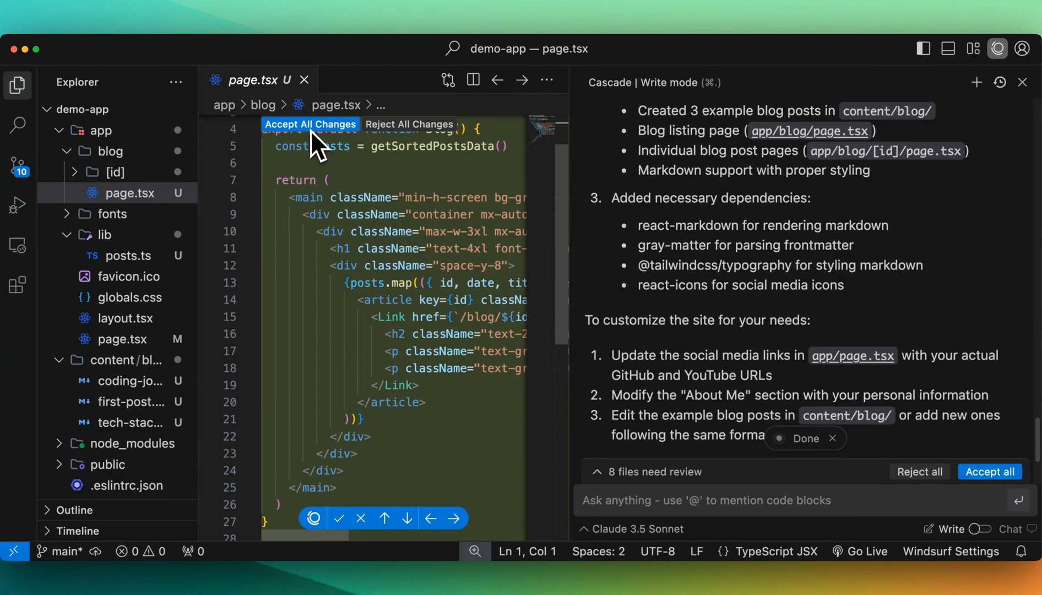
{"action": "mouse_move", "coordinate": [431, 517]}
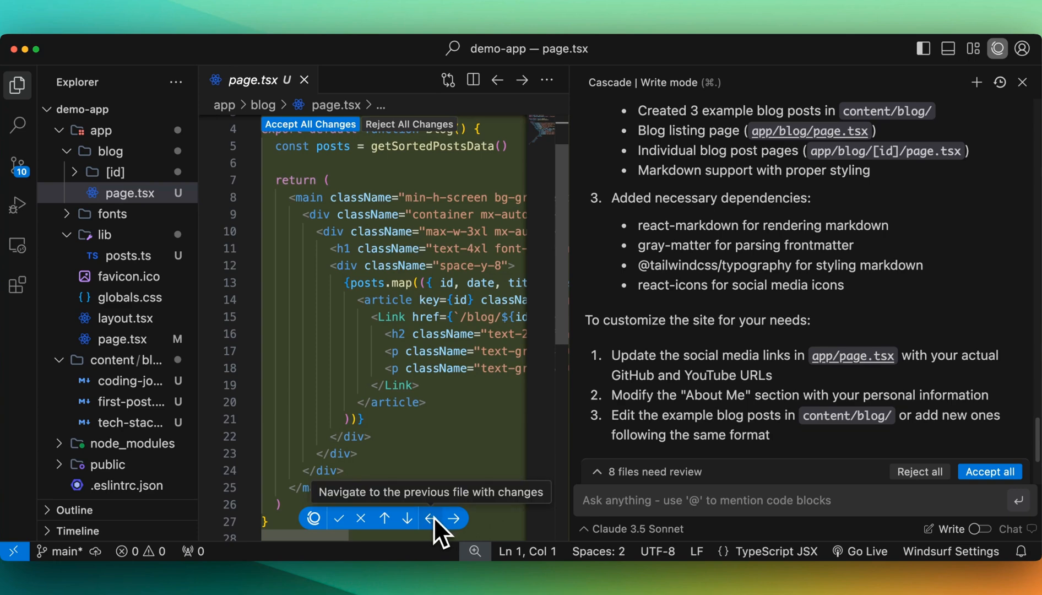
{"action": "mouse_move", "coordinate": [384, 517]}
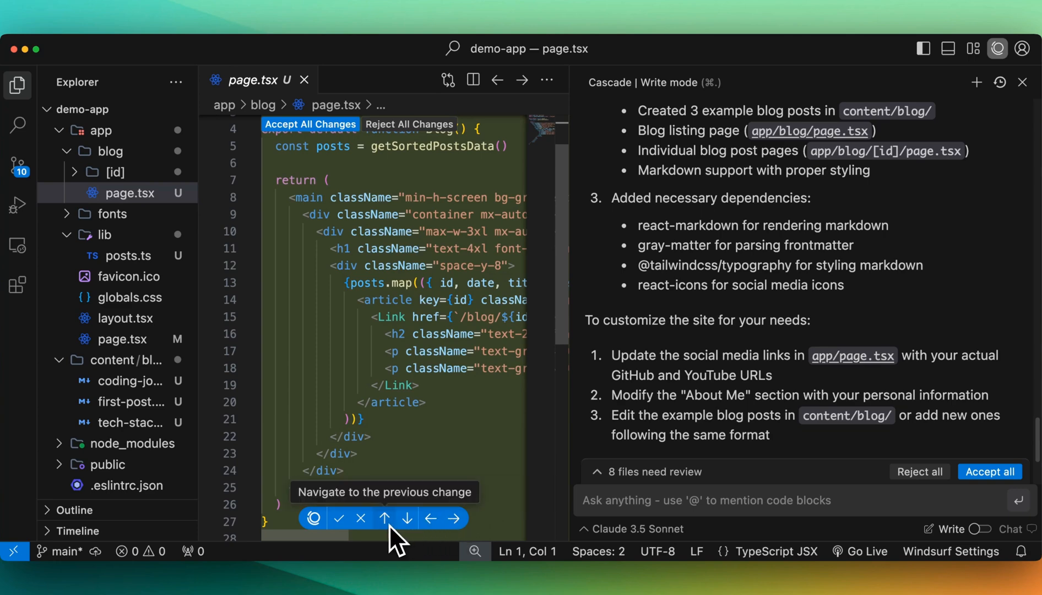
{"action": "left_click", "coordinate": [383, 518]}
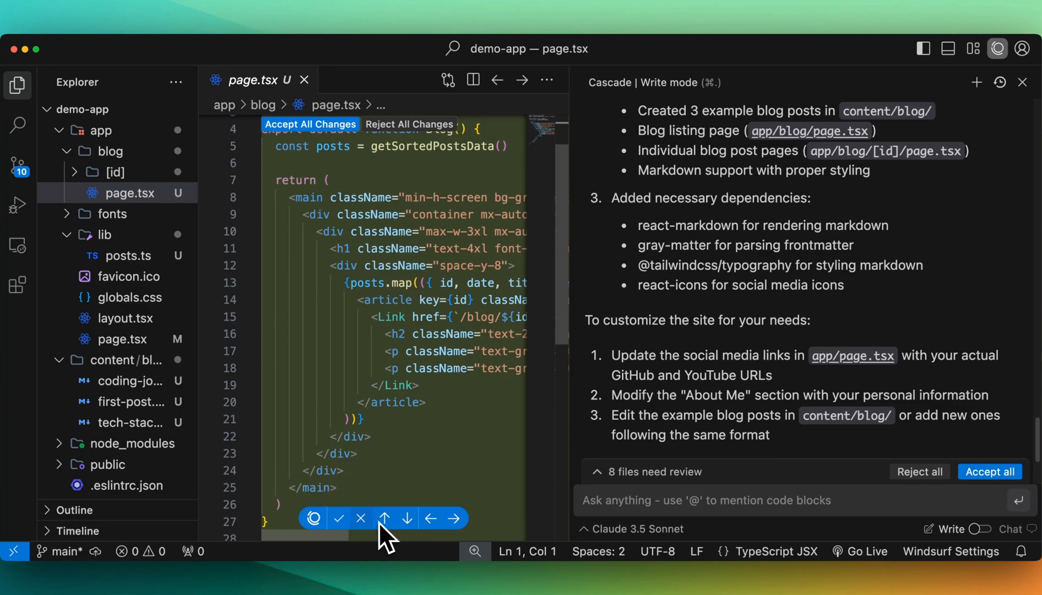
{"action": "scroll", "scroll_direction": "down", "scroll_amount": 3}
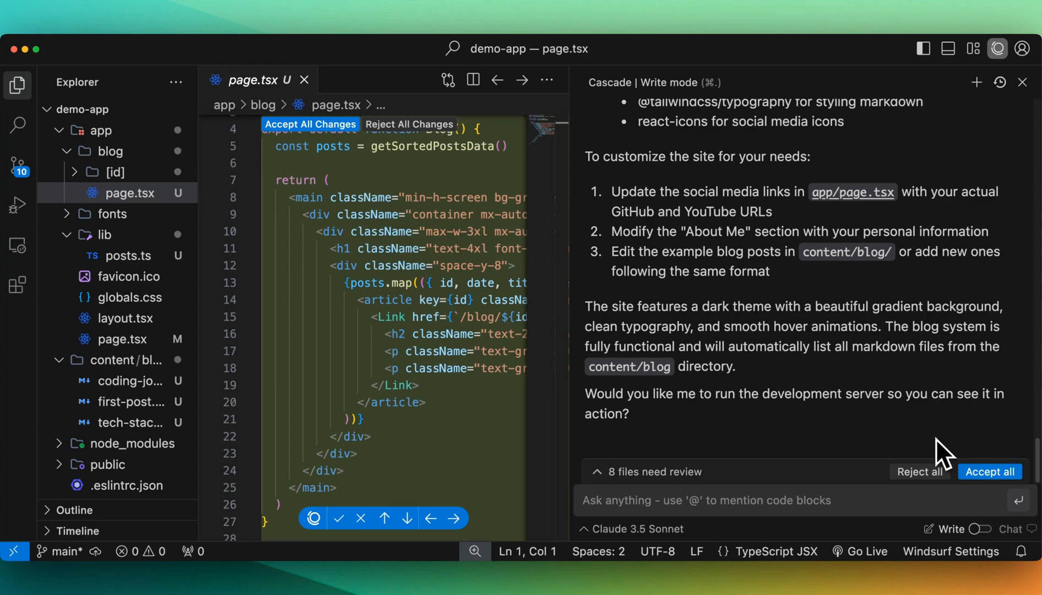
{"action": "mouse_move", "coordinate": [990, 471]}
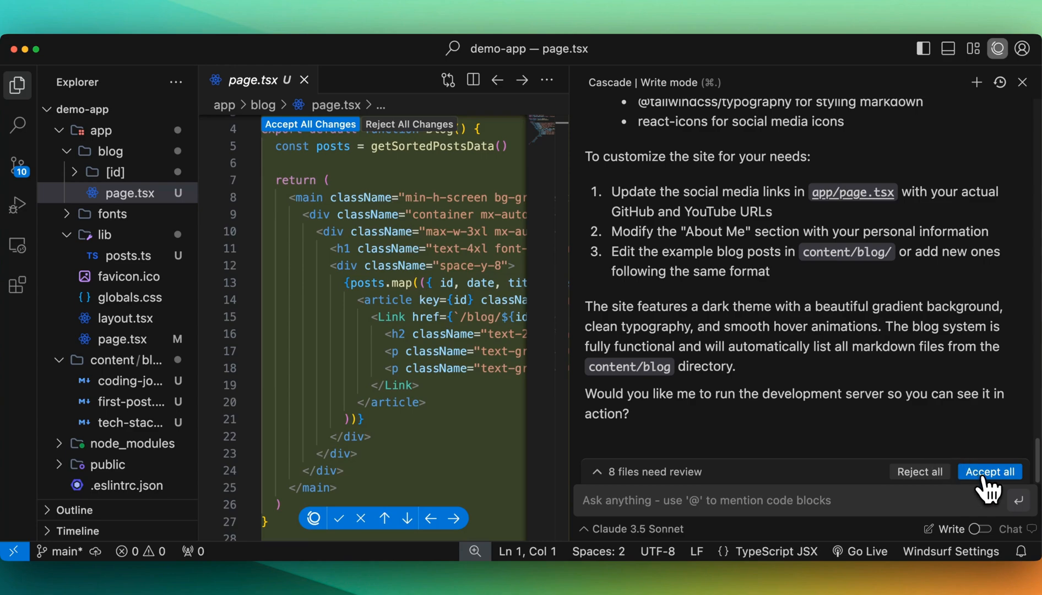
{"action": "left_click", "coordinate": [990, 472]}
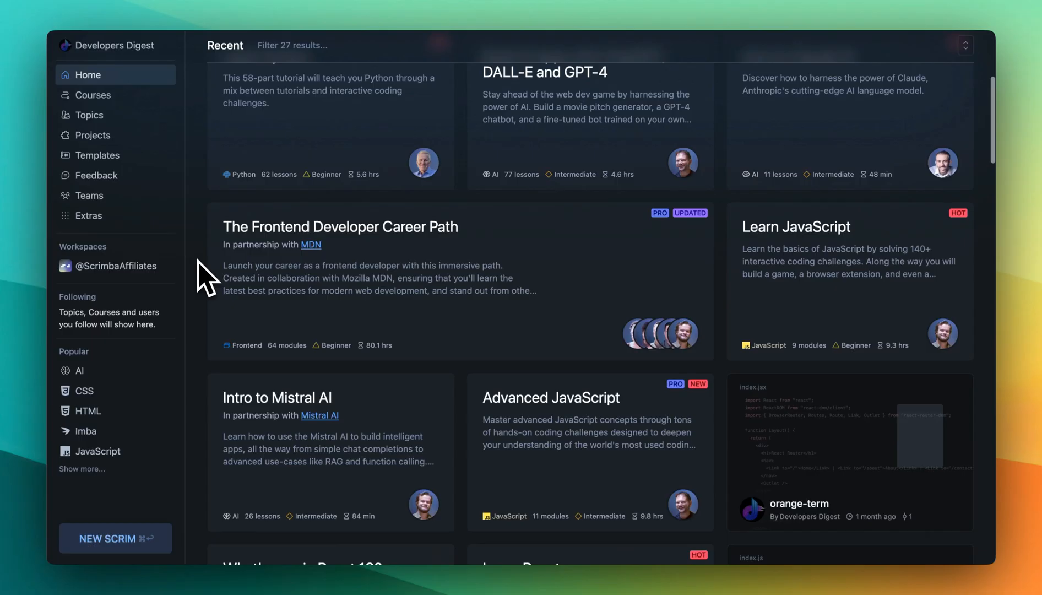
Open The AI Engineer Path course and its Connect your worker to OpenAI lesson.
{"action": "scroll", "scroll_direction": "down", "scroll_amount": 3}
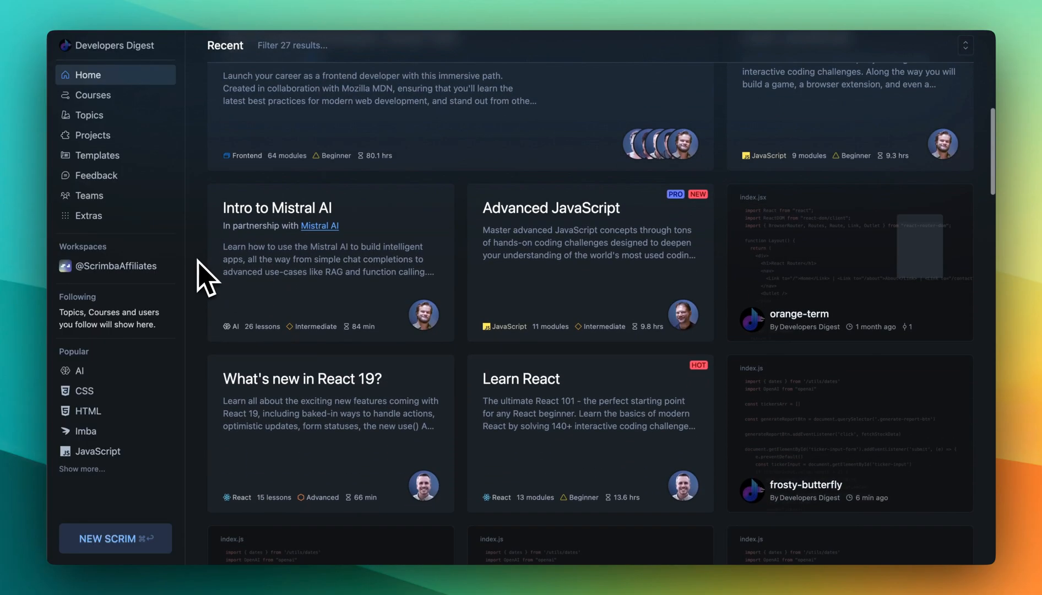
{"action": "scroll", "scroll_direction": "down", "scroll_amount": 3}
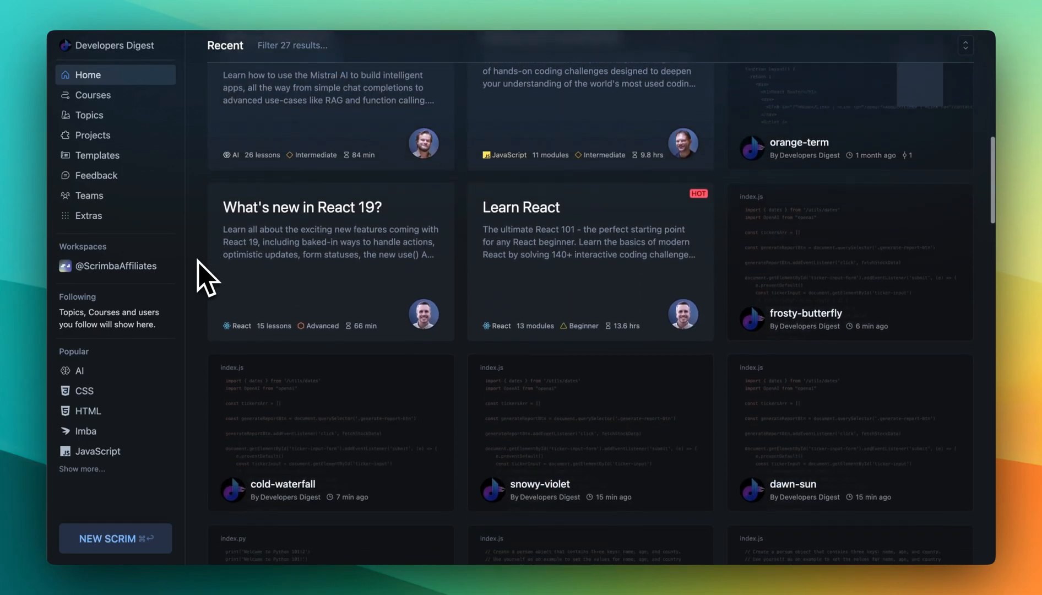
{"action": "scroll", "scroll_direction": "up", "scroll_amount": 3}
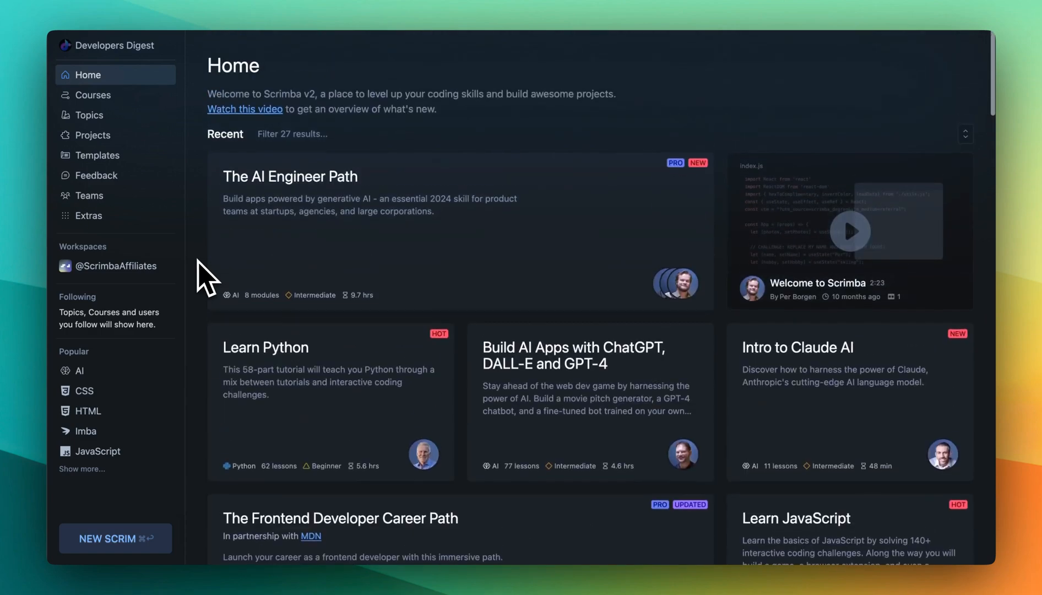
{"action": "left_click", "coordinate": [289, 176]}
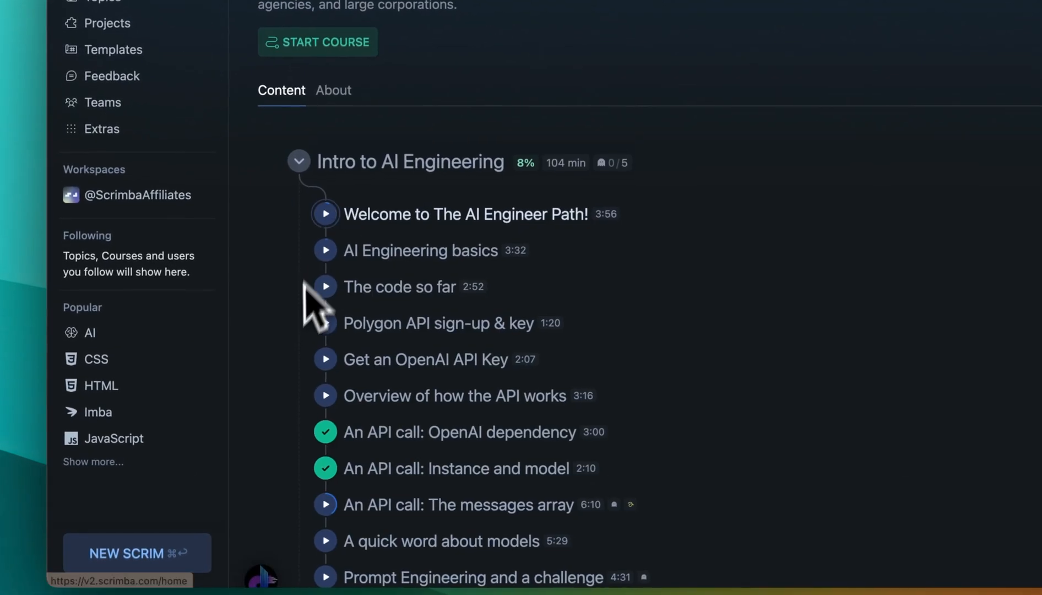
{"action": "scroll", "scroll_direction": "down", "scroll_amount": 3}
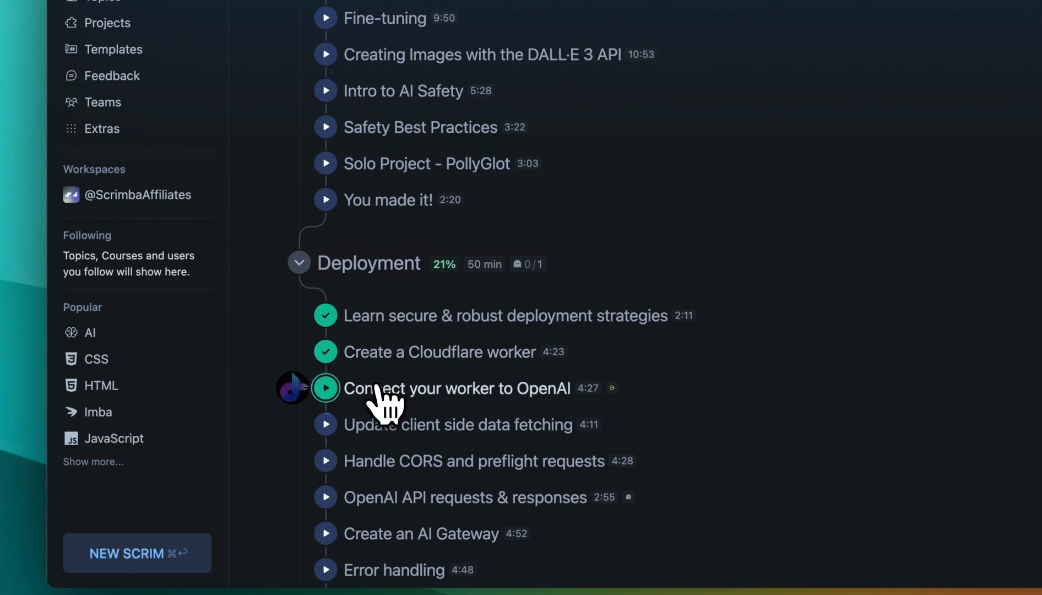
{"action": "left_click", "coordinate": [325, 387]}
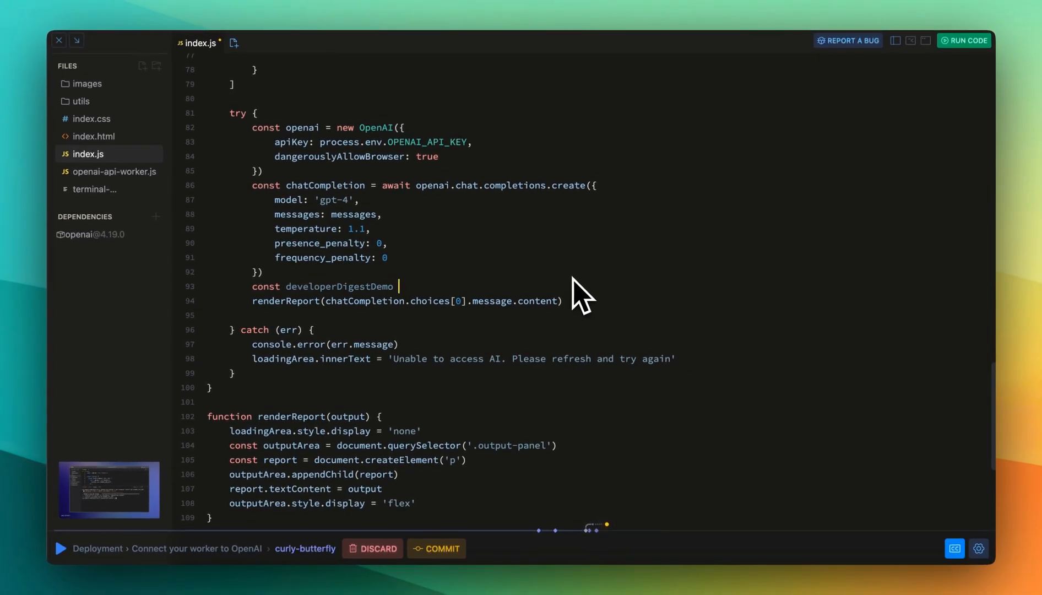
Type 'Hello world! This is an example' in the lesson editor and resume the screencast.
{"action": "type", "text": "= \"Hello\""}
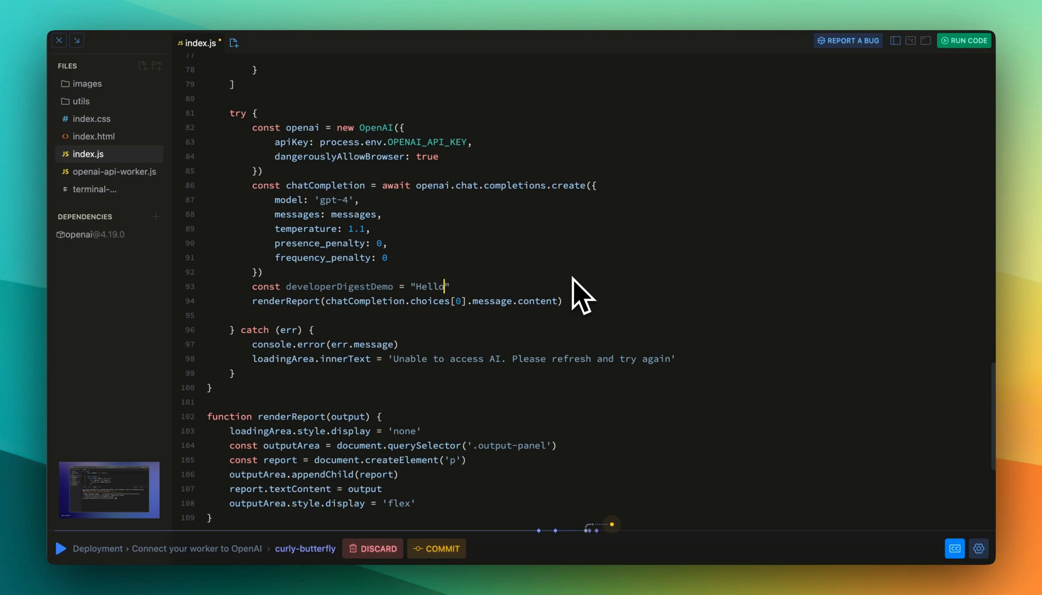
{"action": "type", "text": "world!"}
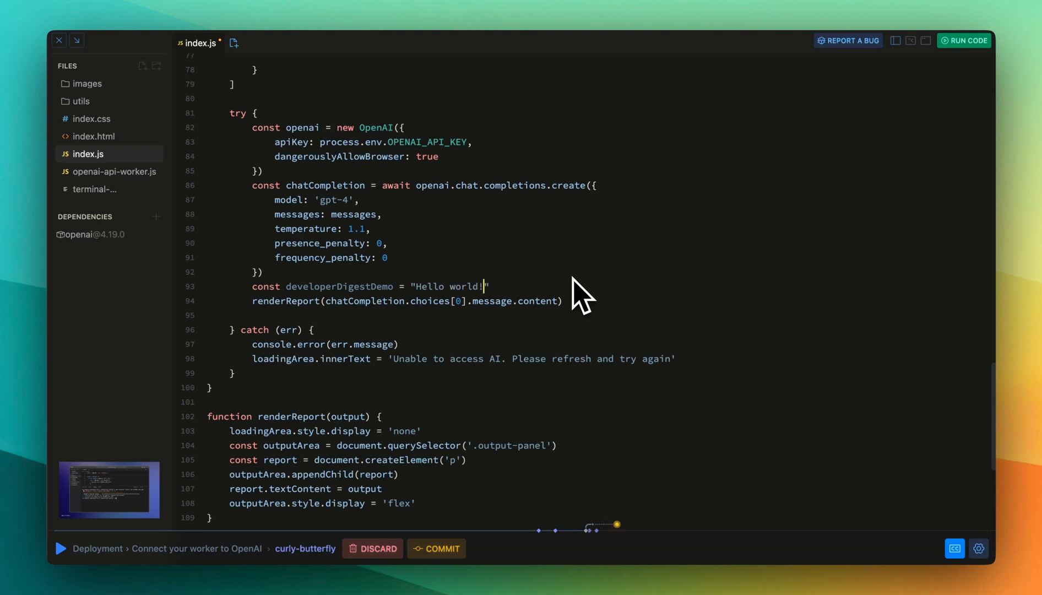
{"action": "type", "text": "T"}
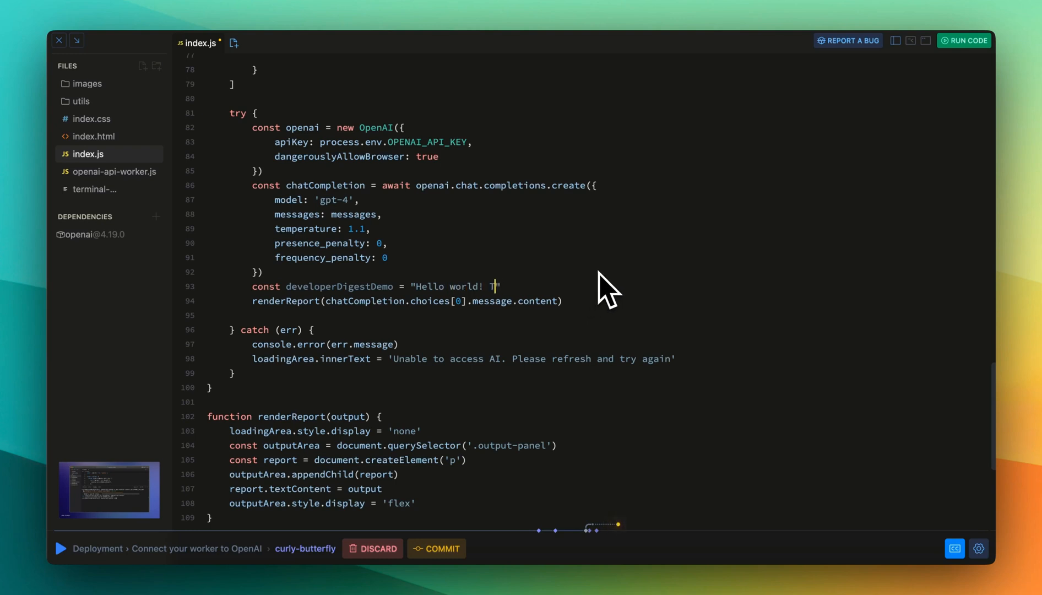
{"action": "type", "text": "his is an example"}
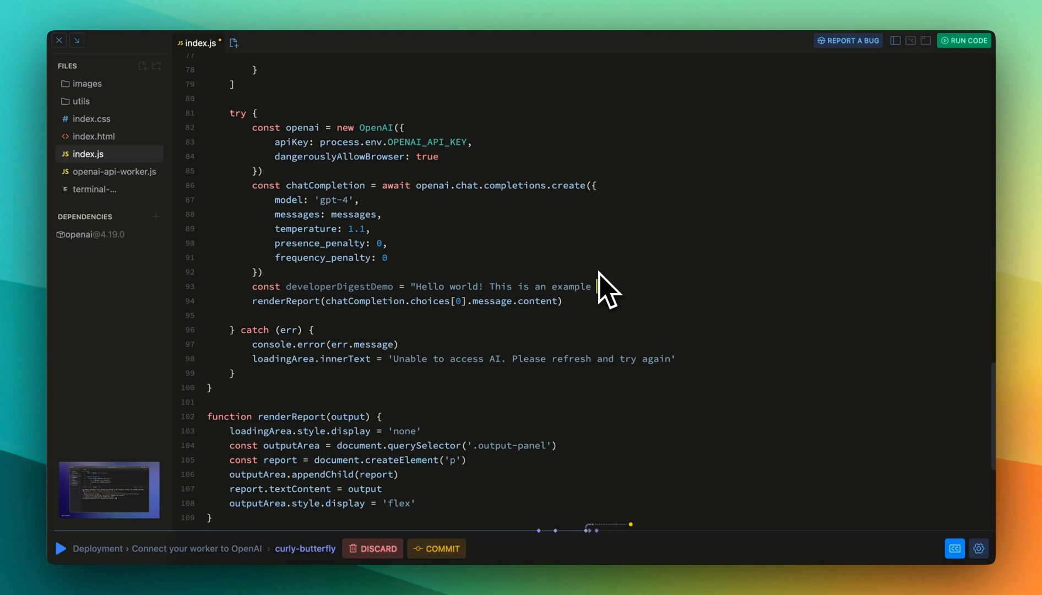
{"action": "type", "text": "Scrimba"}
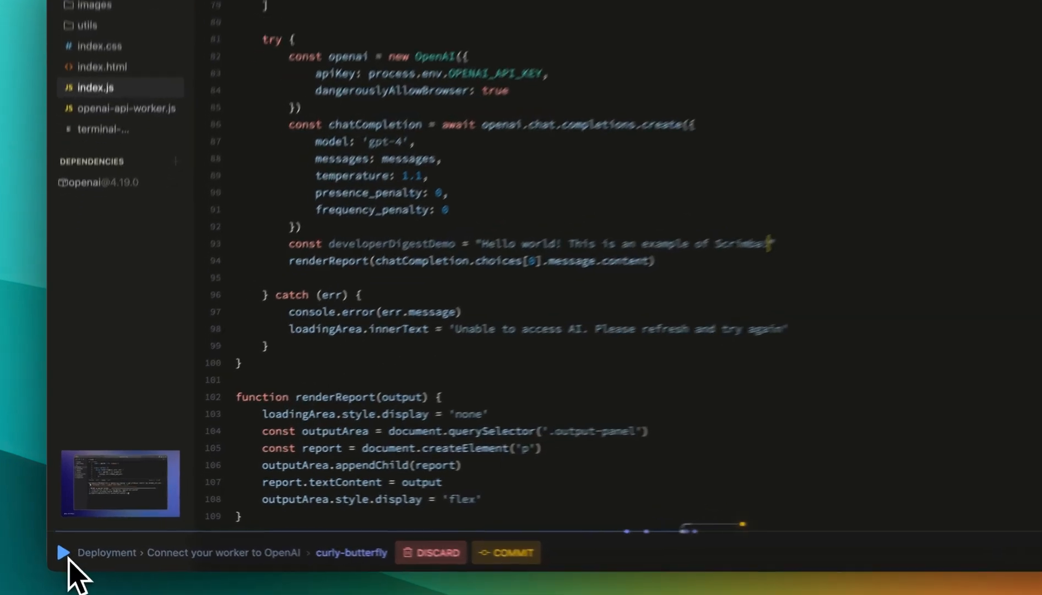
{"action": "left_click", "coordinate": [64, 552]}
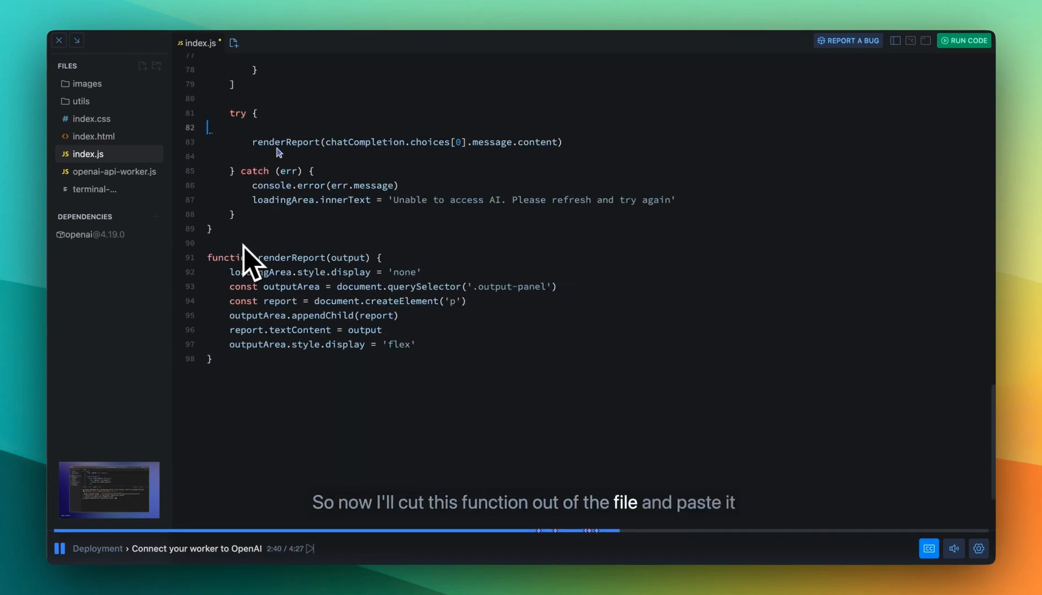
Write the openai.chat.completions.create call with a user role message in index.js.
{"action": "left_click", "coordinate": [113, 171]}
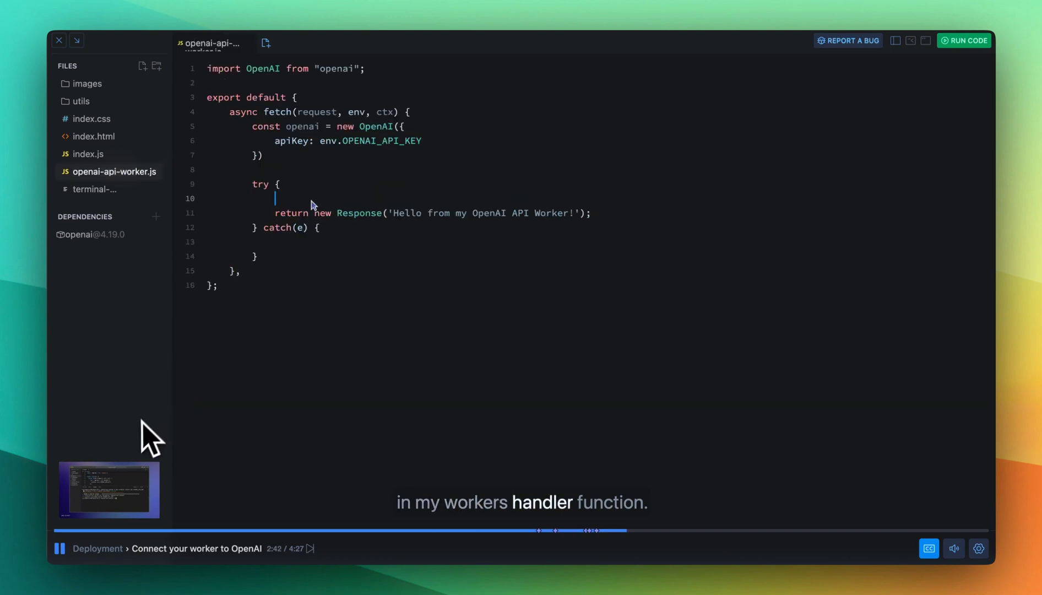
{"action": "type", "text": "const chatCompletion = await openai.chat.completions.create({"}
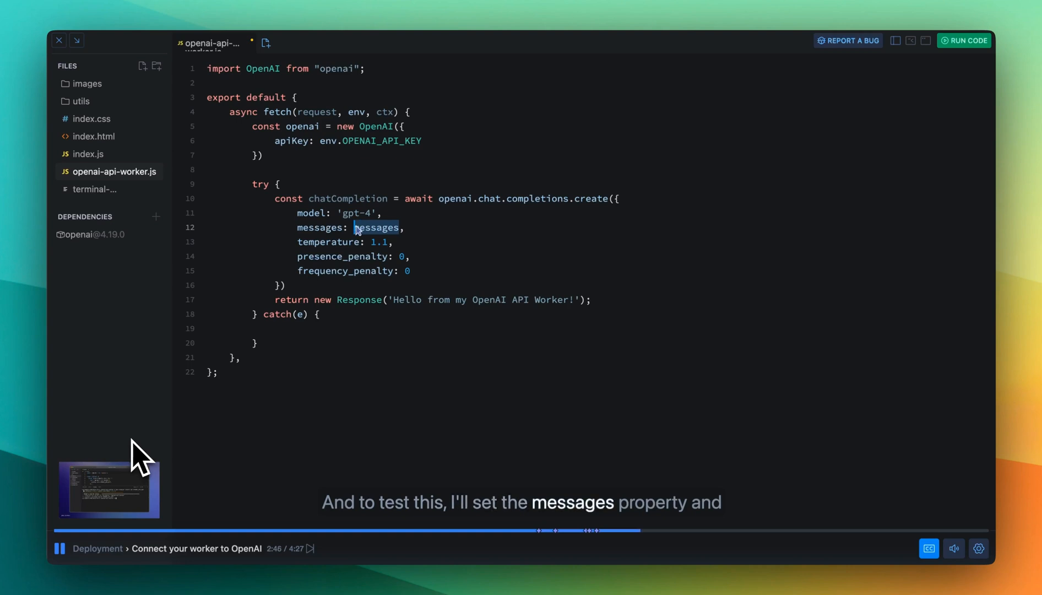
{"action": "type", "text": "[]"}
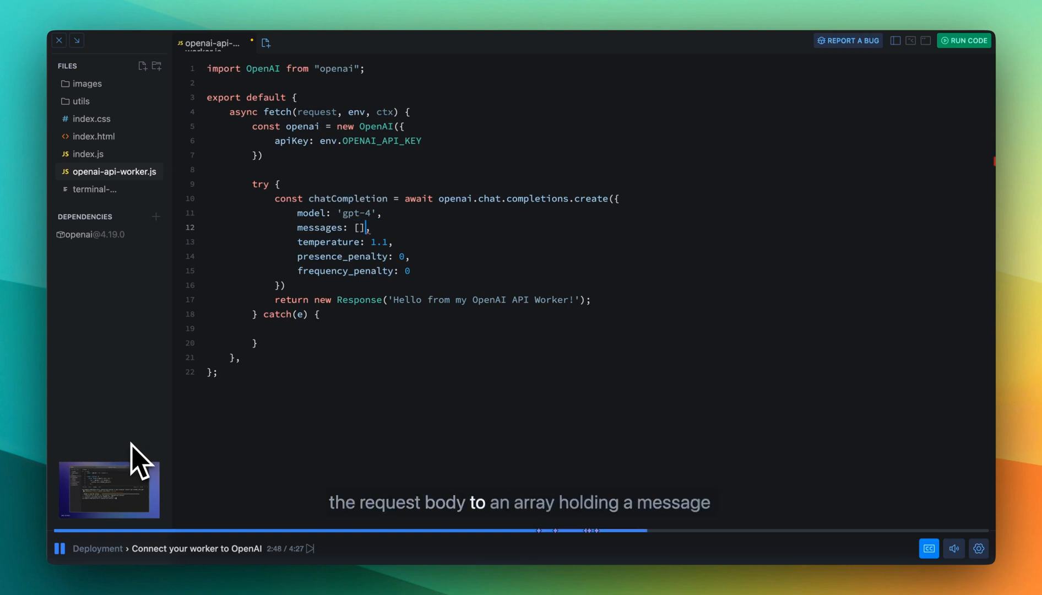
{"action": "type", "text": "{}"}
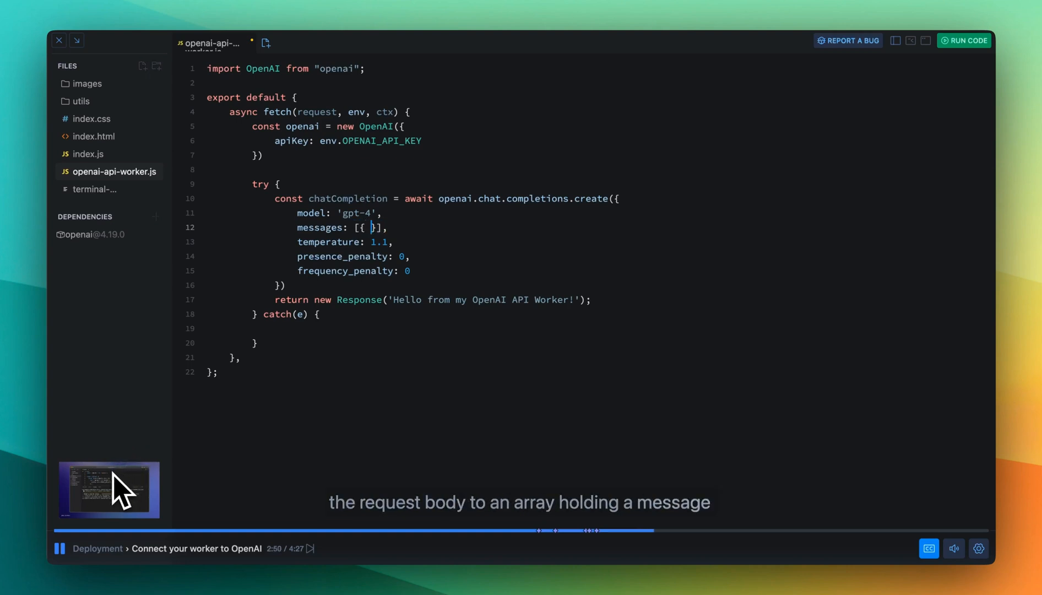
{"action": "type", "text": "role:"}
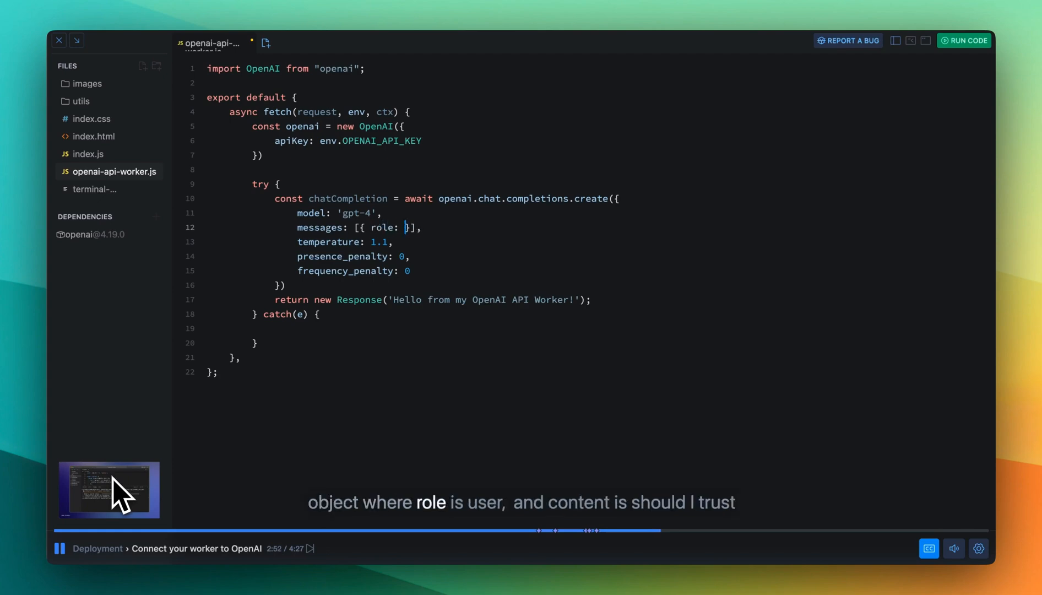
{"action": "type", "text": "'user', content"}
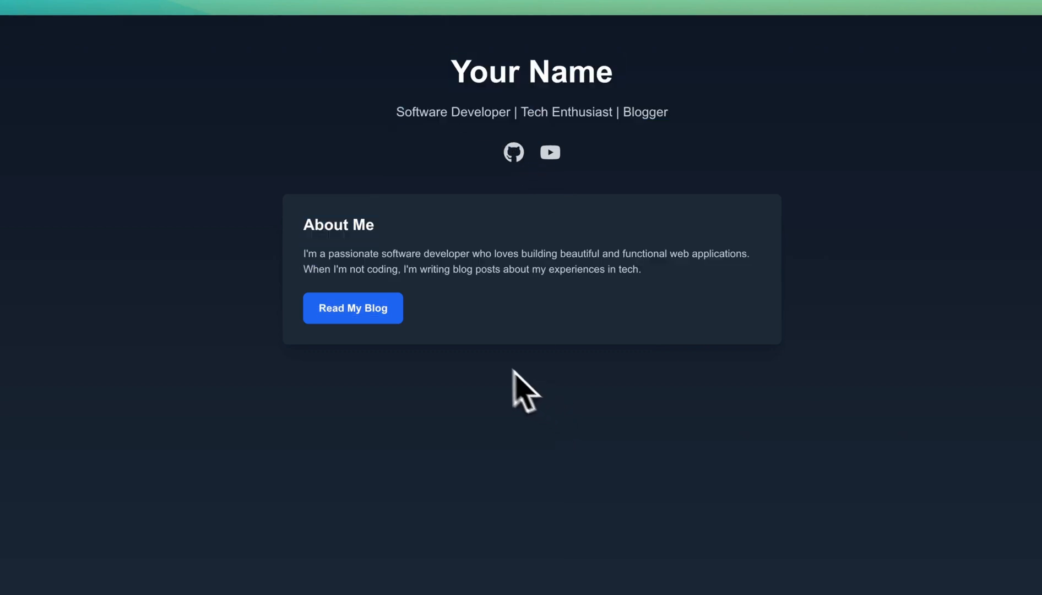
{"action": "mouse_move", "coordinate": [406, 332]}
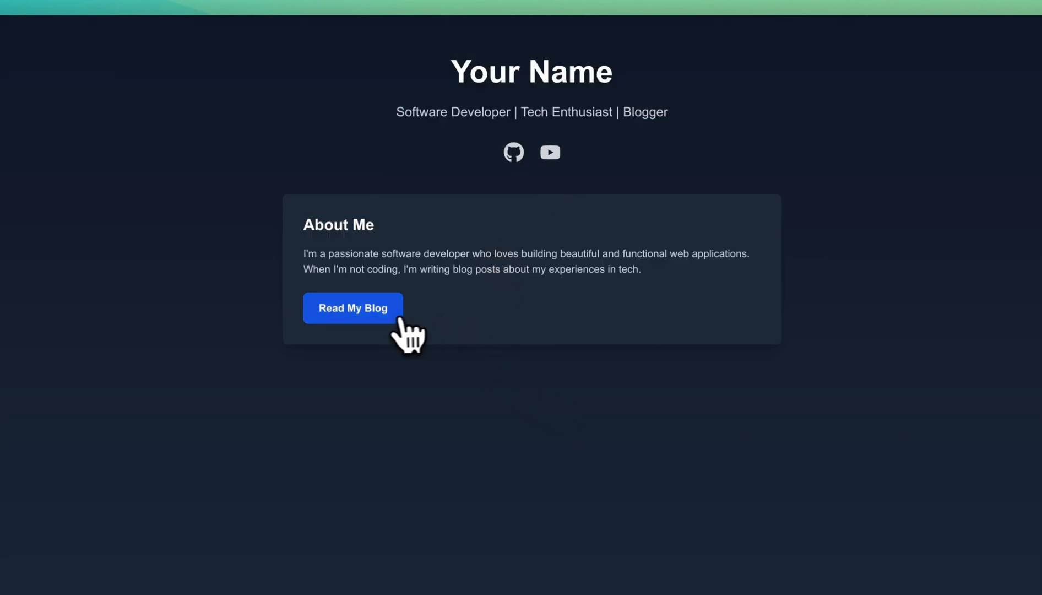
Open the blog list, read the My Favorite Tech Stack post, and return to all posts.
{"action": "left_click", "coordinate": [353, 308]}
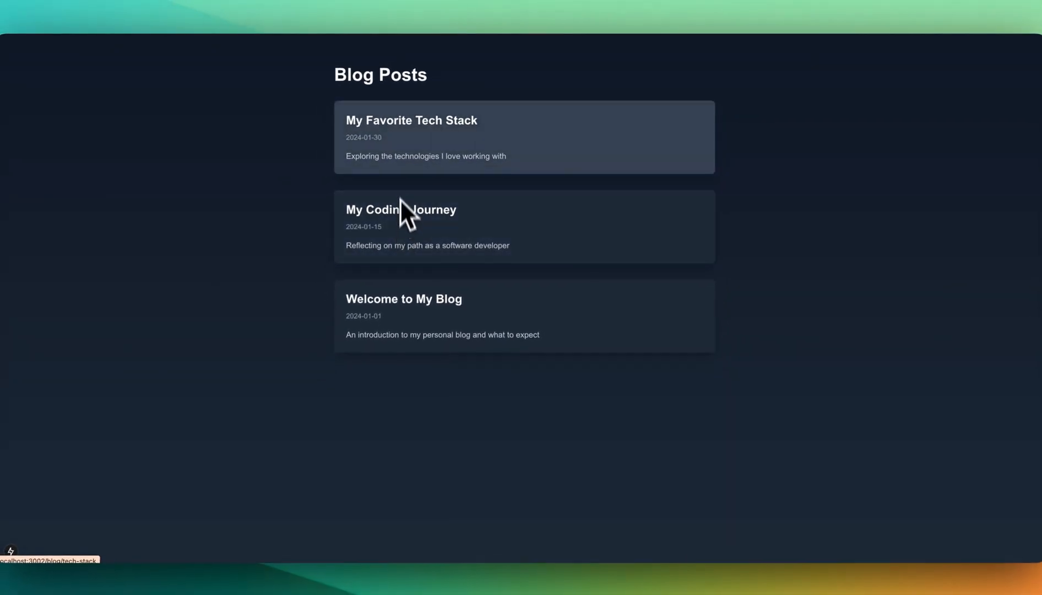
{"action": "mouse_move", "coordinate": [438, 256]}
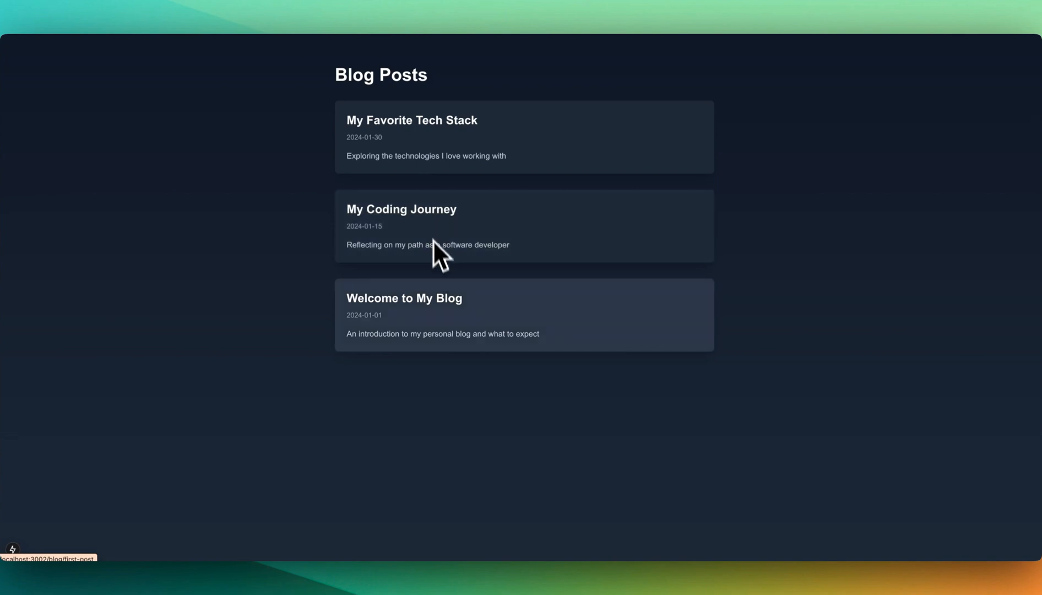
{"action": "mouse_move", "coordinate": [525, 294]}
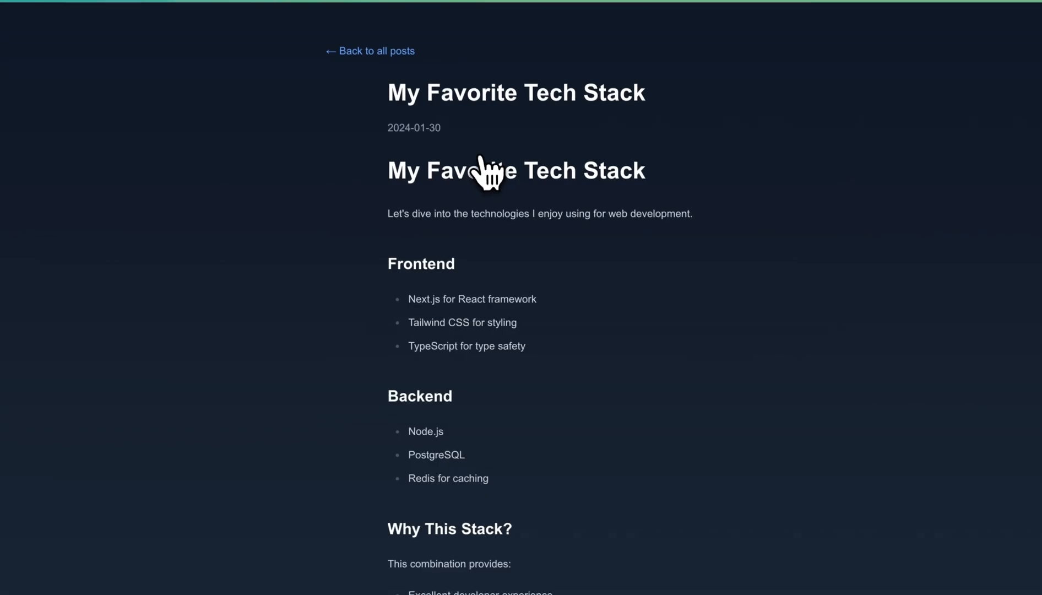
{"action": "scroll", "scroll_direction": "down", "scroll_amount": 3}
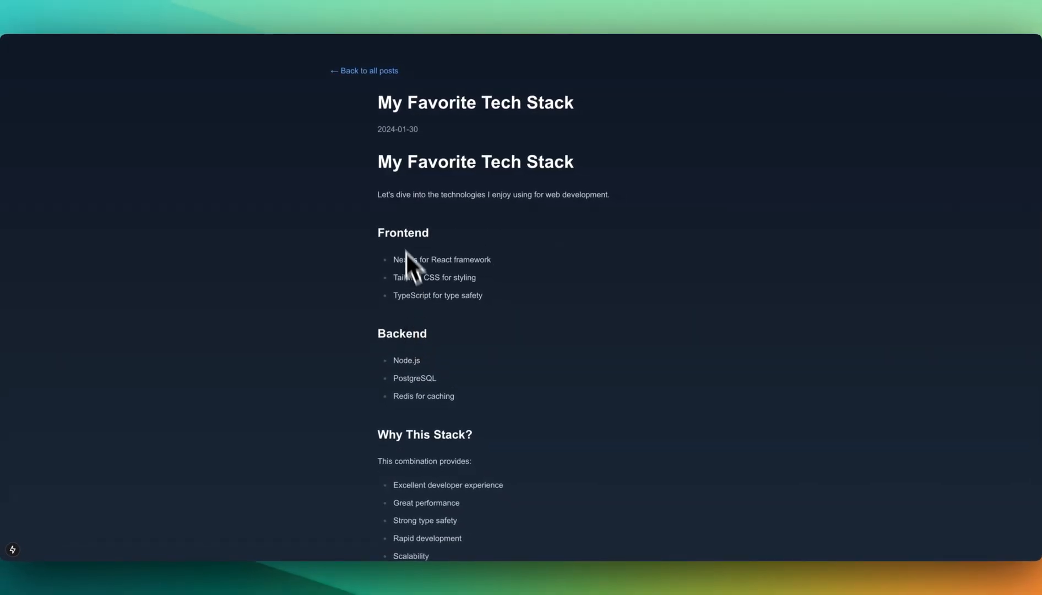
{"action": "mouse_move", "coordinate": [373, 93]}
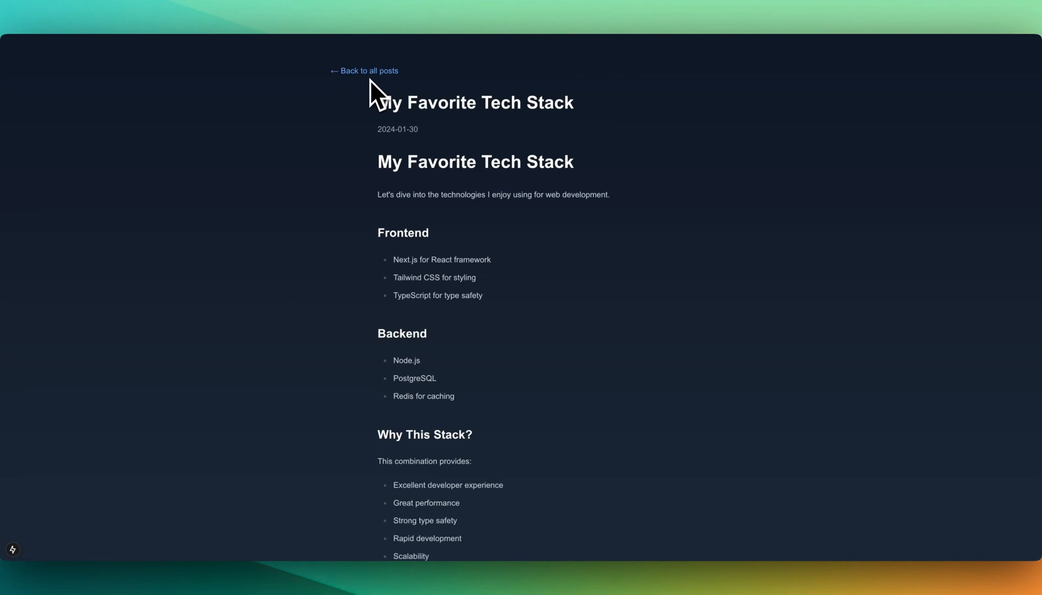
{"action": "left_click", "coordinate": [364, 71]}
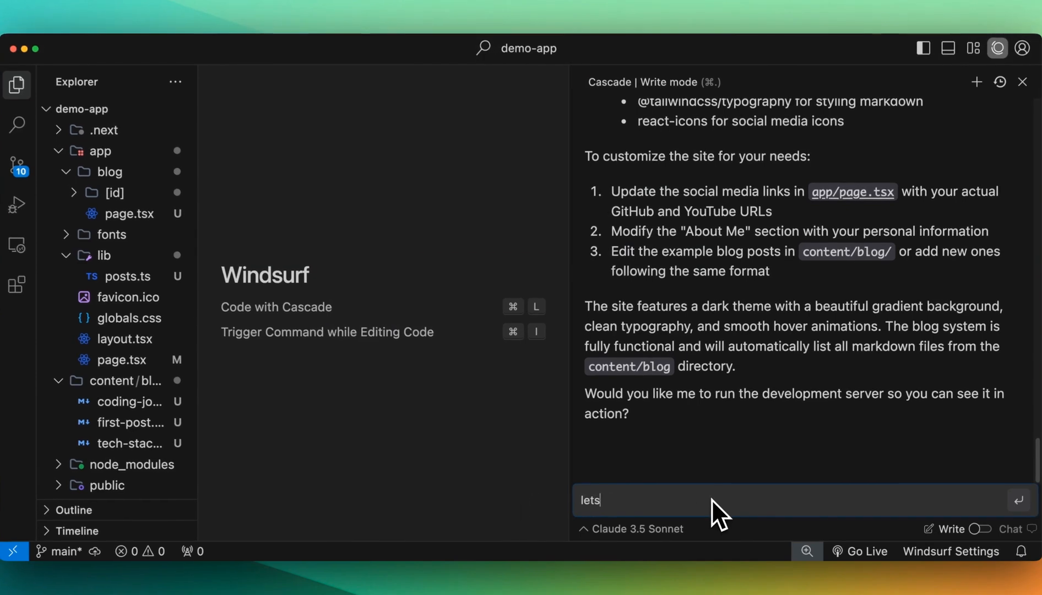
Ask Cascade to add a nav and a footer.
{"action": "type", "text": "add a nav and"}
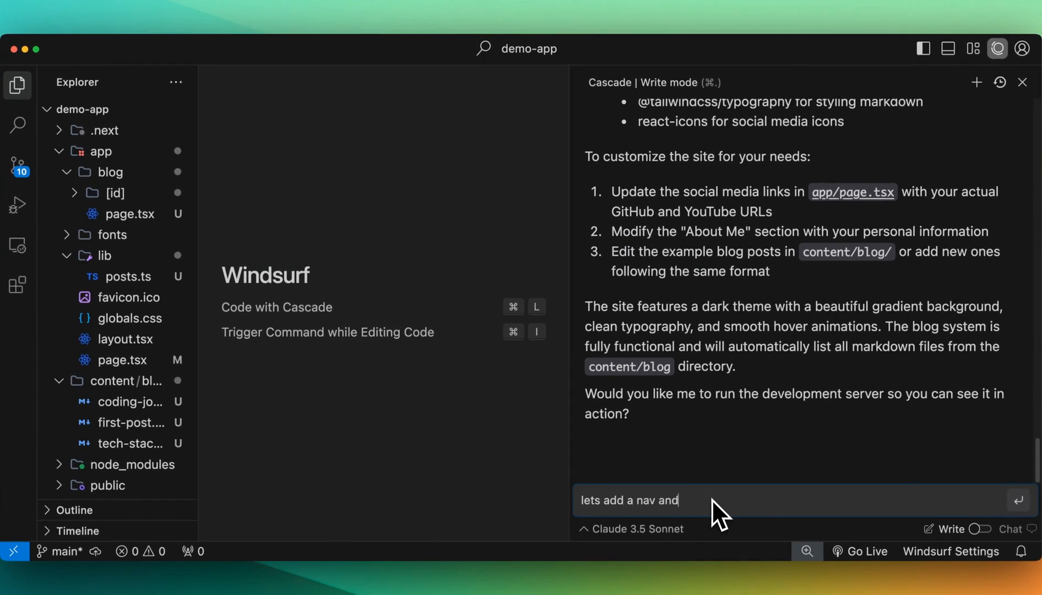
{"action": "key", "text": "Return"}
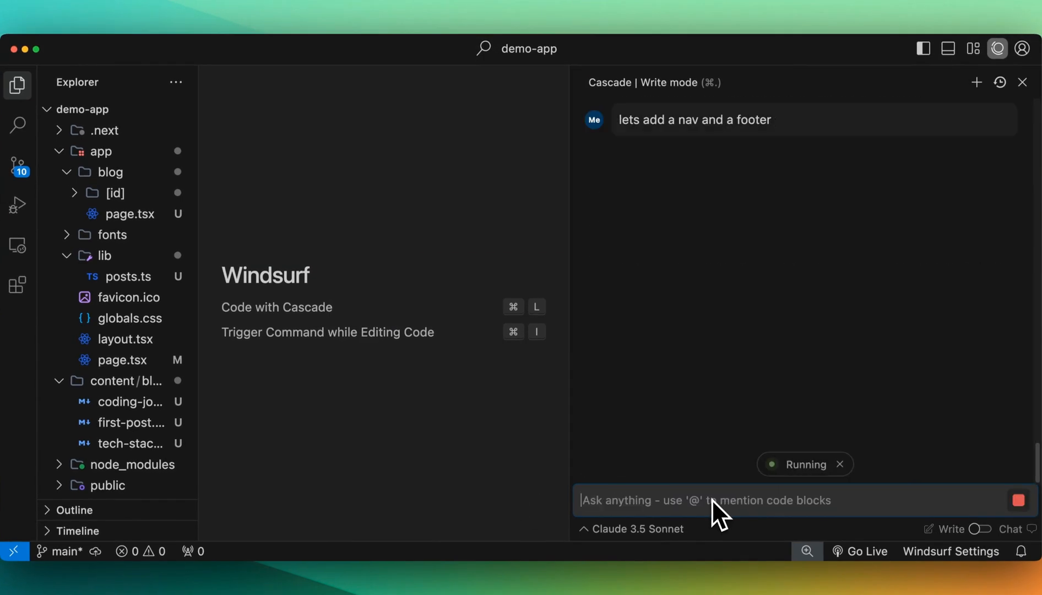
{"action": "key", "text": "Return"}
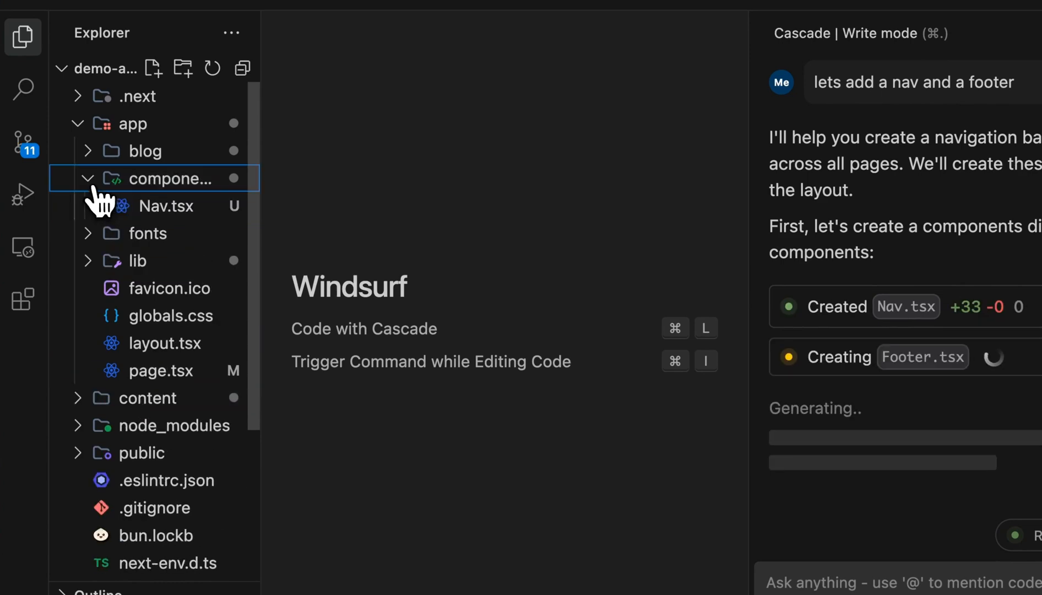
Review the diffs for the new Footer and Nav components and layout.tsx.
{"action": "left_click", "coordinate": [164, 206]}
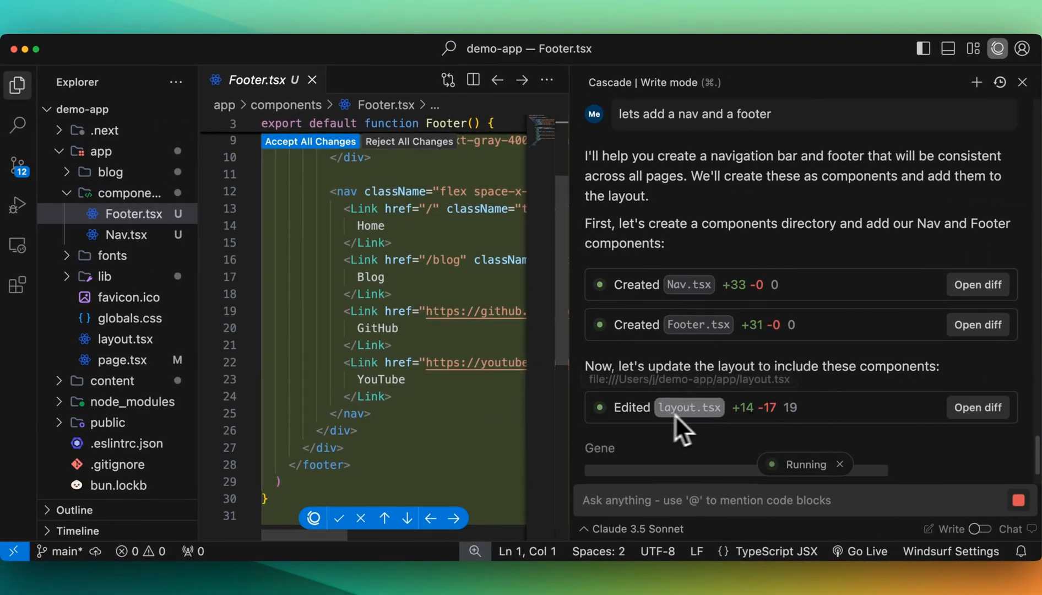
{"action": "left_click", "coordinate": [977, 407]}
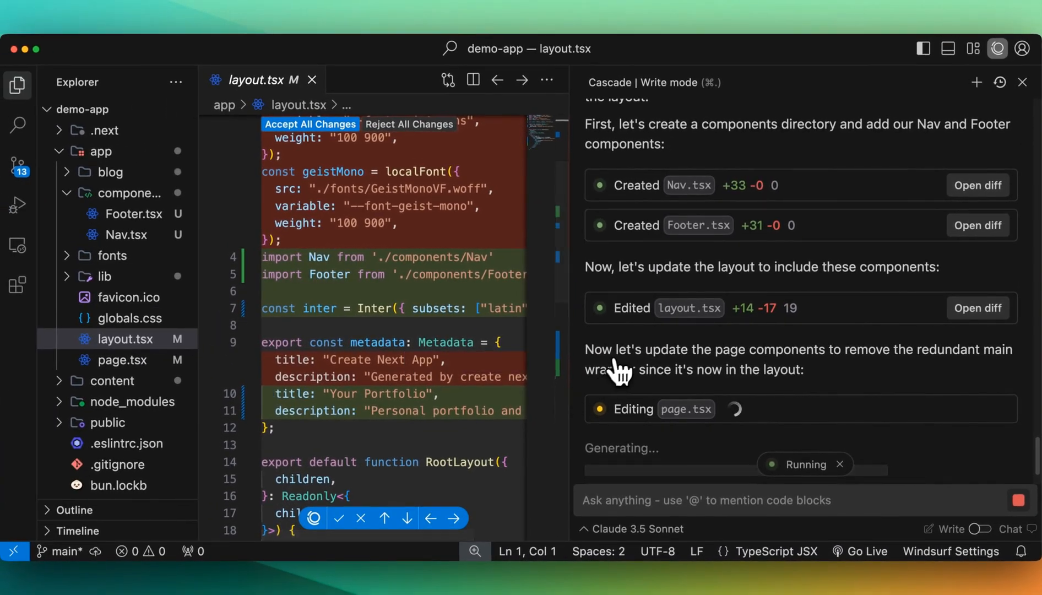
{"action": "mouse_move", "coordinate": [628, 349]}
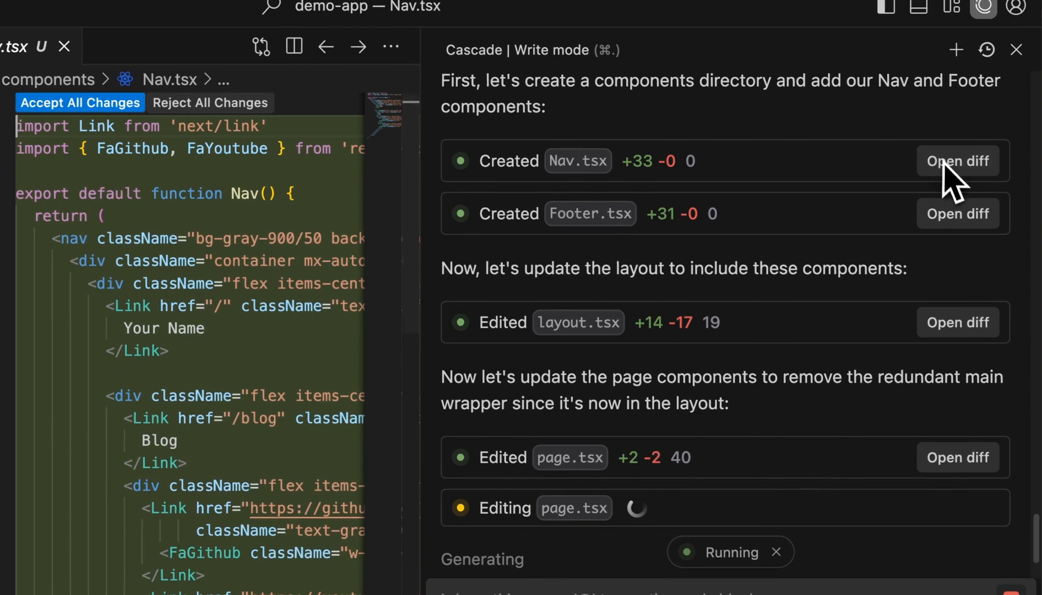
{"action": "left_click", "coordinate": [958, 213]}
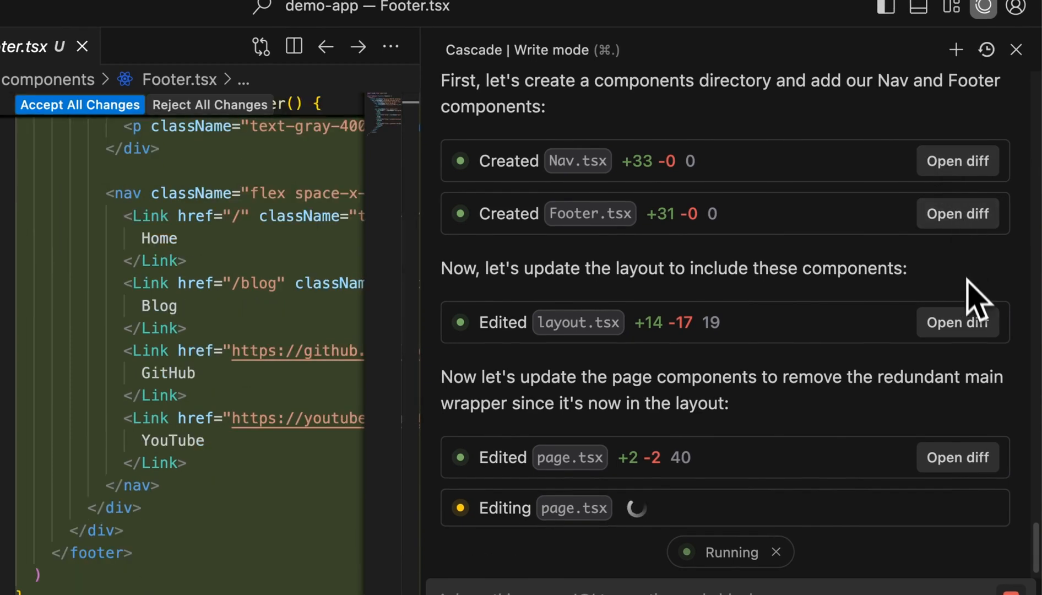
{"action": "left_click", "coordinate": [958, 323]}
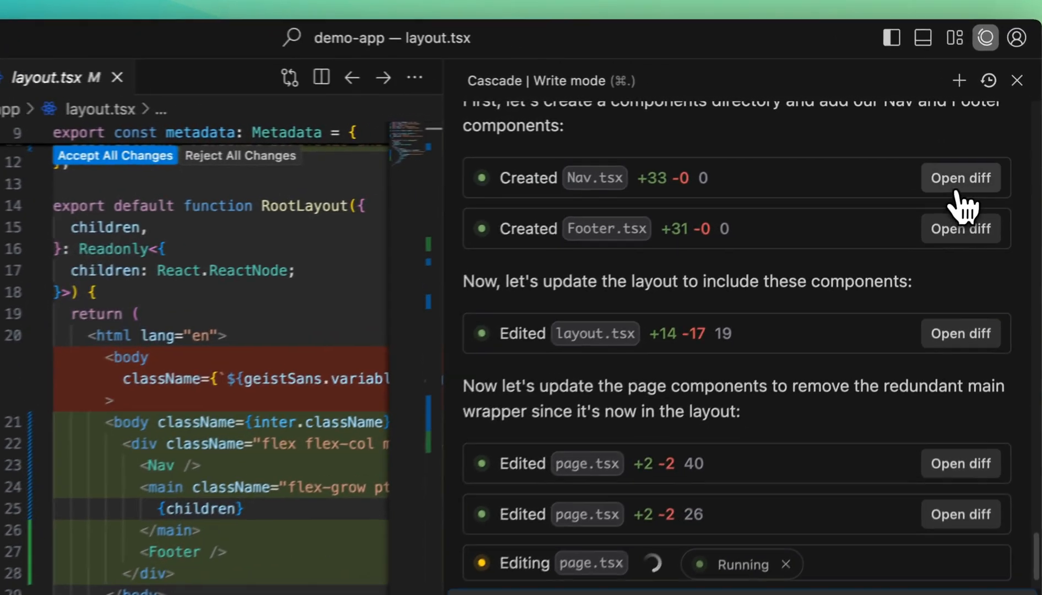
{"action": "left_click", "coordinate": [960, 178]}
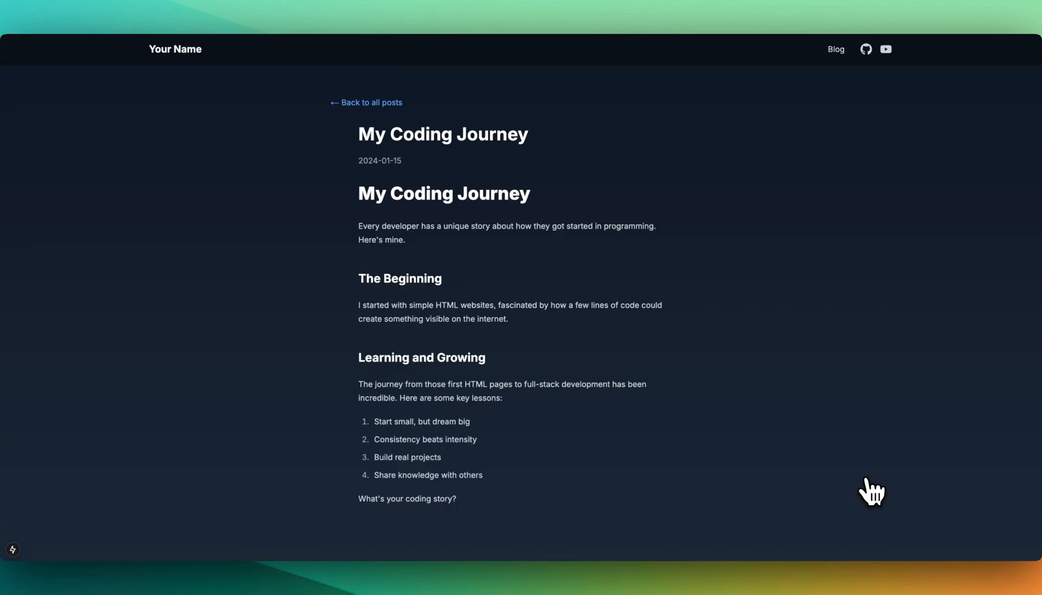
{"action": "mouse_move", "coordinate": [595, 236]}
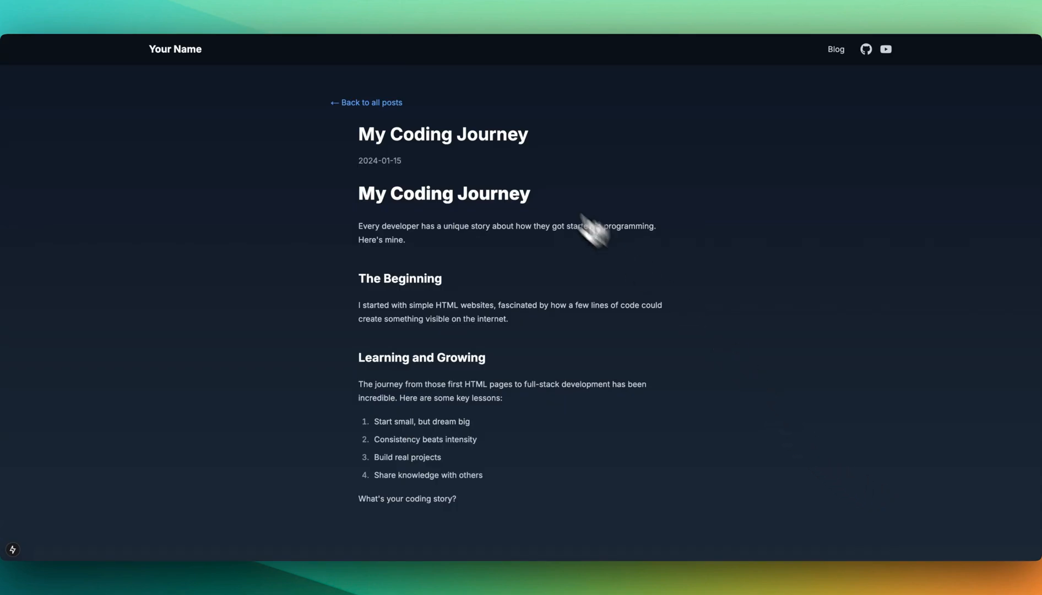
Go from the post back to the blog list, then to the home page via the site name.
{"action": "left_click", "coordinate": [365, 103]}
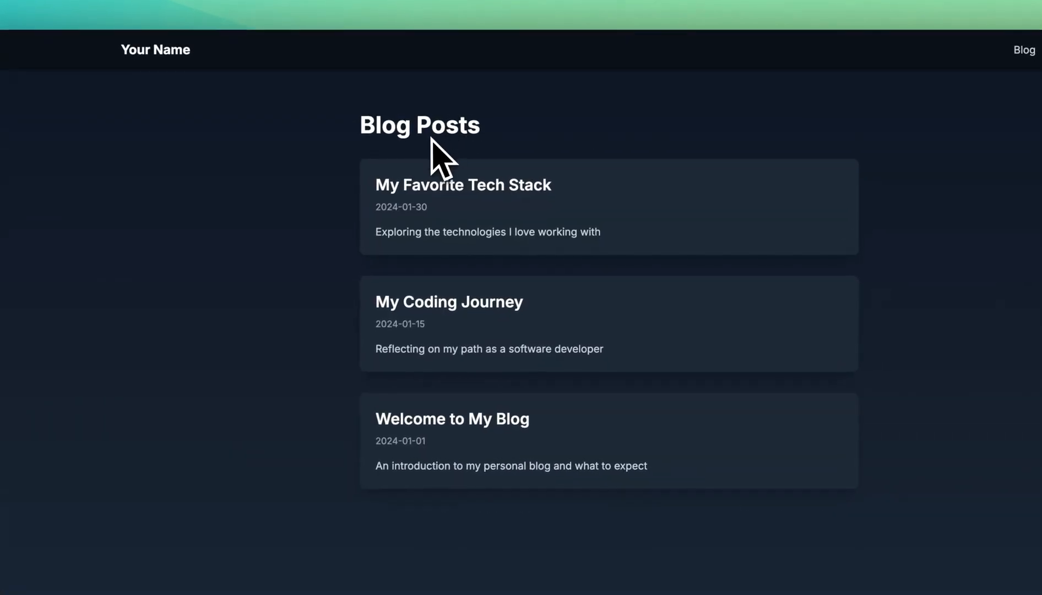
{"action": "left_click", "coordinate": [155, 49]}
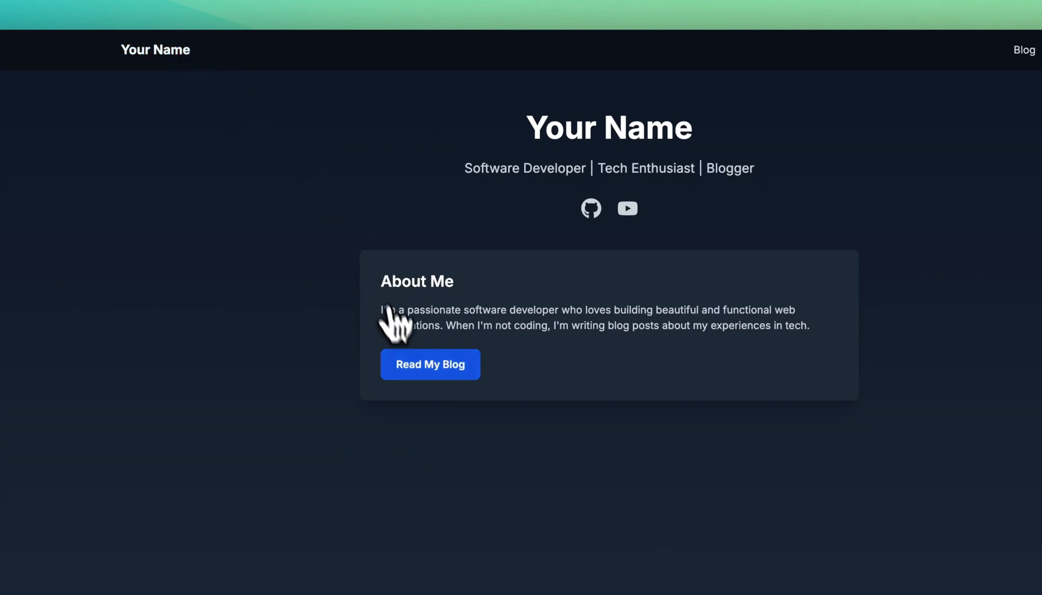
{"action": "left_click", "coordinate": [430, 364]}
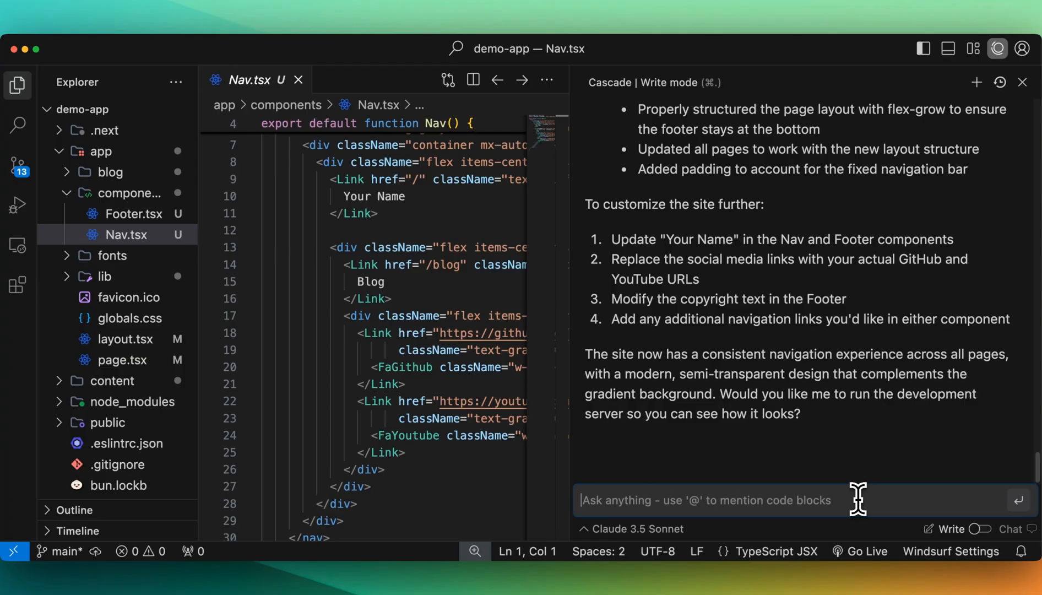
{"action": "mouse_move", "coordinate": [711, 266]}
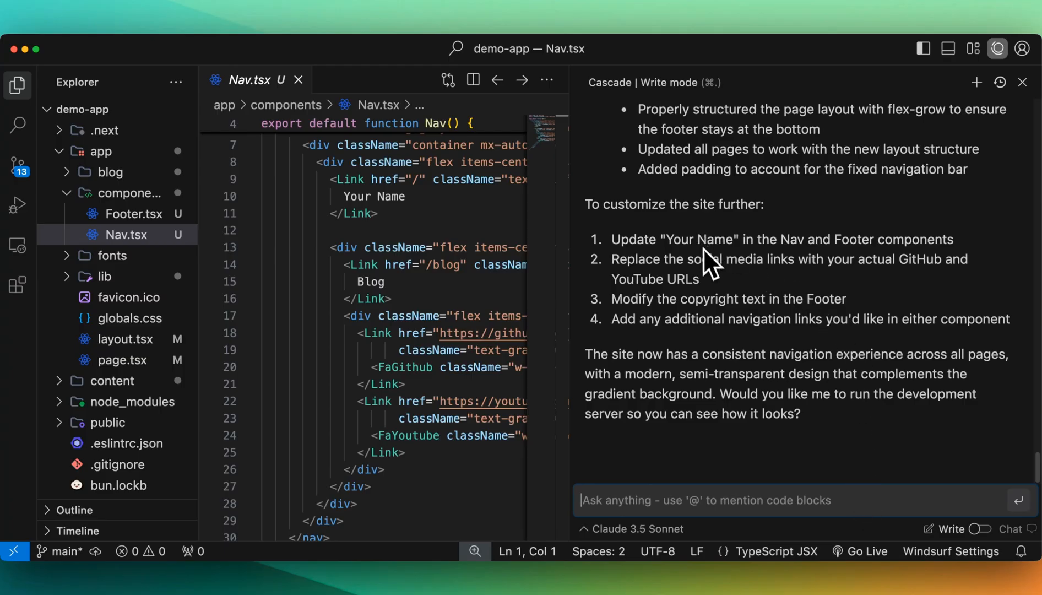
{"action": "mouse_move", "coordinate": [728, 339]}
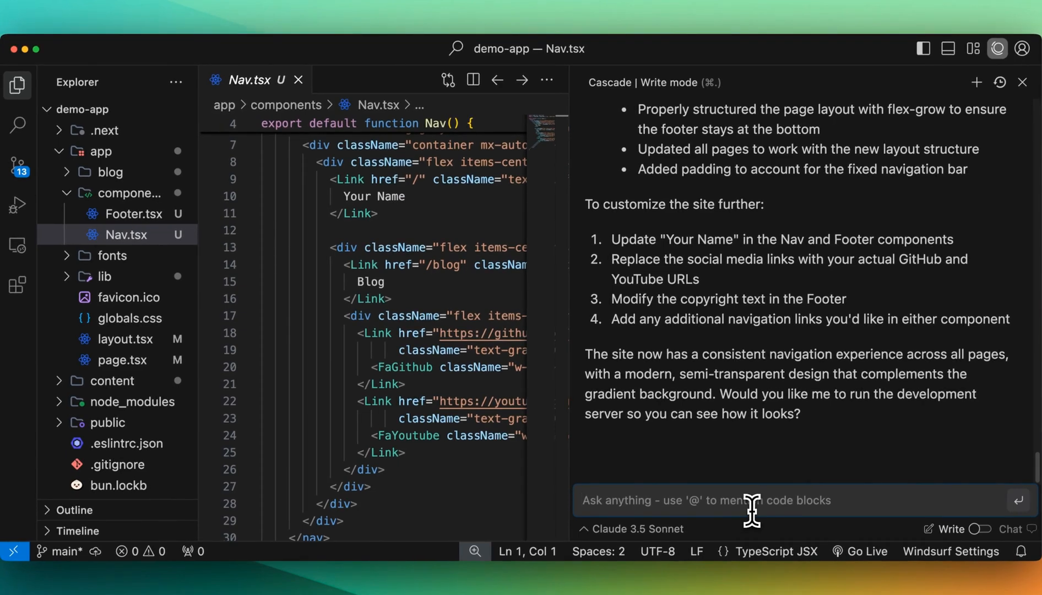
Request renaming the site to Developer's Digest with a unique animation and black-purple gradient.
{"action": "type", "text": "Add in \"Developer"}
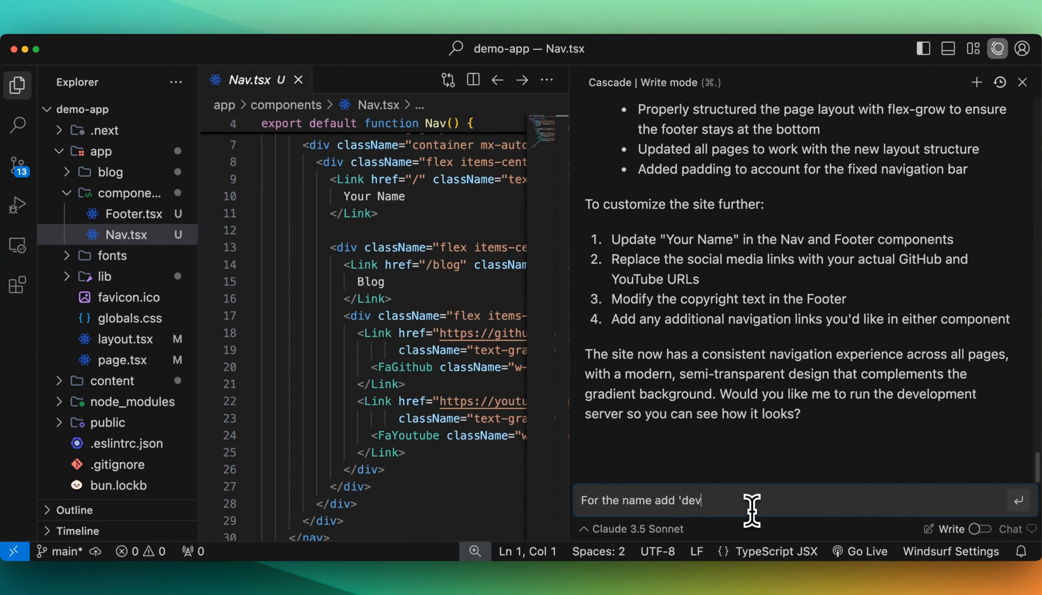
{"action": "type", "text": "elopers digest' and also for the home page lets give it a un"}
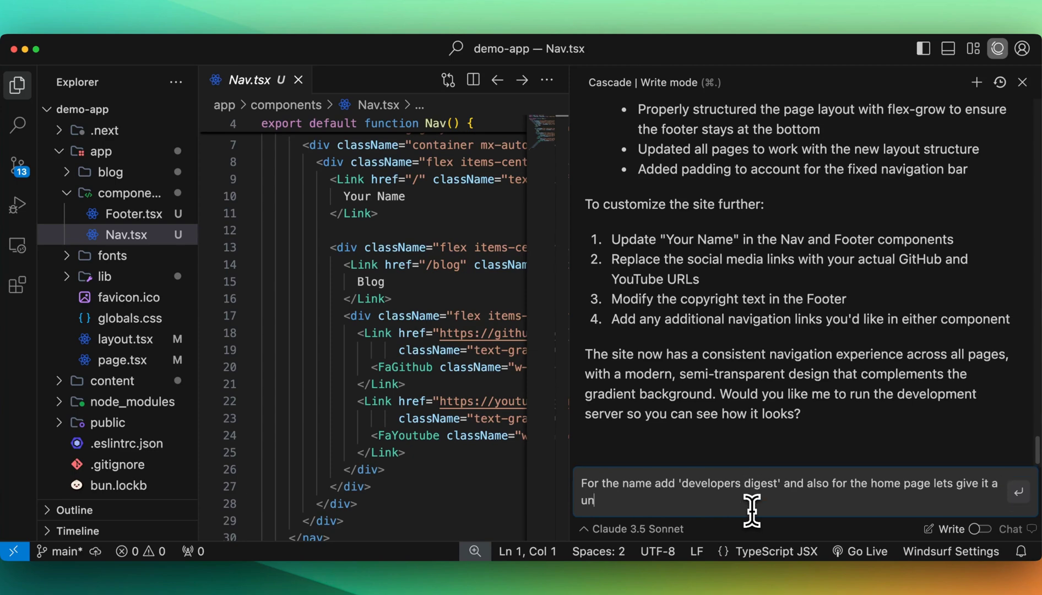
{"action": "type", "text": "ique animation and"}
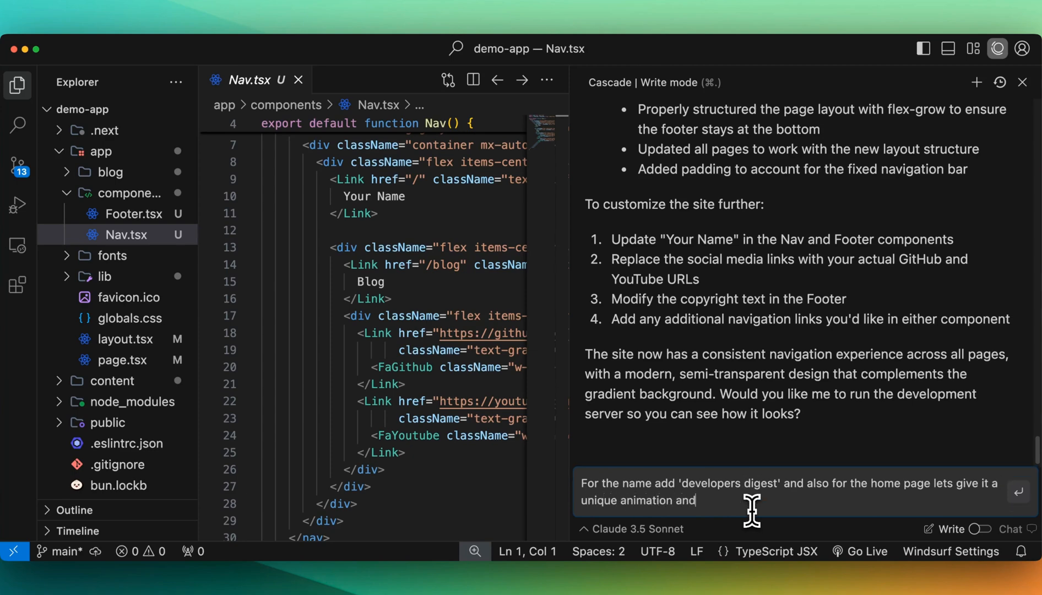
{"action": "type", "text": "a linear gradi"}
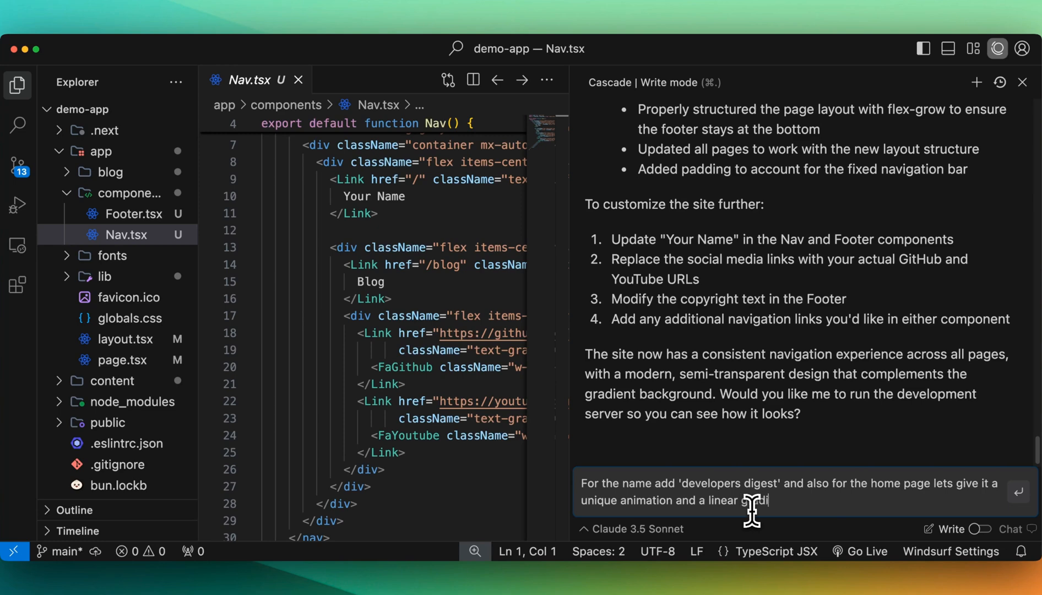
{"action": "type", "text": "dient of black and pu"}
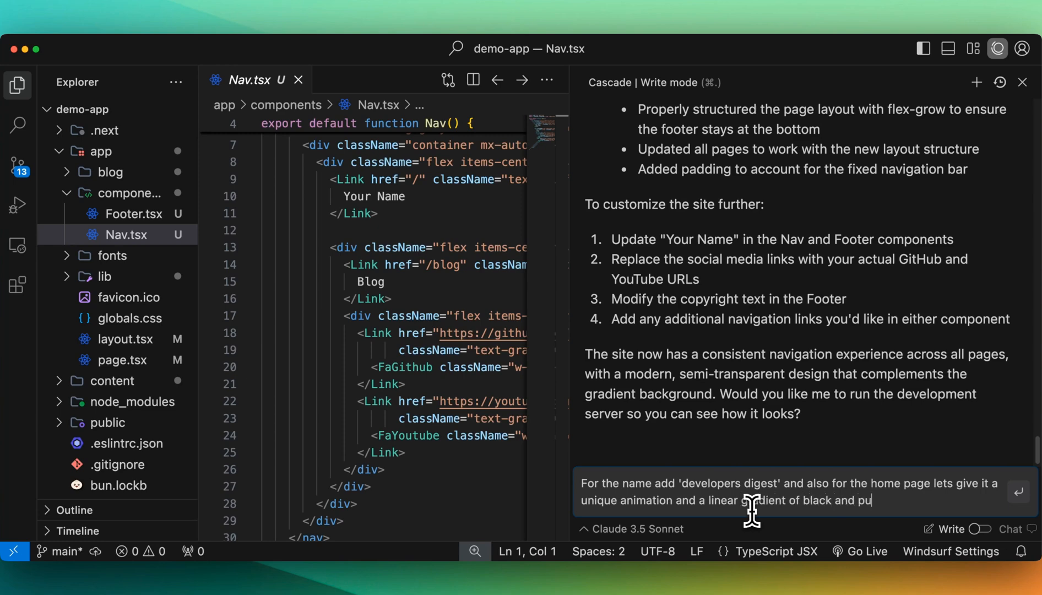
{"action": "key", "text": "Return"}
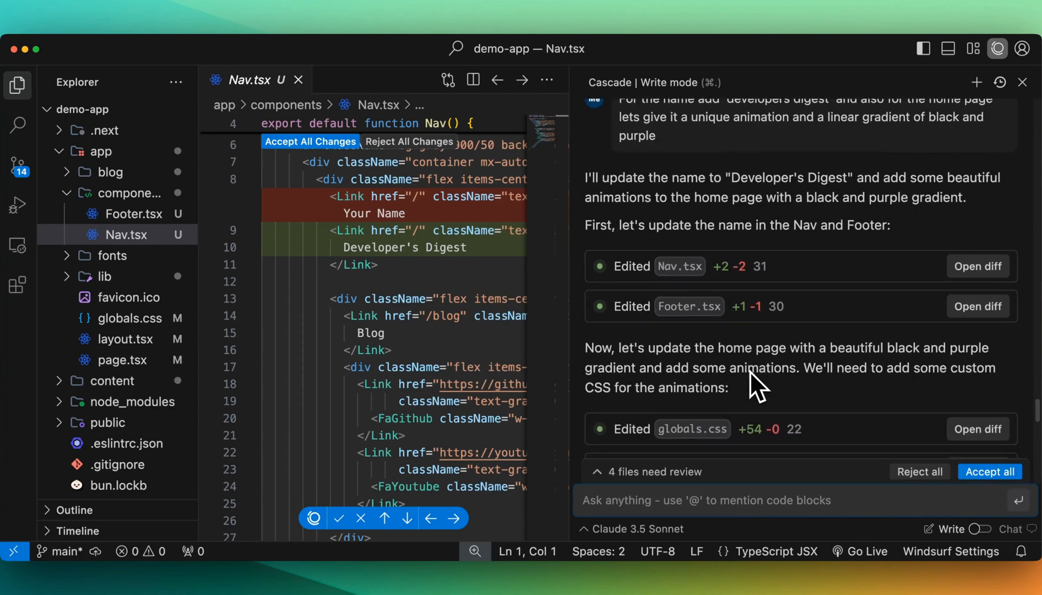
Scroll the Cascade panel to read the branding update summary.
{"action": "scroll", "scroll_direction": "down", "scroll_amount": 3}
{"action": "type", "text": "on the h"}
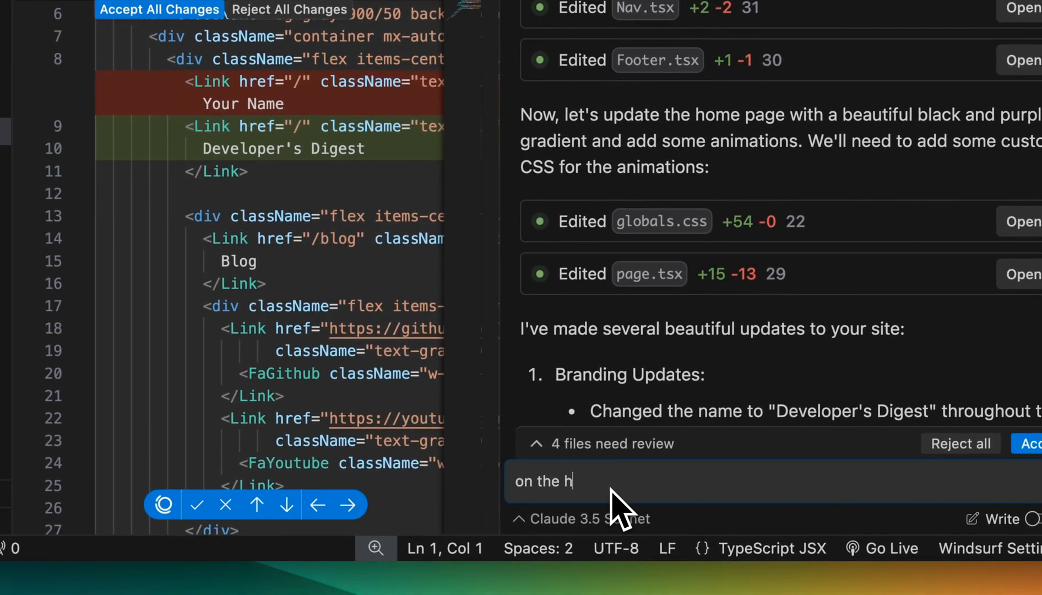
Ask Cascade for a latest-posts sidebar on the home page and topic tags for blog posts.
{"action": "type", "text": "ome page give me a sidebar with the latest"}
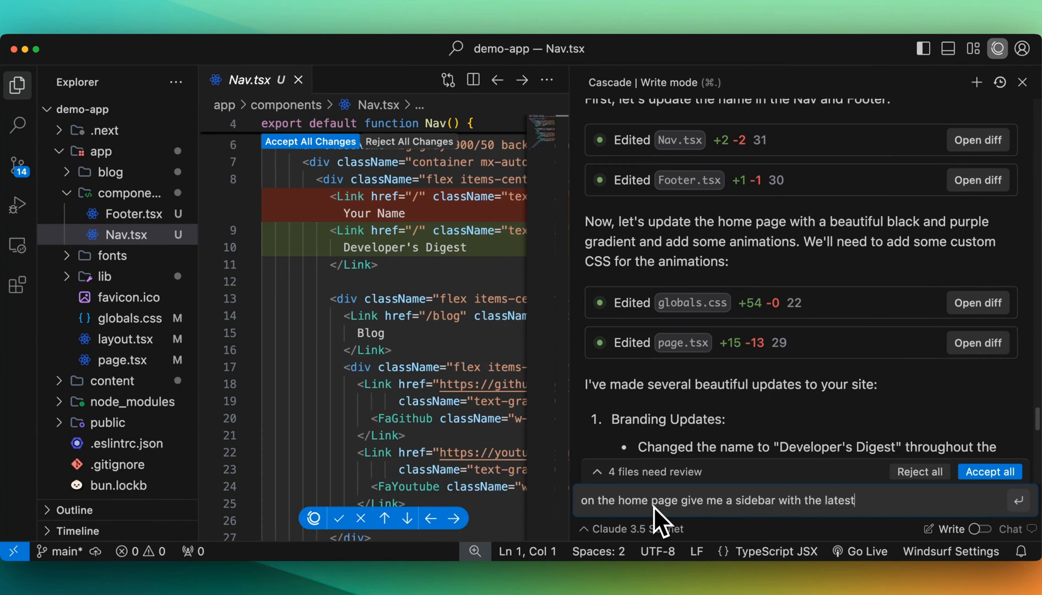
{"action": "type", "text": "blog posts and"}
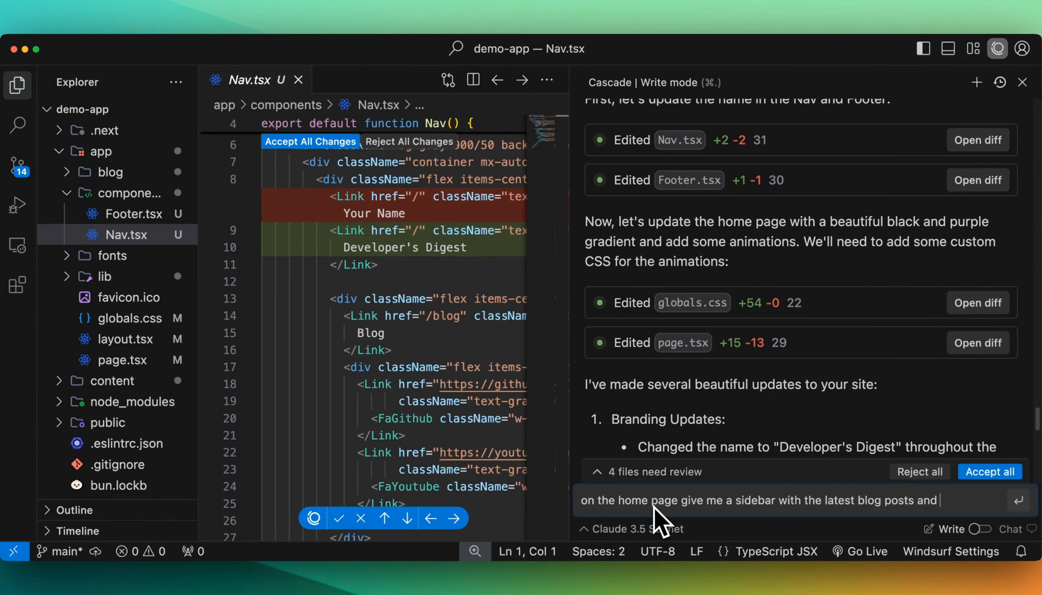
{"action": "type", "text": "for the blog post page lets add a mechanism to tag the"}
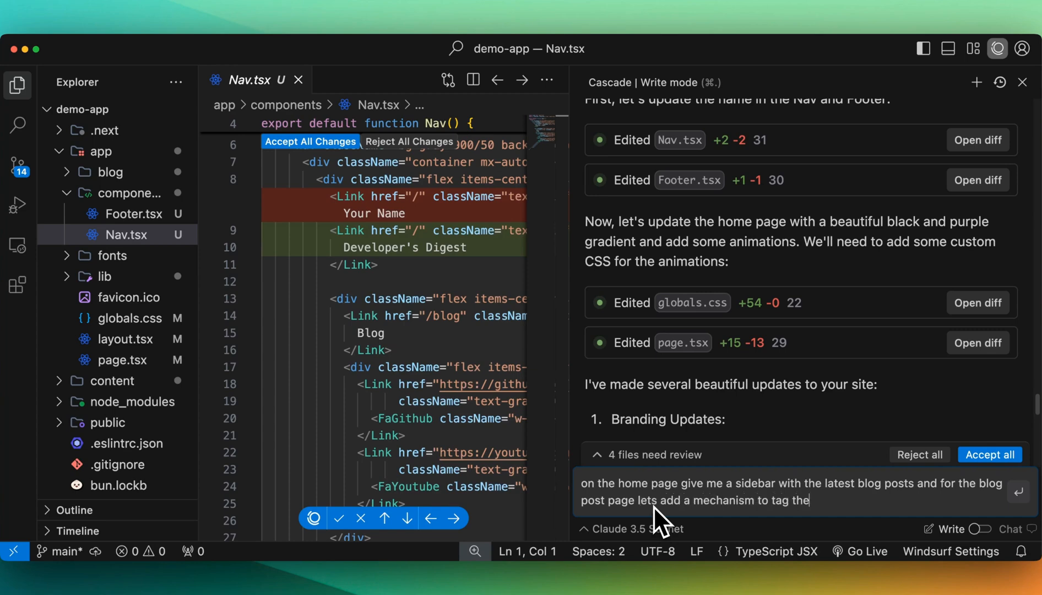
{"action": "type", "text": "m with particular"}
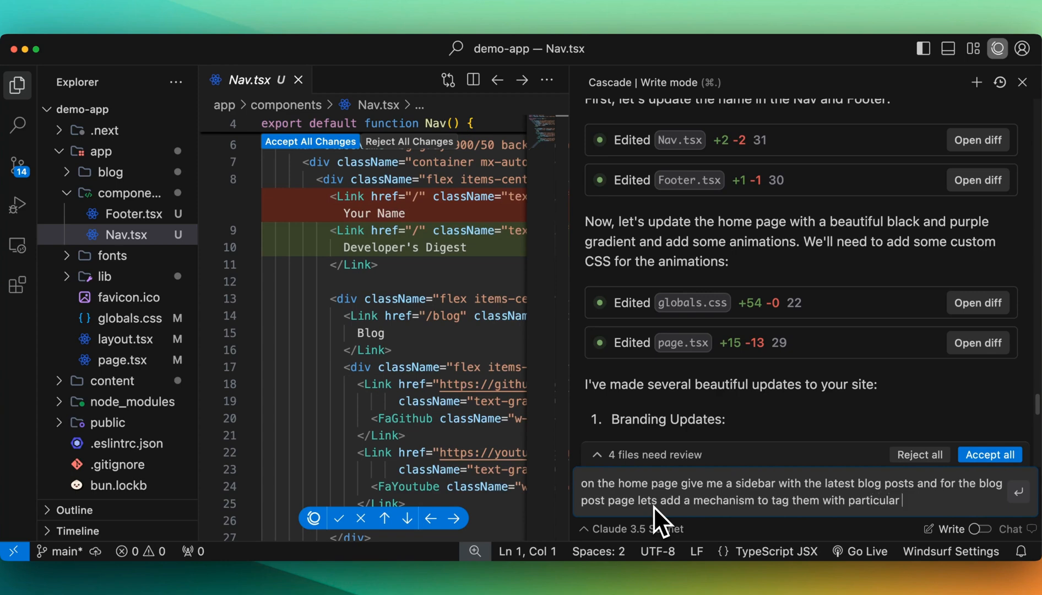
{"action": "key", "text": "Return"}
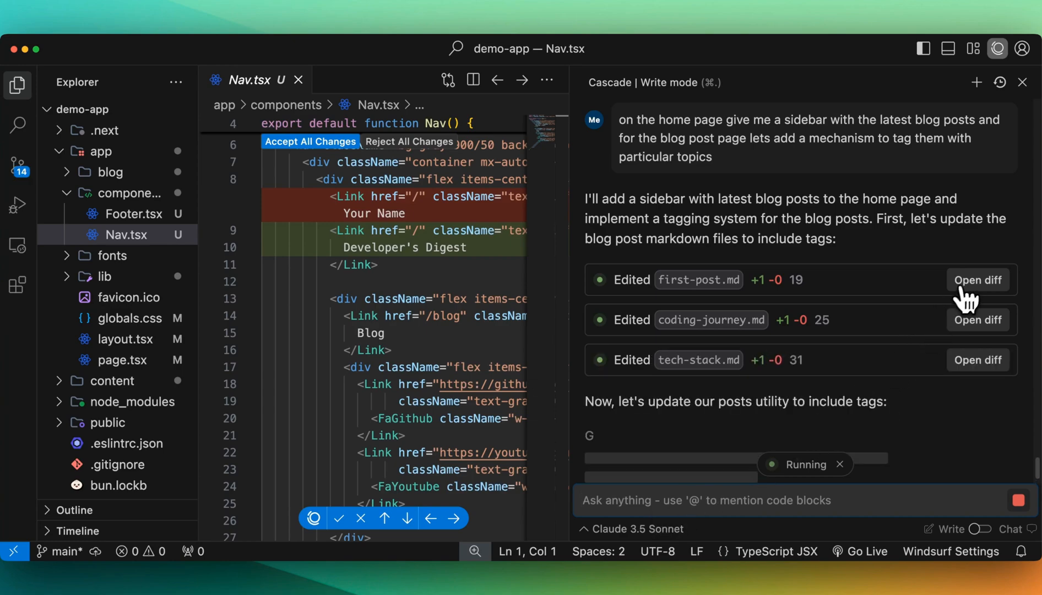
Review the diffs for first-post.md tags, LatestPosts, the home page and TagFilter.
{"action": "left_click", "coordinate": [978, 280]}
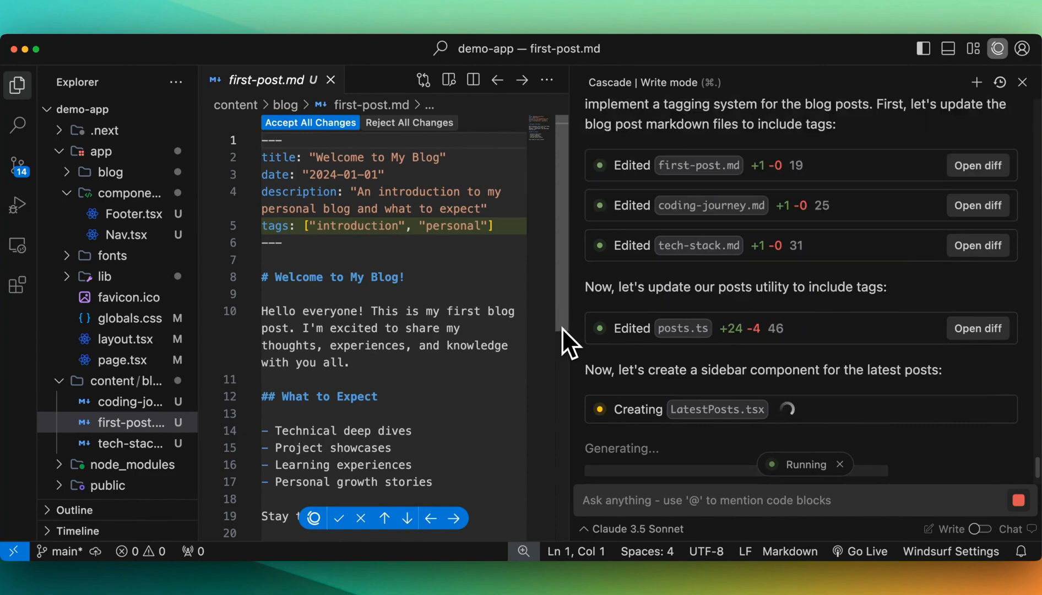
{"action": "mouse_move", "coordinate": [803, 347]}
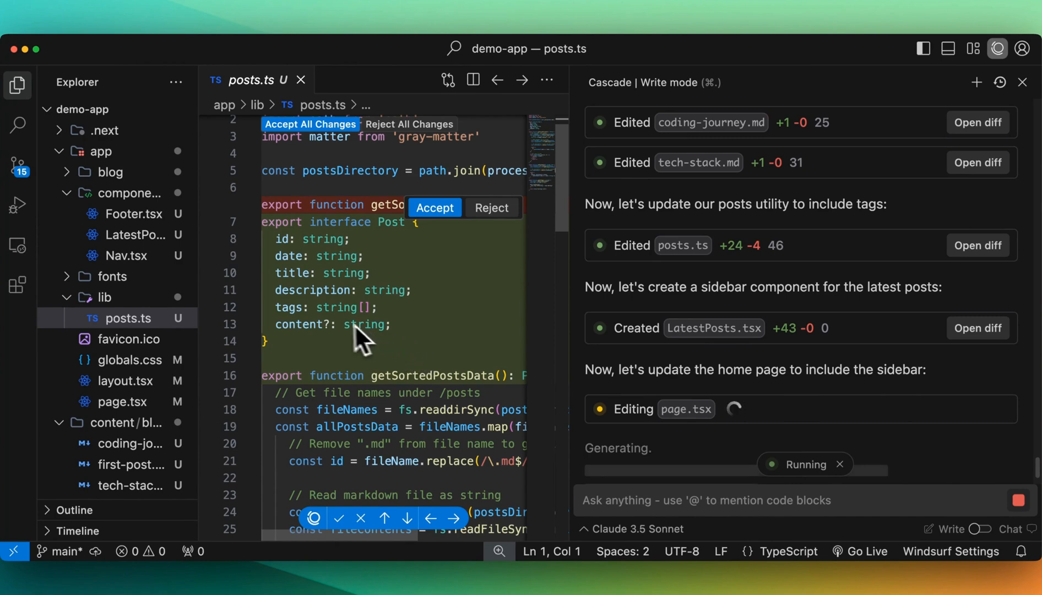
{"action": "left_click", "coordinate": [434, 207]}
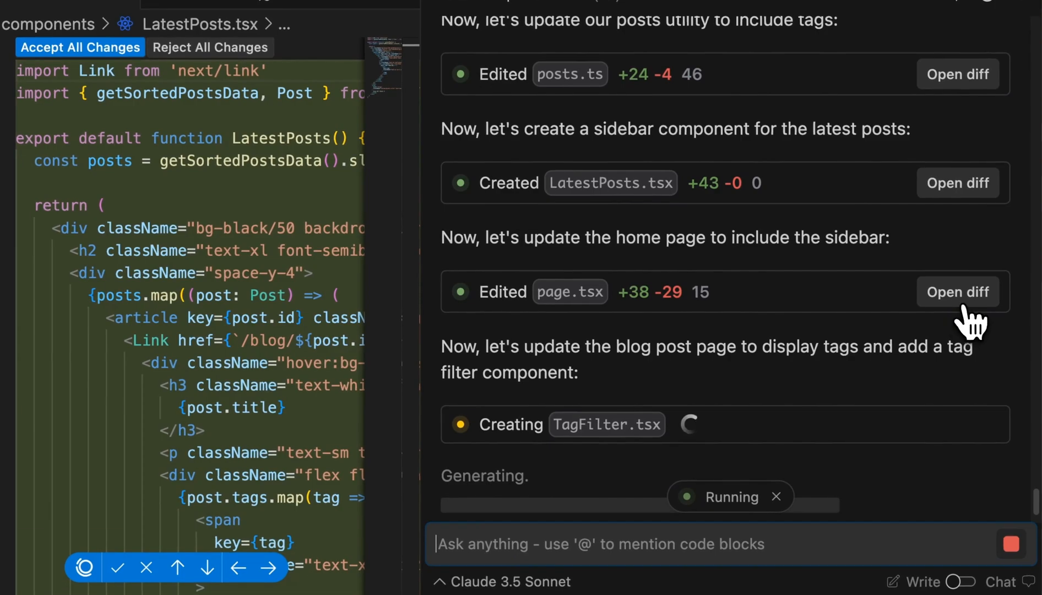
{"action": "left_click", "coordinate": [958, 292]}
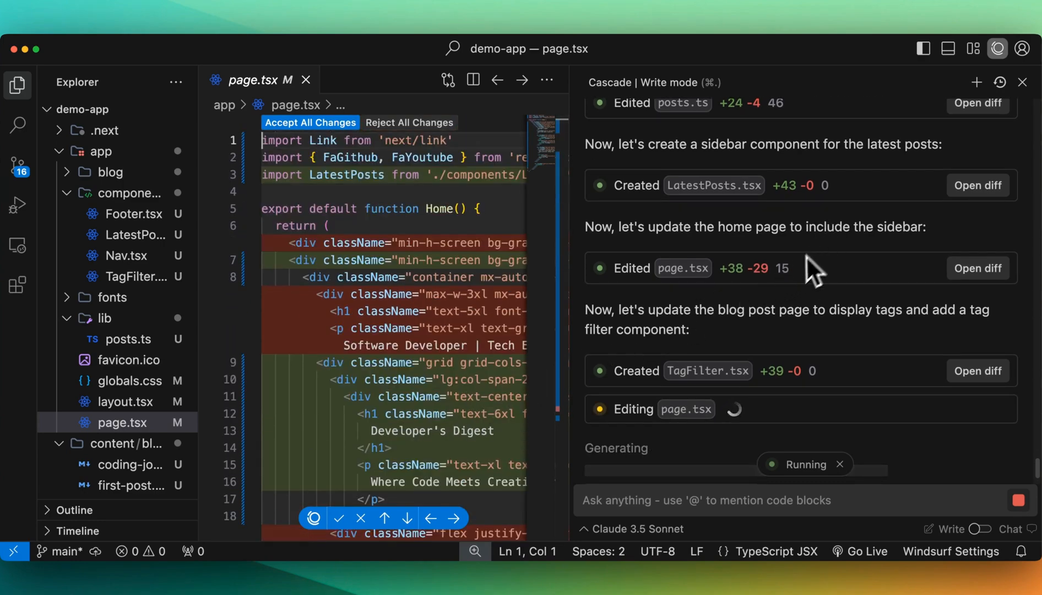
{"action": "mouse_move", "coordinate": [954, 389]}
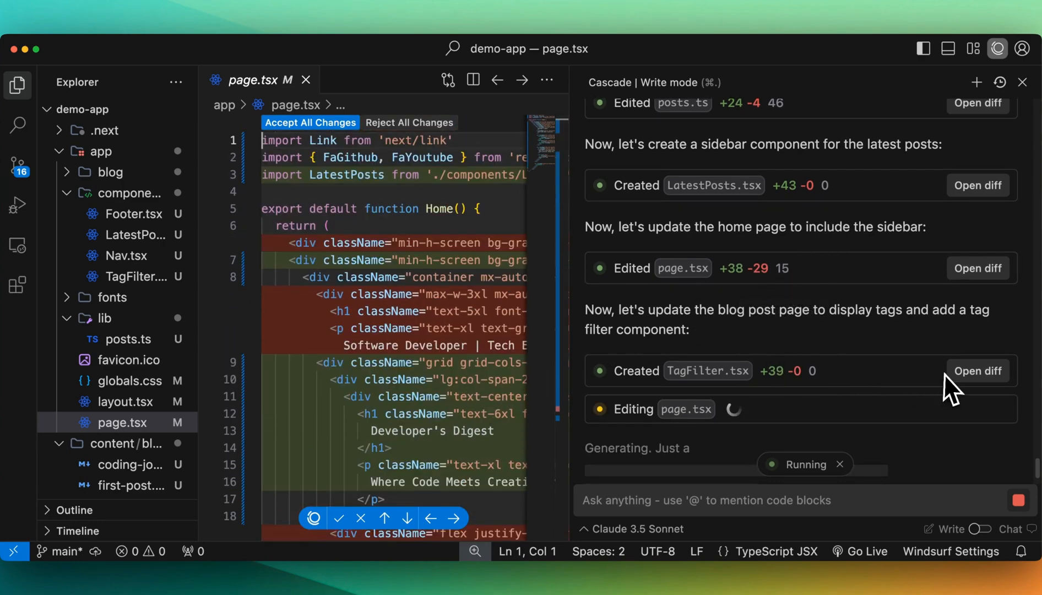
{"action": "left_click", "coordinate": [978, 371]}
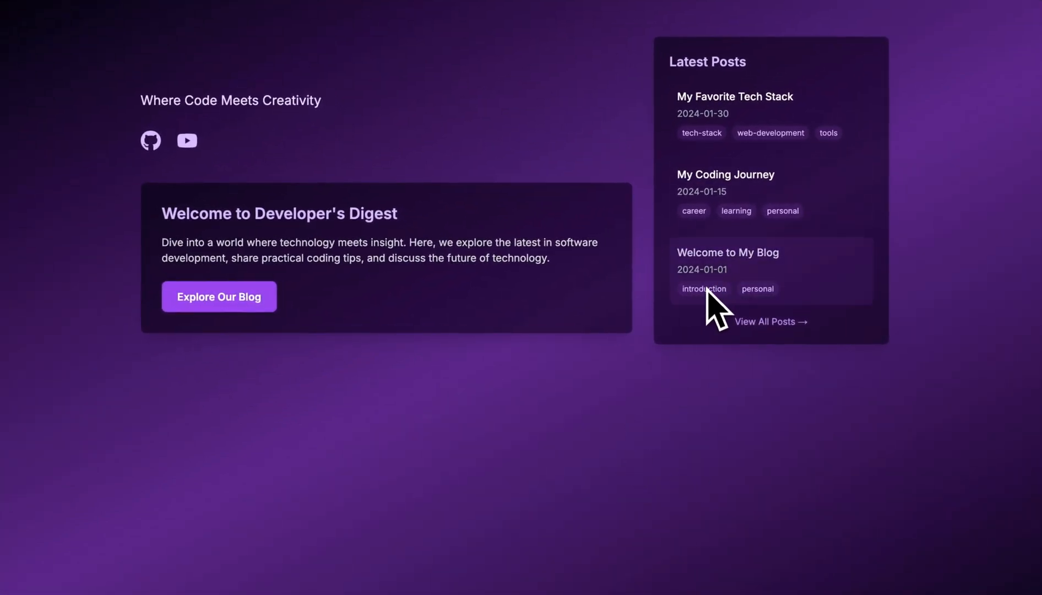
Open View All Posts from the sidebar and filter by the introduction and learning tags.
{"action": "left_click", "coordinate": [770, 322]}
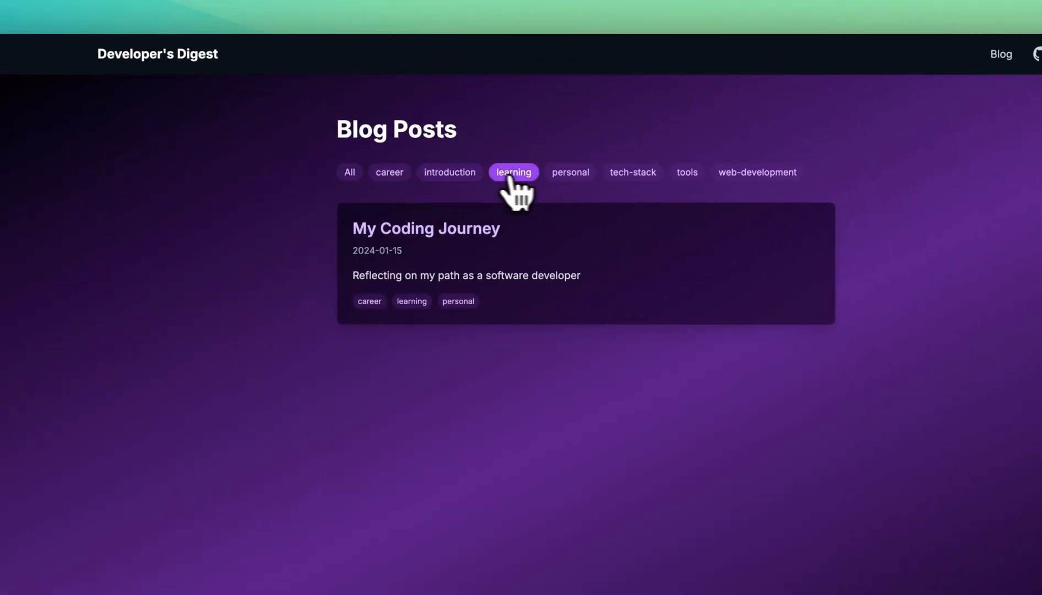
{"action": "left_click", "coordinate": [449, 173]}
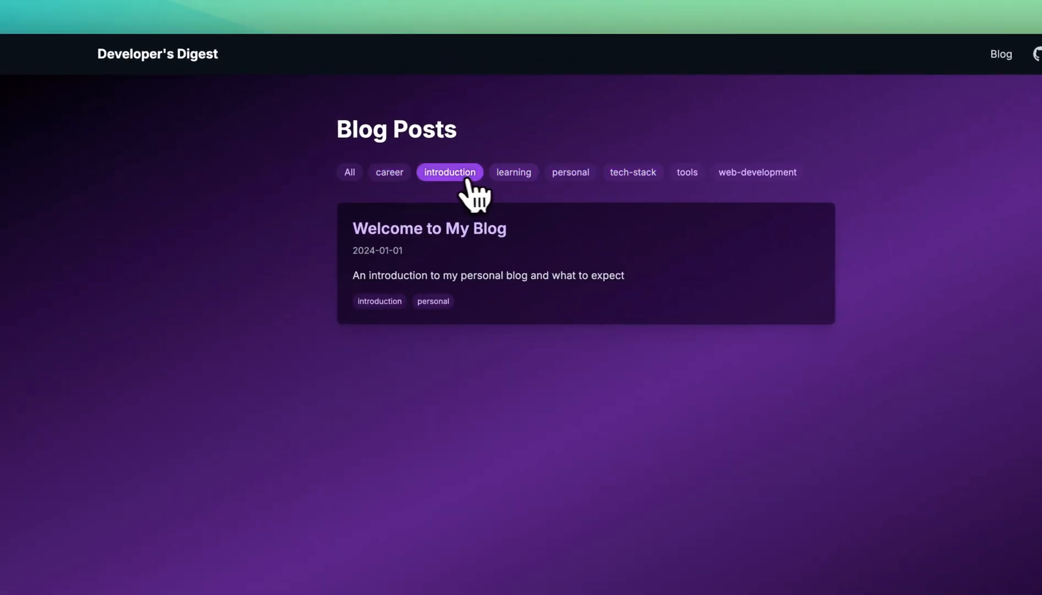
{"action": "left_click", "coordinate": [389, 173]}
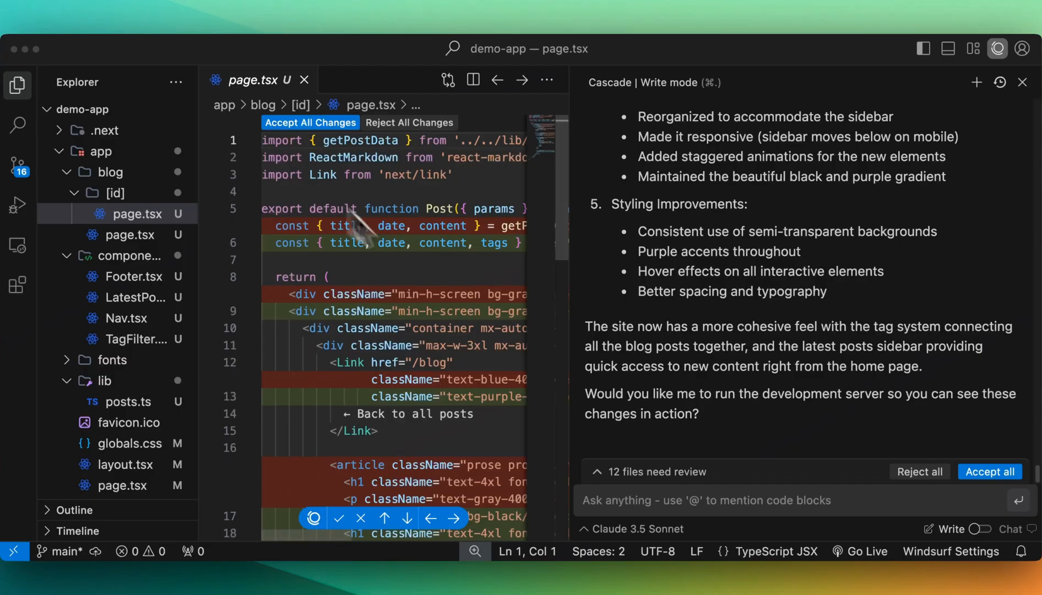
Ask Cascade: 'now i want a chatgpt style chatbot page' for the site.
{"action": "scroll", "scroll_direction": "up", "scroll_amount": 3}
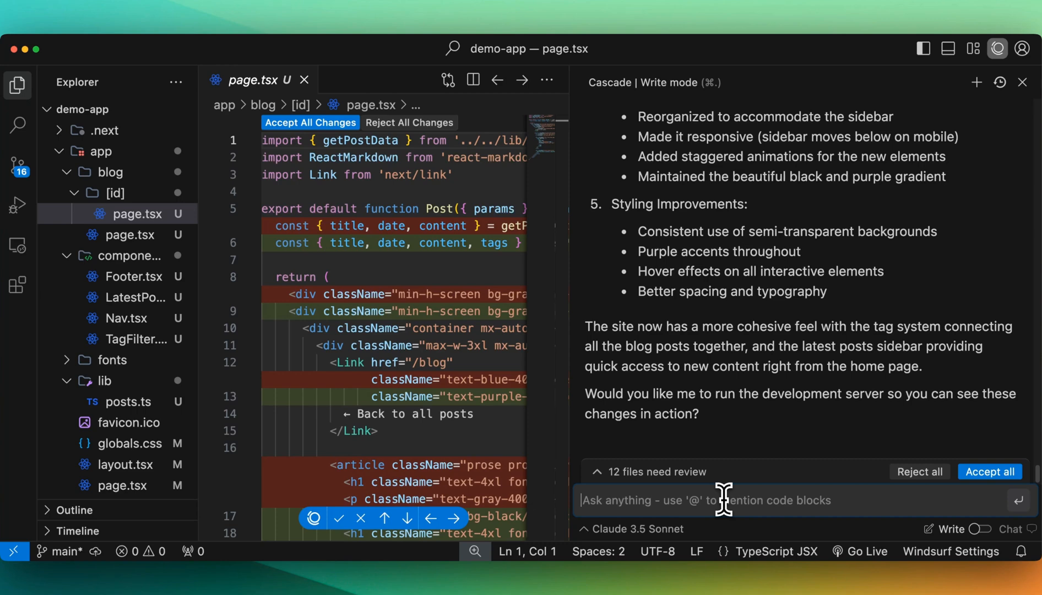
{"action": "type", "text": "now i want a chatg"}
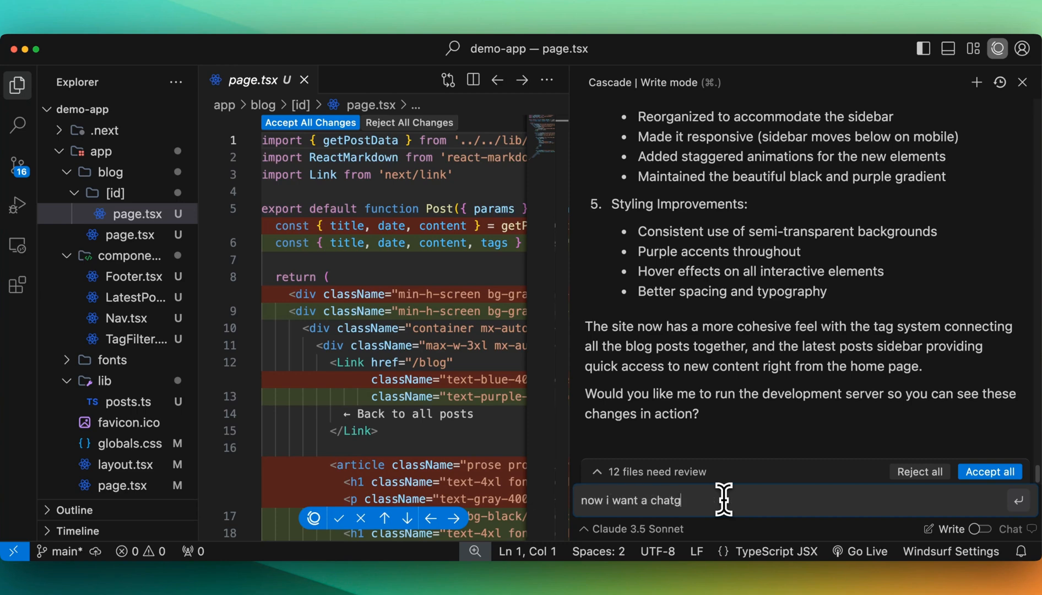
{"action": "type", "text": "pt style chatbot pa"}
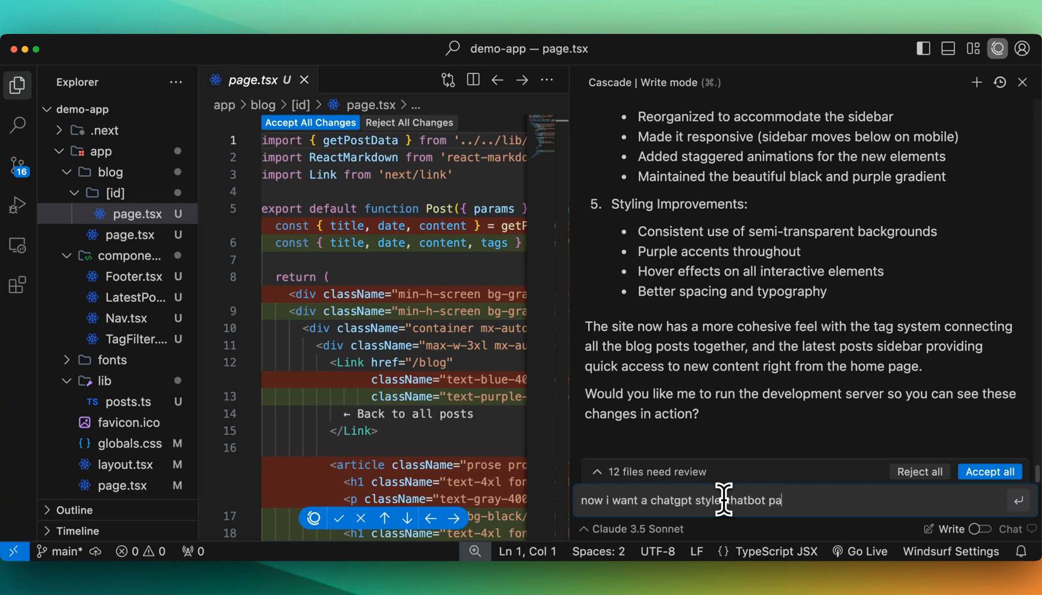
{"action": "key", "text": "Return"}
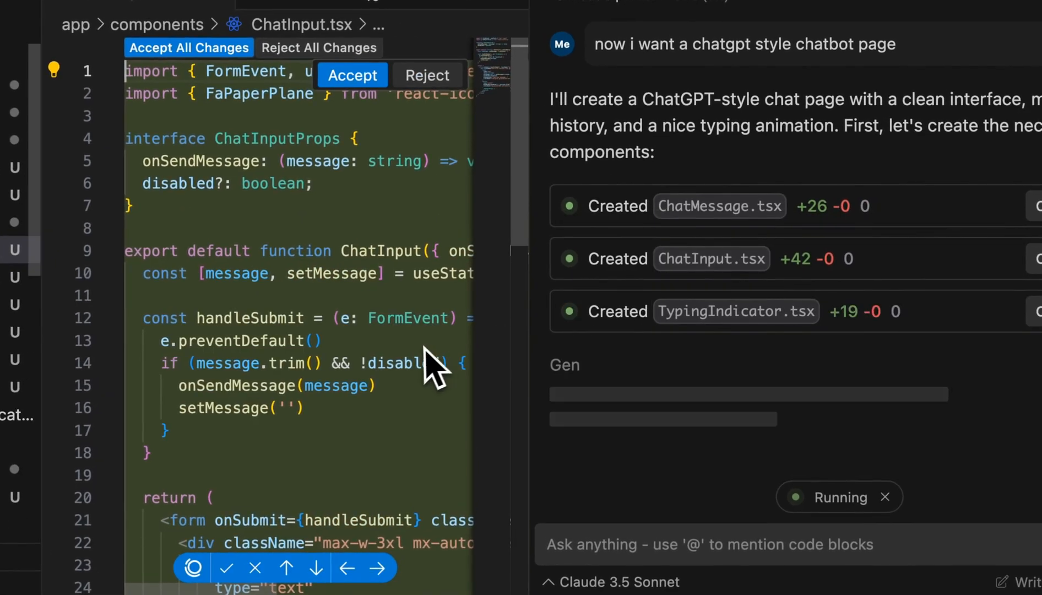
Inspect the generated TypingIndicator.tsx diff while Cascade adds the chat page and Nav link.
{"action": "left_click", "coordinate": [735, 311]}
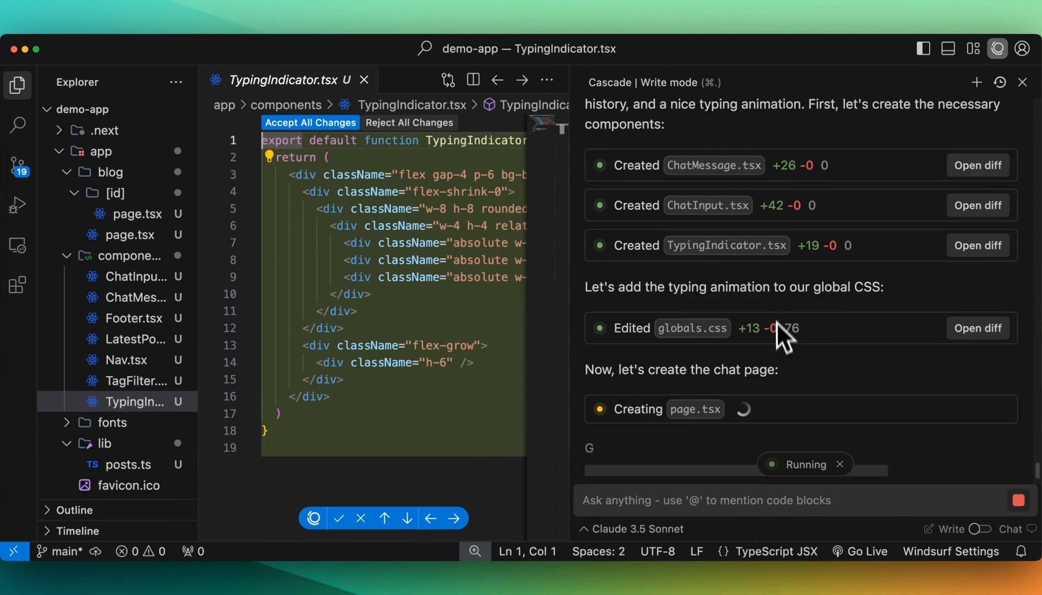
{"action": "mouse_move", "coordinate": [785, 186]}
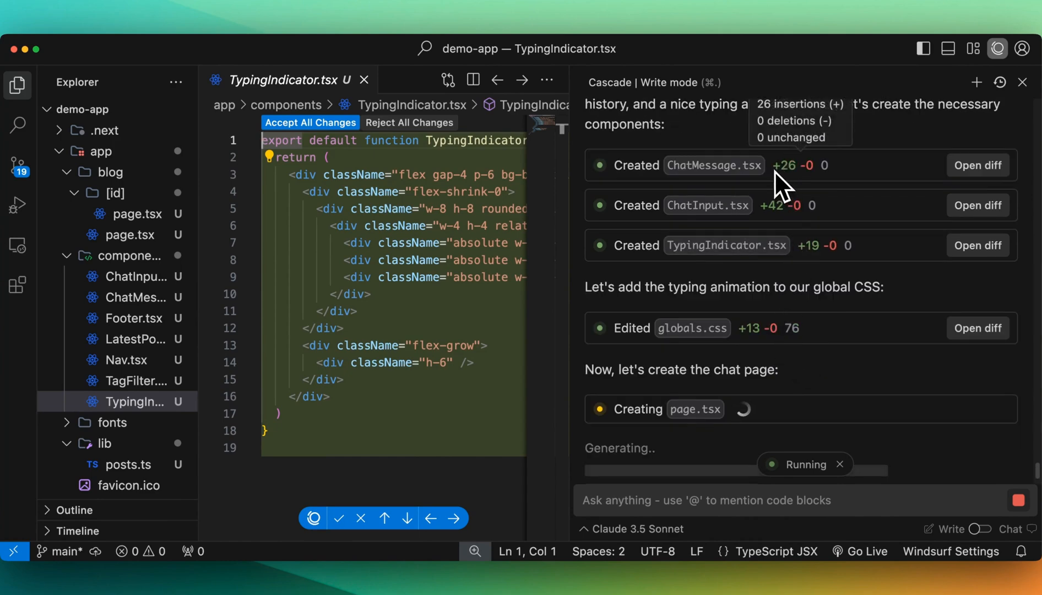
{"action": "mouse_move", "coordinate": [776, 213]}
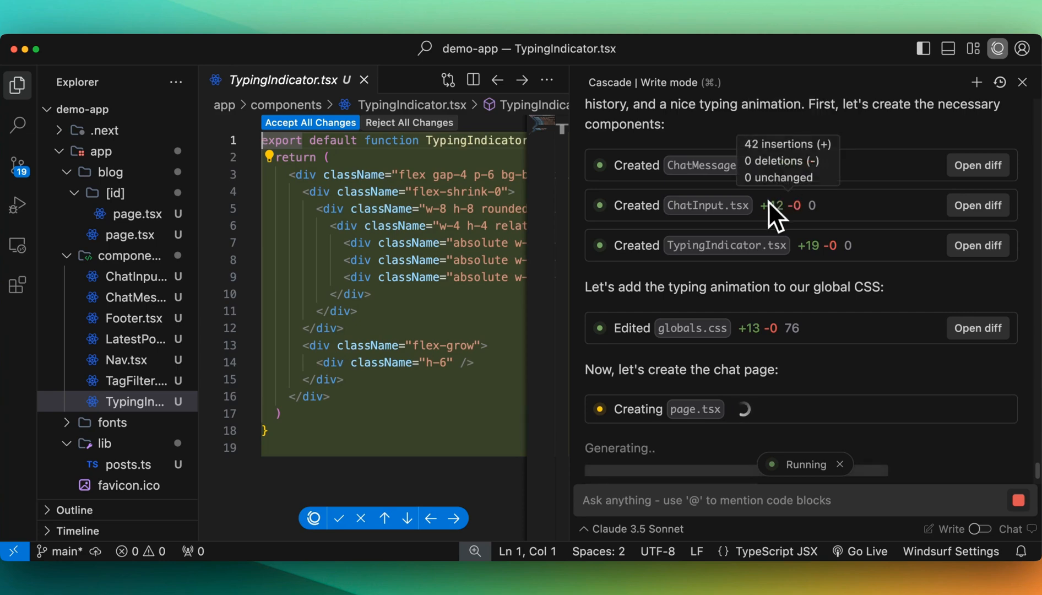
{"action": "mouse_move", "coordinate": [811, 239]}
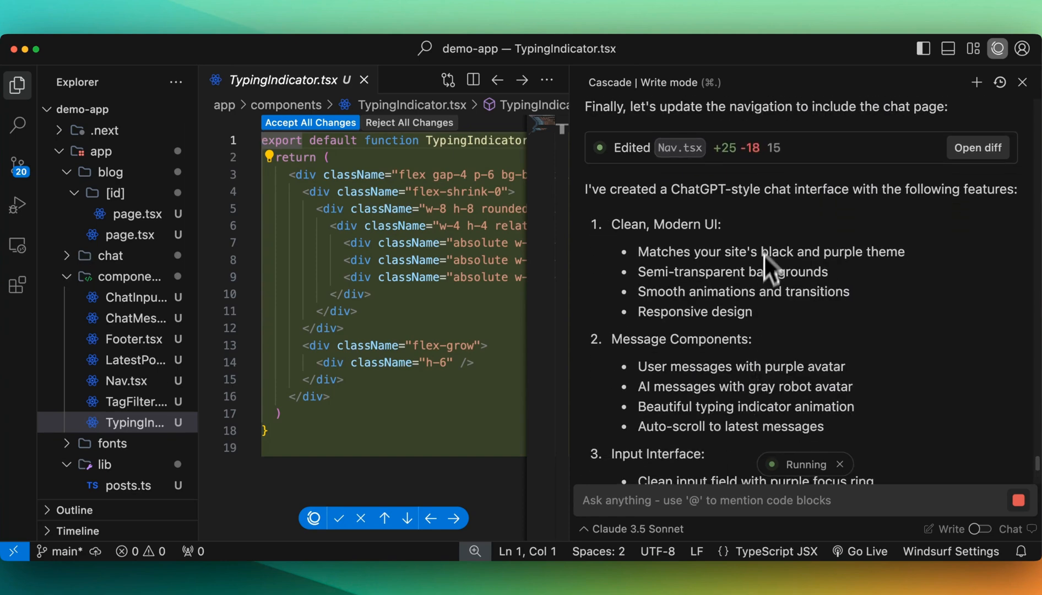
{"action": "scroll", "scroll_direction": "down", "scroll_amount": 3}
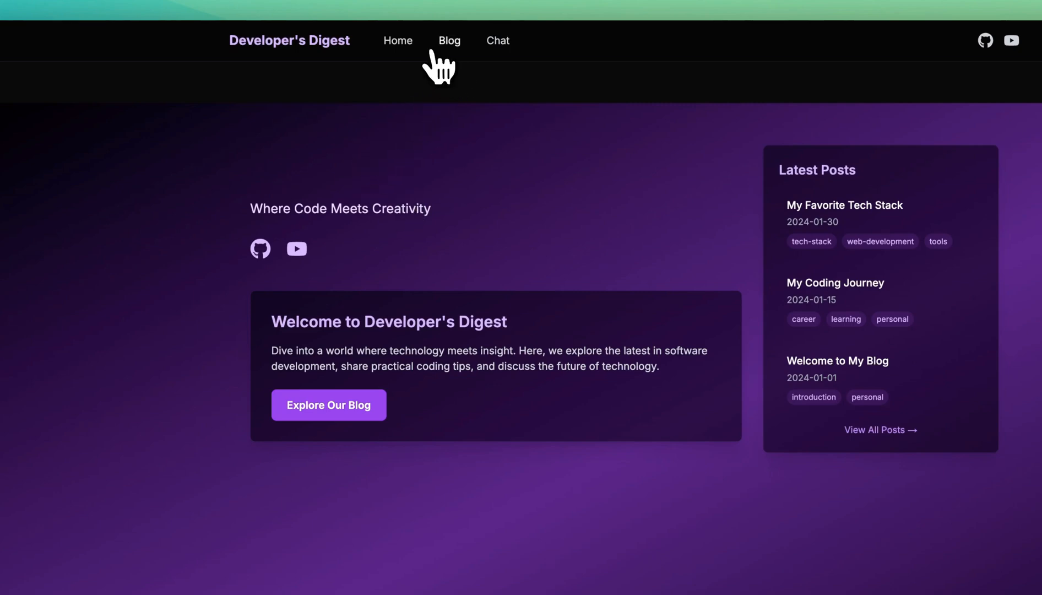
Open the site's Chat page and send test messages that receive simulated AI replies.
{"action": "left_click", "coordinate": [498, 41]}
{"action": "type", "text": "test"}
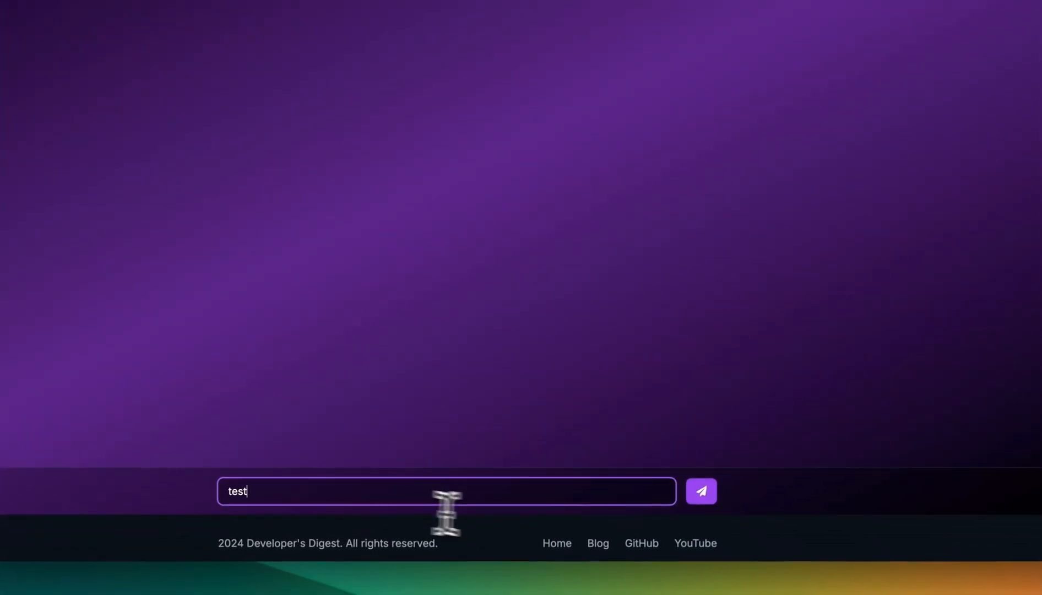
{"action": "left_click", "coordinate": [700, 491]}
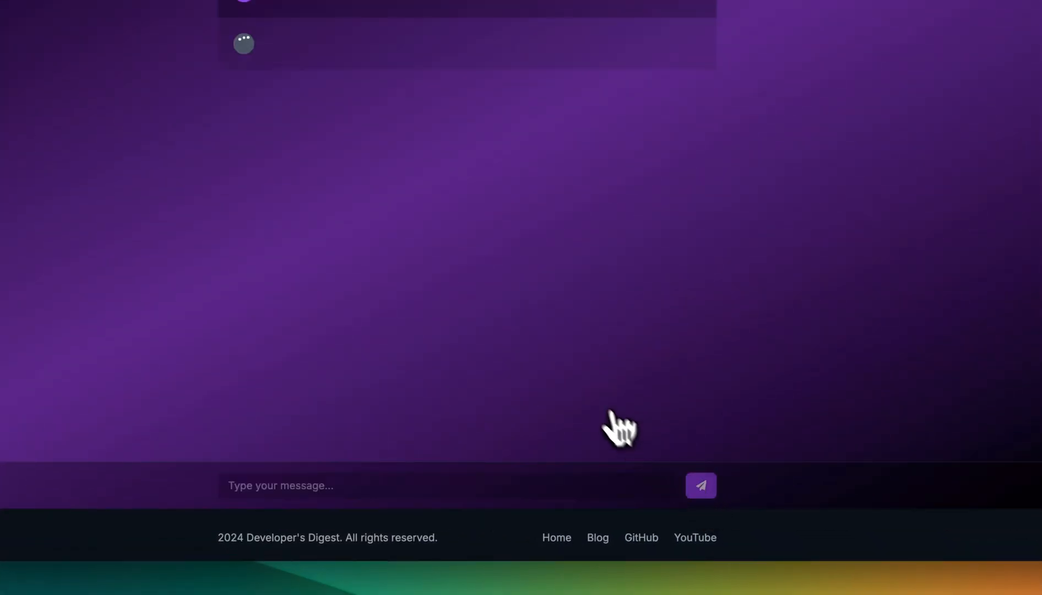
{"action": "left_click", "coordinate": [701, 485]}
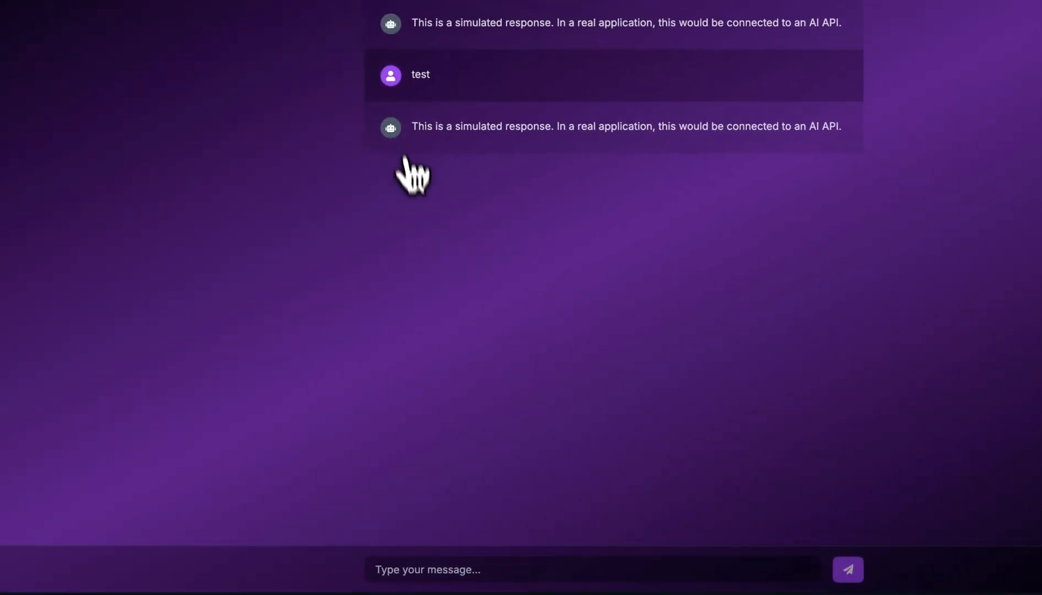
{"action": "left_click", "coordinate": [845, 569]}
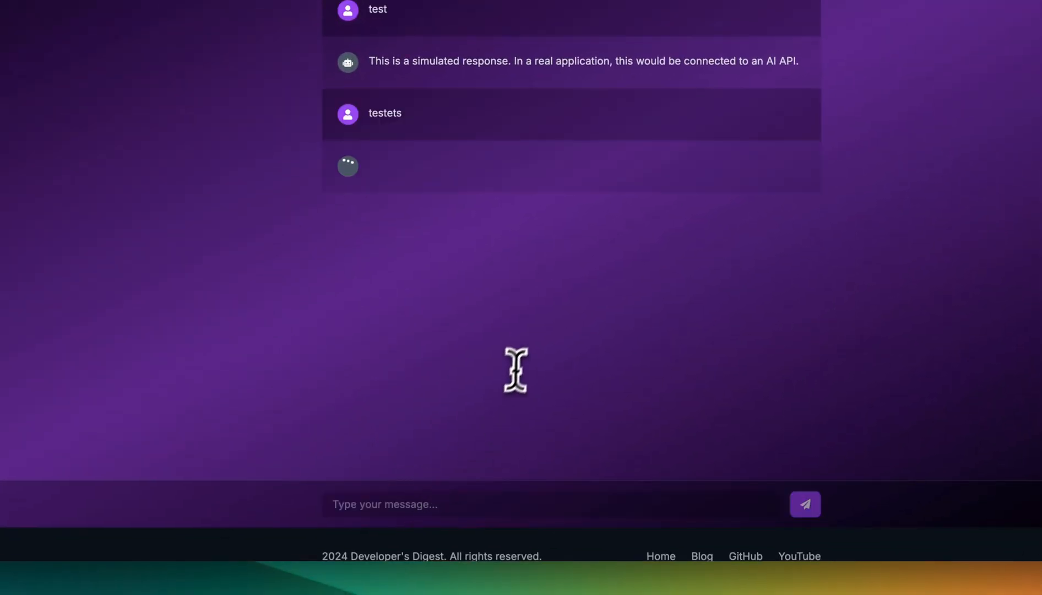
{"action": "scroll", "scroll_direction": "up", "scroll_amount": 3}
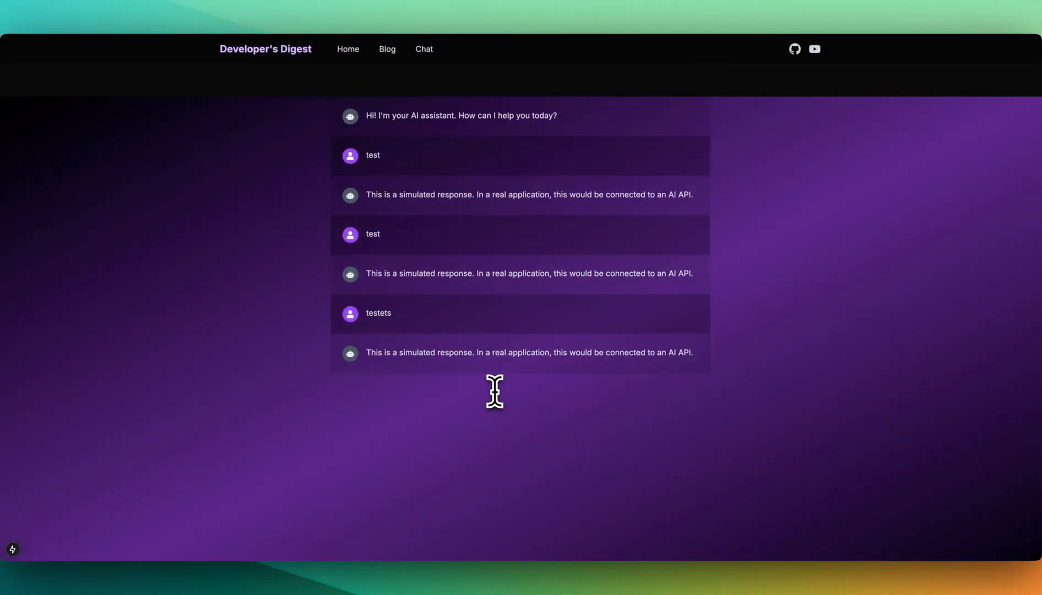
{"action": "mouse_move", "coordinate": [489, 388]}
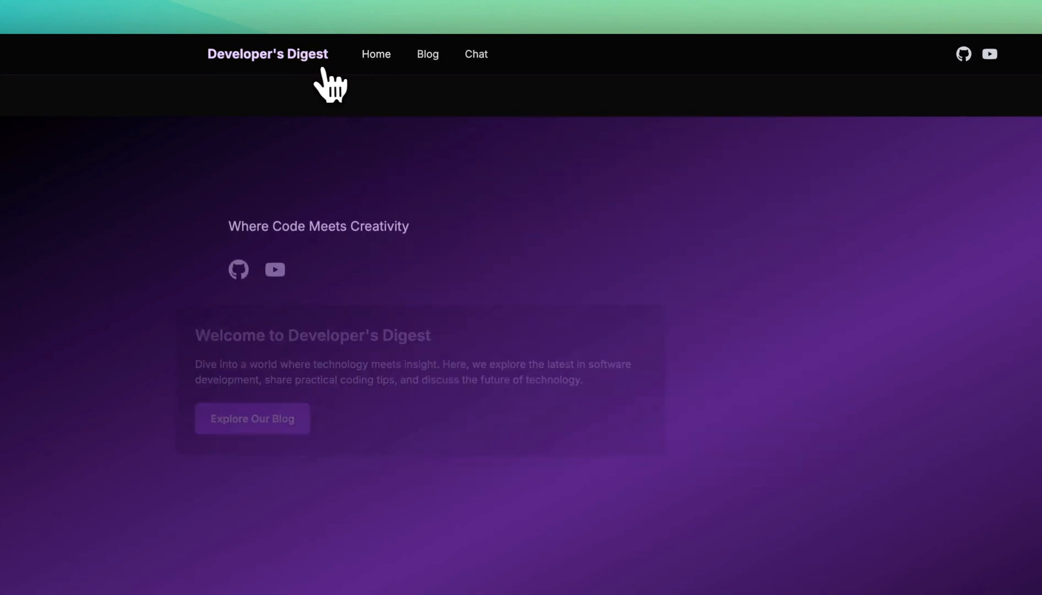
{"action": "scroll", "scroll_direction": "down", "scroll_amount": 3}
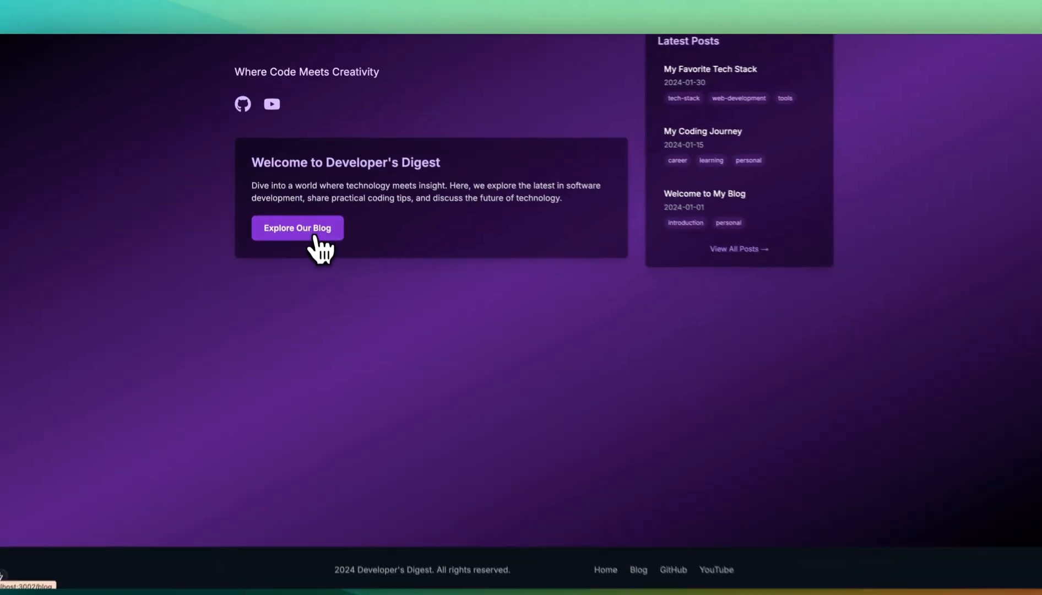